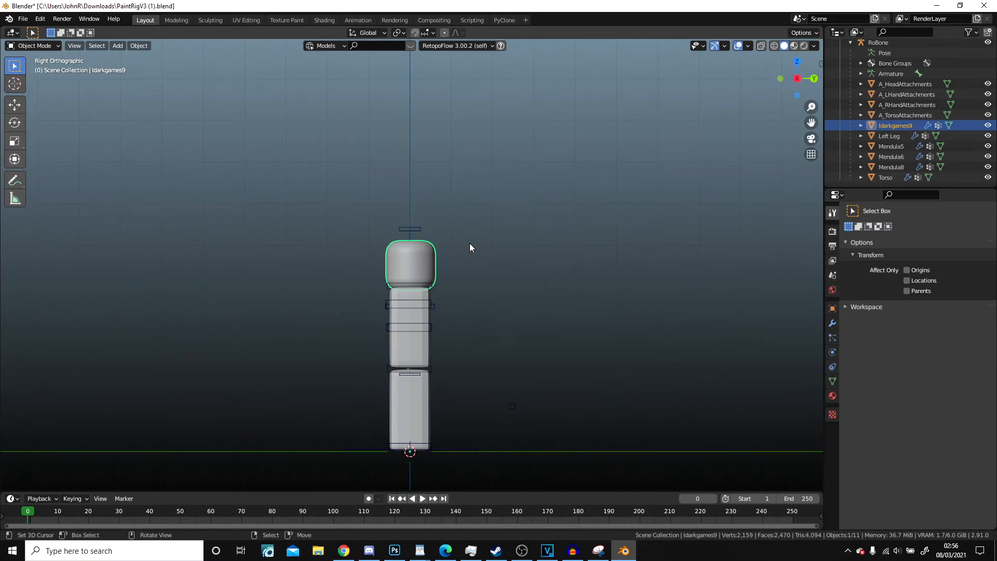
Step: Duplicate the top faces of the head in Edit Mode and separate them as a new Scalp object
{"action": "key", "text": "Tab"}
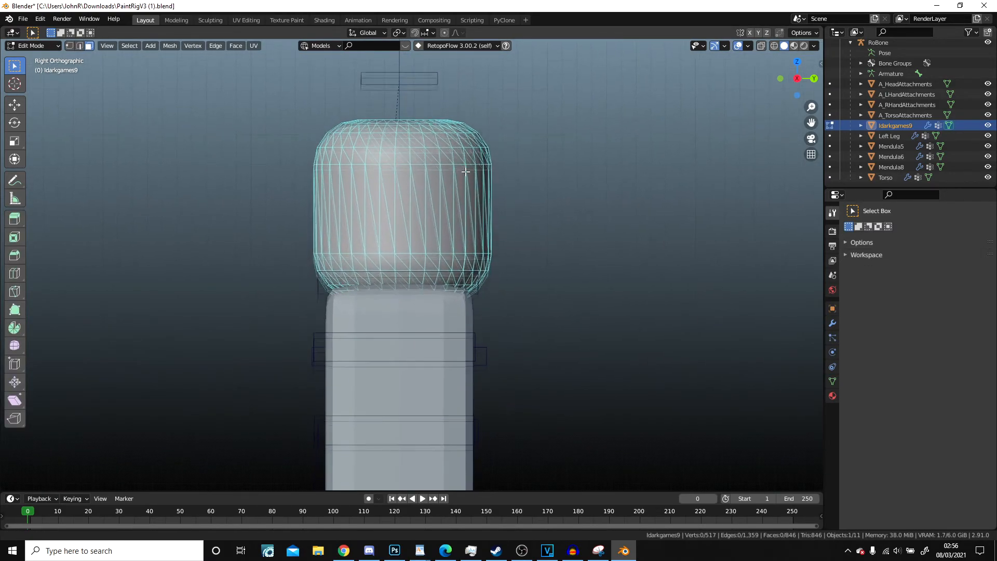
{"action": "scroll", "scroll_direction": "down", "scroll_amount": 3}
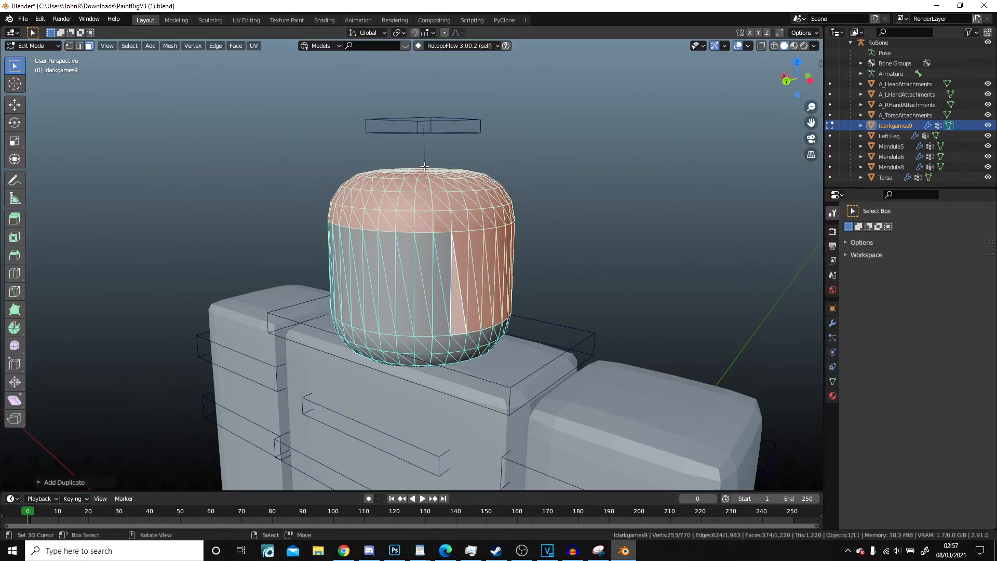
{"action": "mouse_move", "coordinate": [632, 219]}
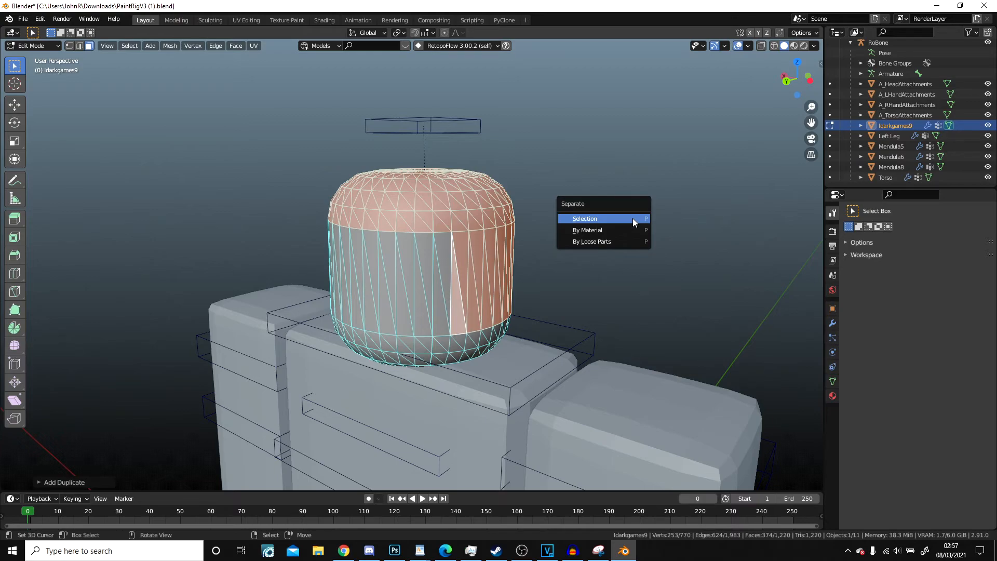
{"action": "left_click", "coordinate": [584, 218]}
{"action": "type", "text": "Scalp"}
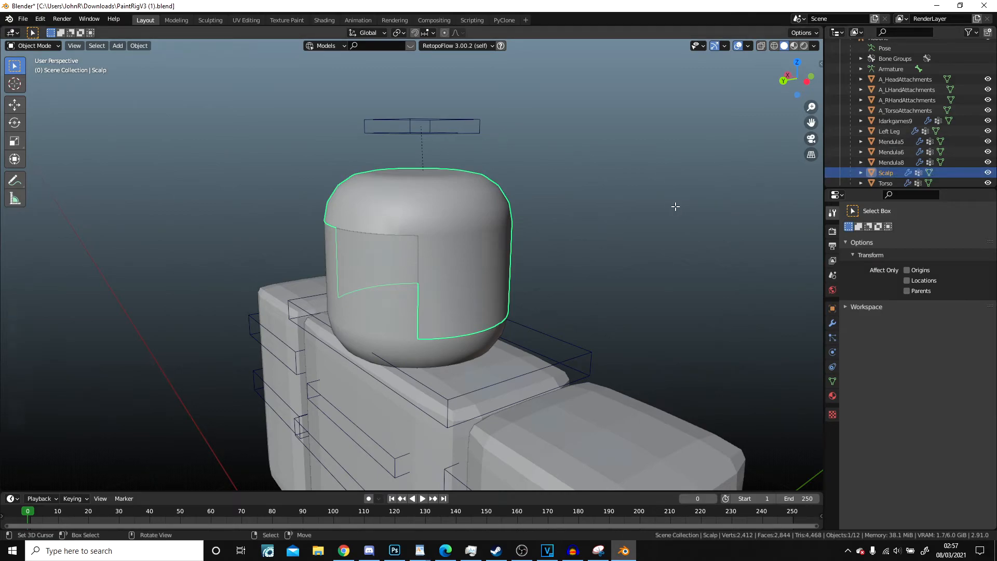
Step: Select all Scalp vertices and merge them by distance to remove doubles
{"action": "key", "text": "Tab"}
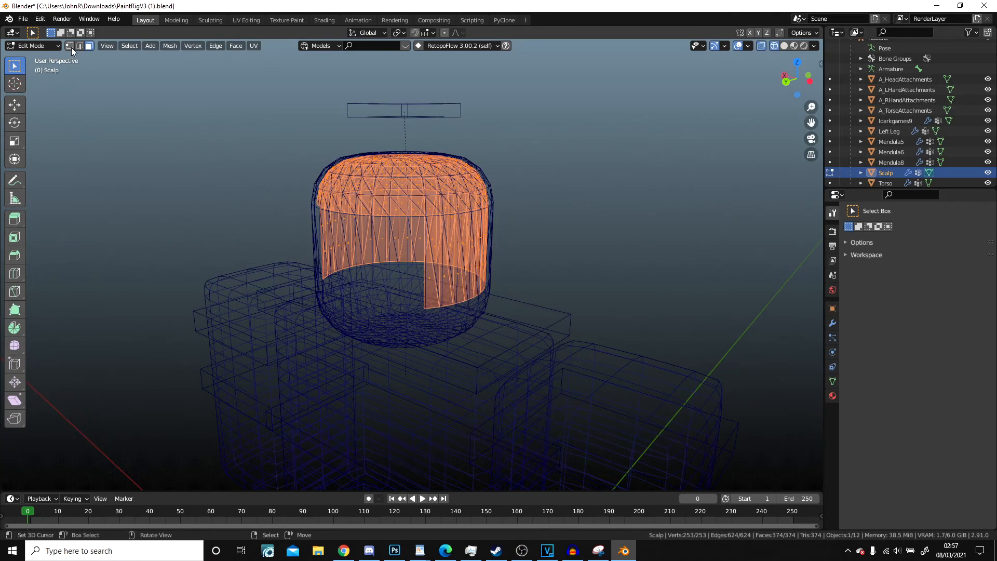
{"action": "left_click", "coordinate": [70, 45]}
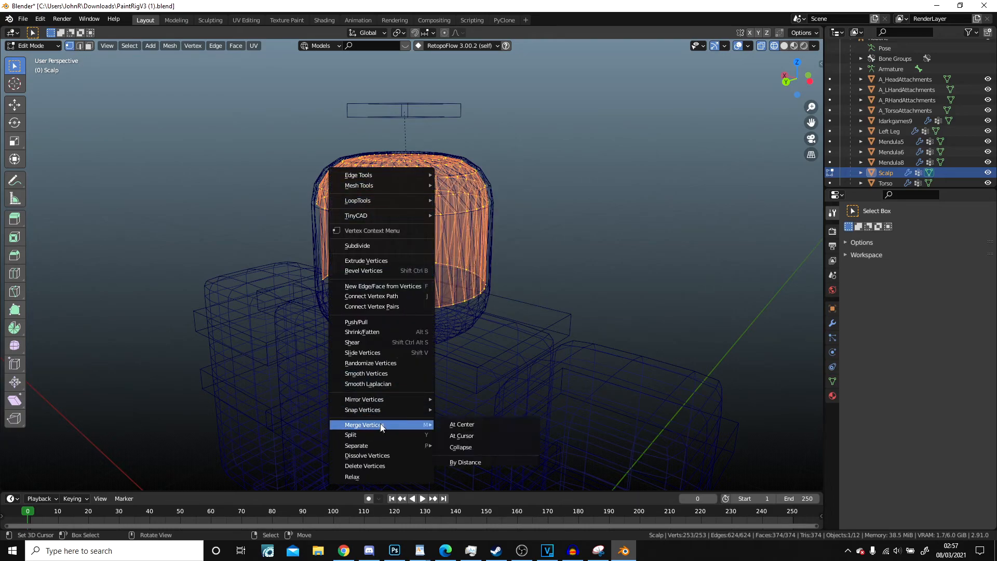
{"action": "left_click", "coordinate": [465, 461]}
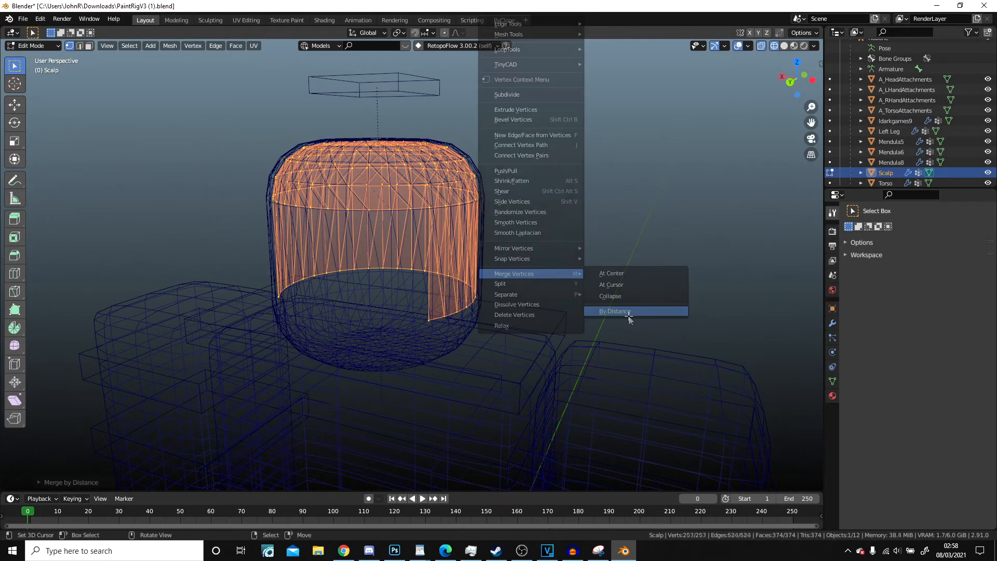
{"action": "left_click", "coordinate": [615, 310]}
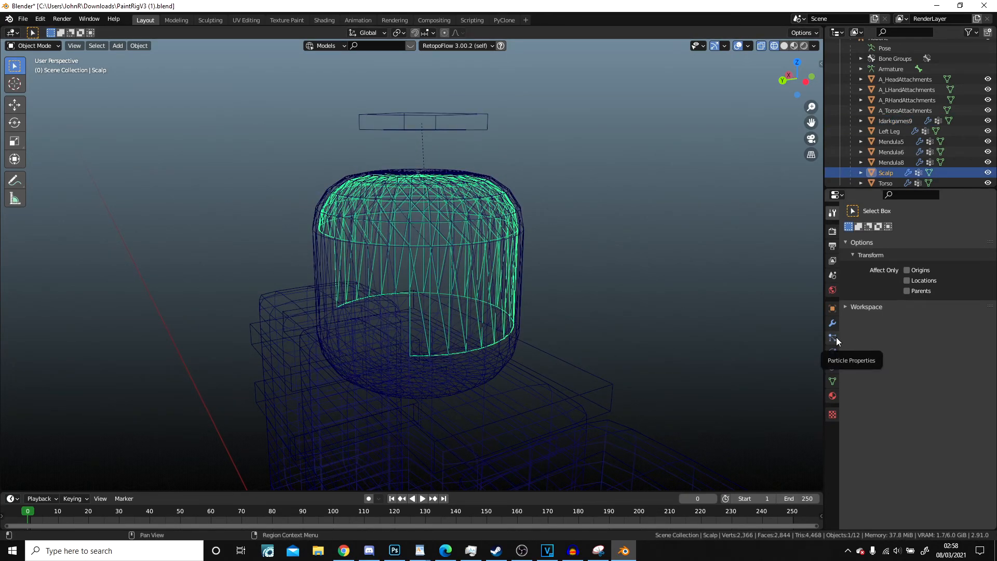
Step: Add a Hair-type particle system on the Scalp with 0 emitted strands
{"action": "left_click", "coordinate": [832, 338]}
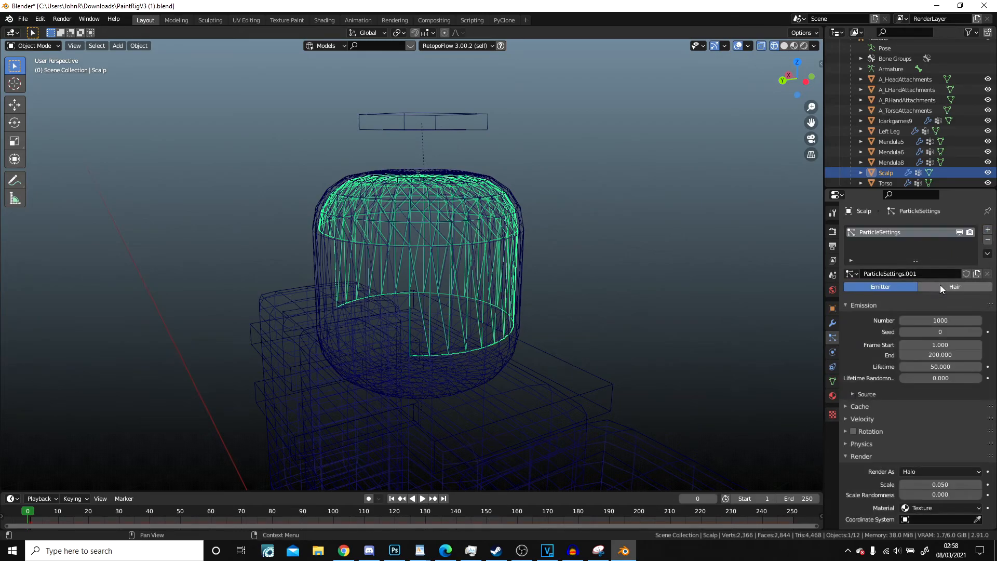
{"action": "left_click", "coordinate": [953, 287]}
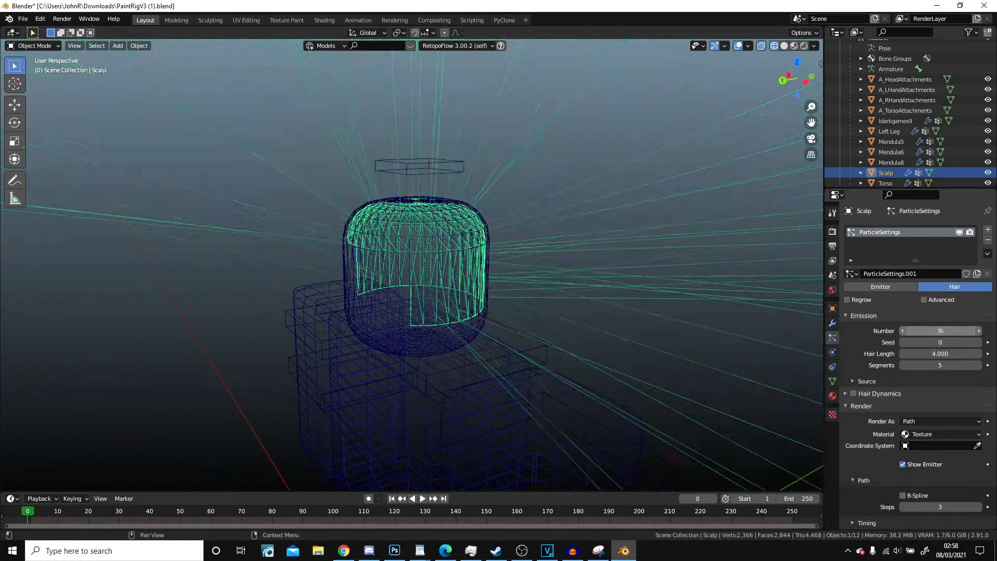
{"action": "left_click", "coordinate": [939, 354]}
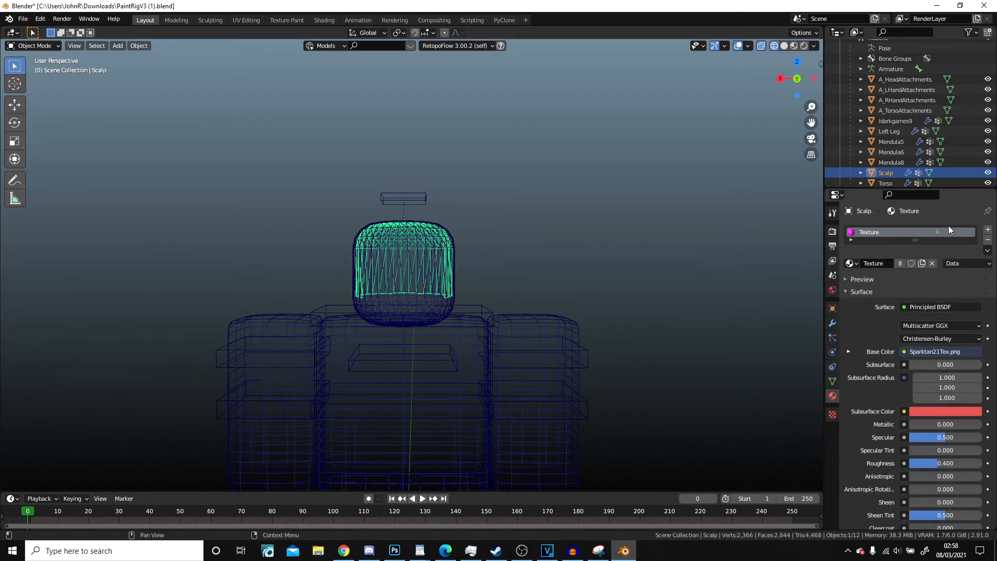
Step: Add a material slot with the Hair material and render the strands with it
{"action": "left_click", "coordinate": [832, 396]}
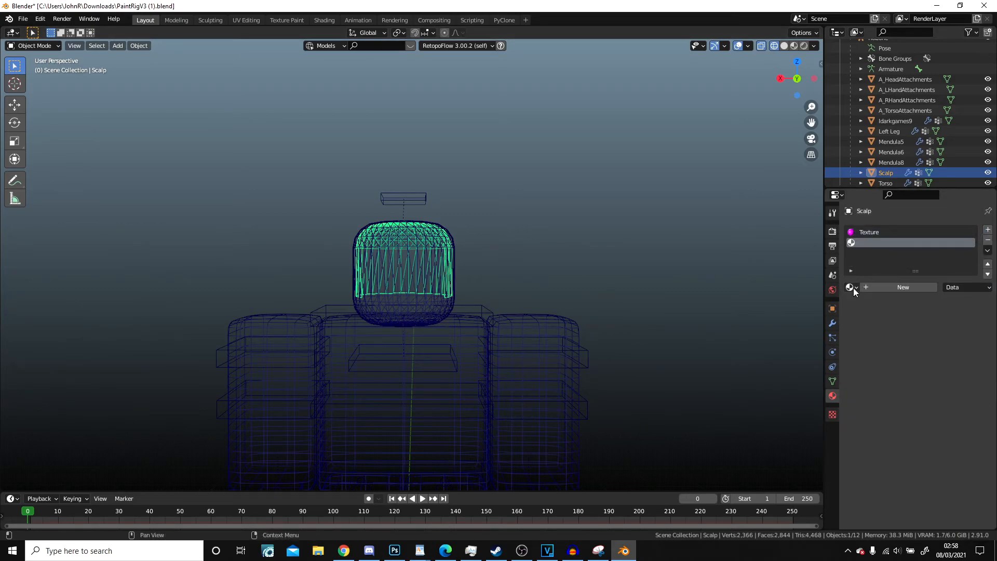
{"action": "left_click", "coordinate": [902, 287]}
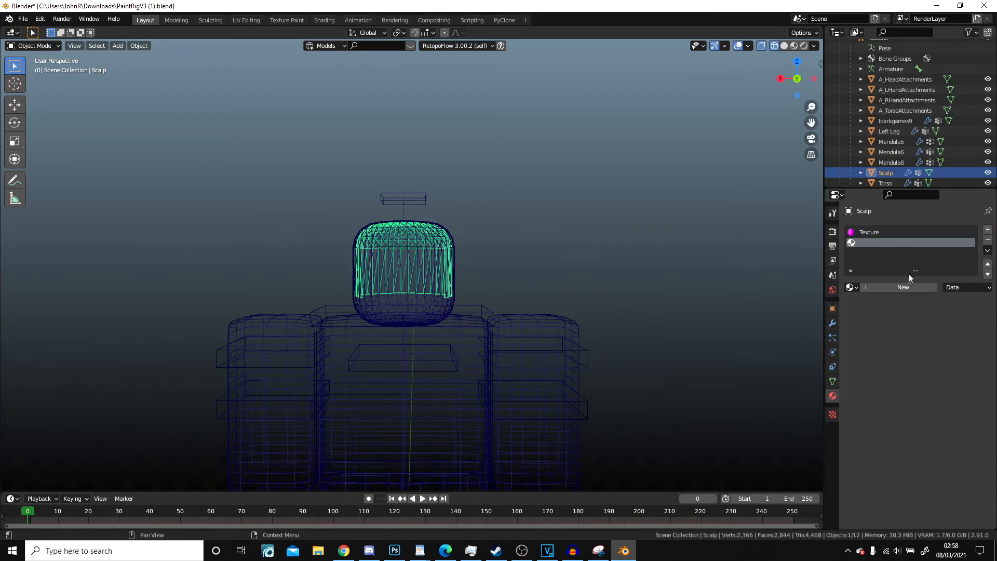
{"action": "left_click", "coordinate": [903, 286]}
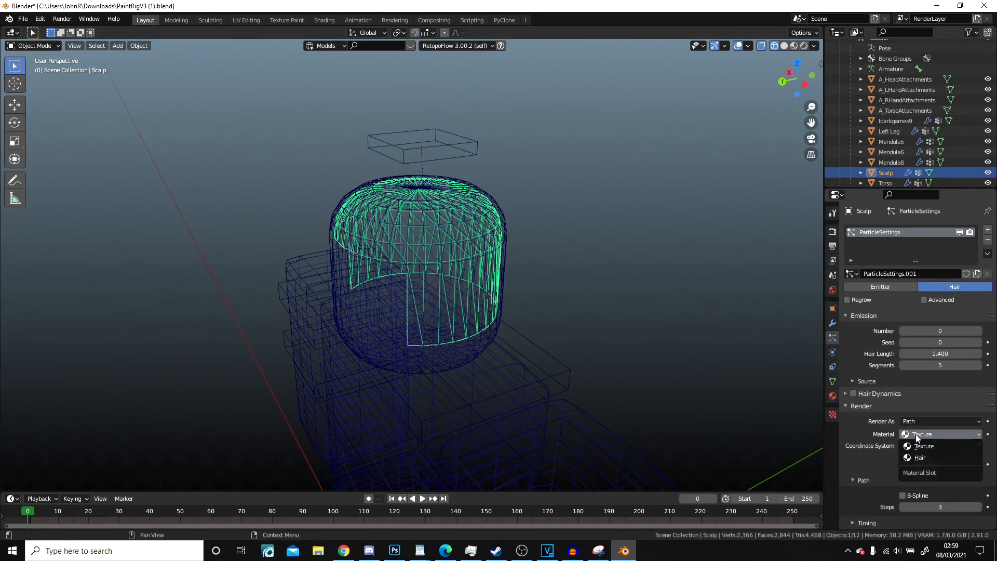
{"action": "left_click", "coordinate": [919, 457]}
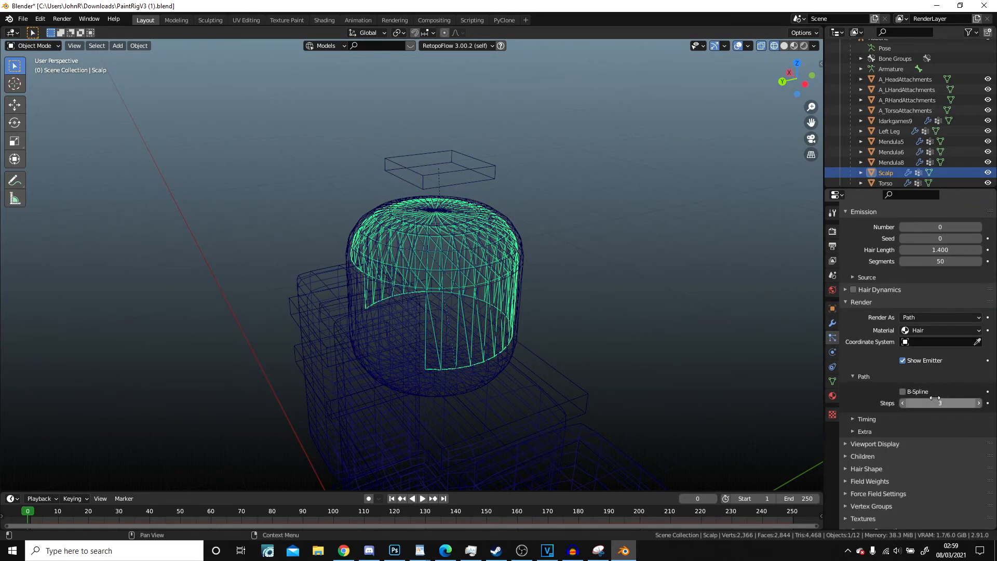
Step: Smooth the strand display with 9 steps and B-spline paths
{"action": "left_click", "coordinate": [902, 392]}
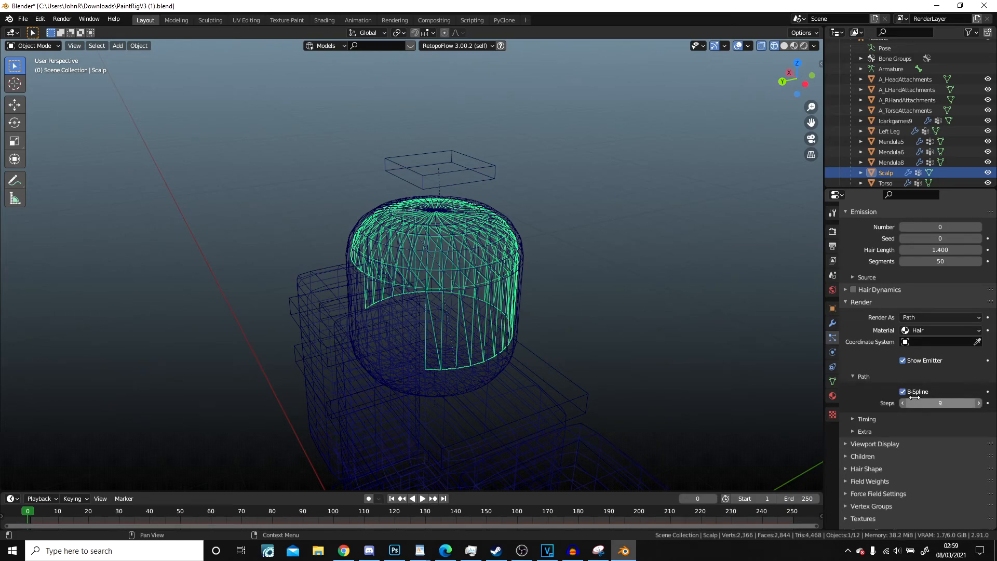
{"action": "left_click", "coordinate": [874, 444]}
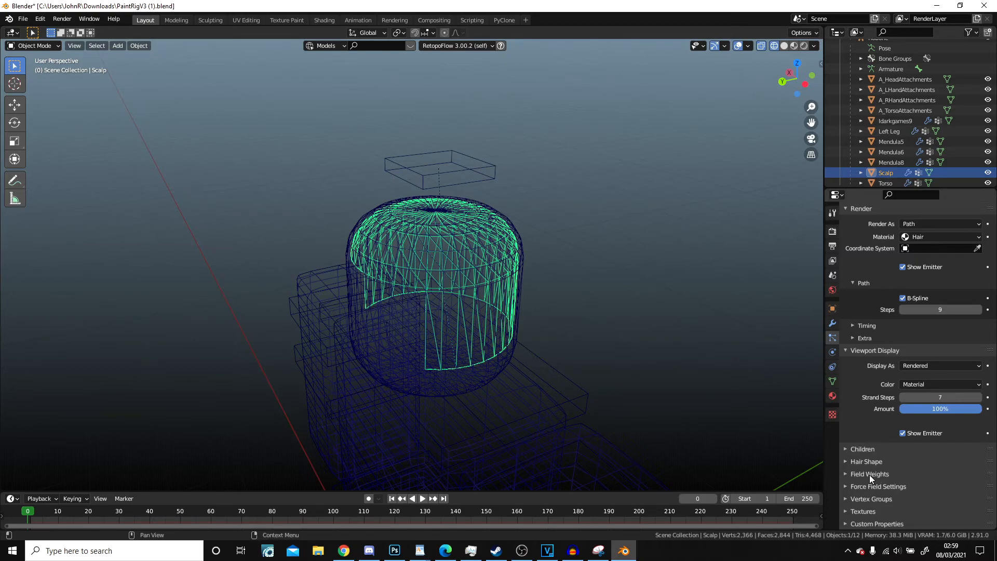
Step: Enter Particle Edit mode with the Add brush, mirroring new strands across X
{"action": "left_click", "coordinate": [34, 45]}
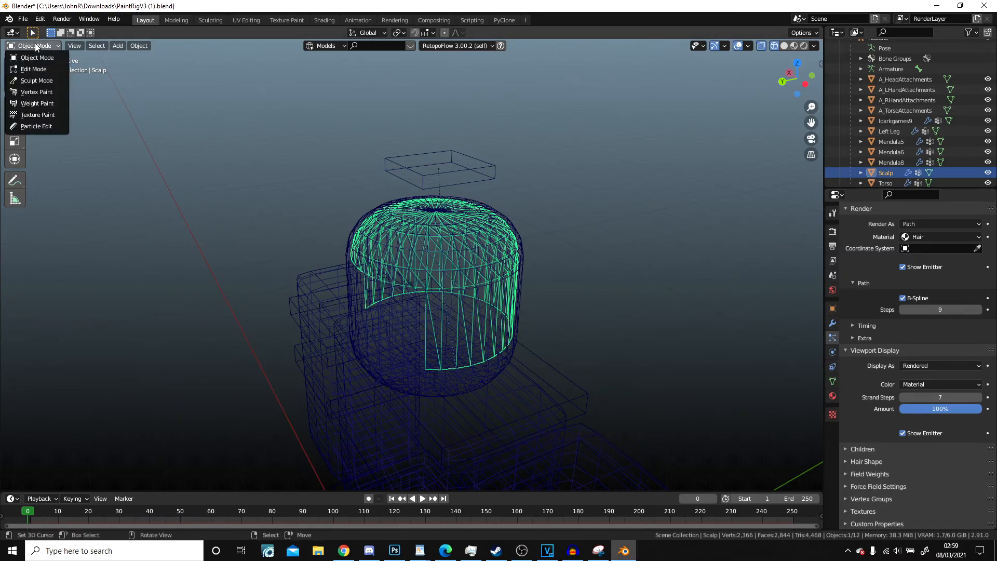
{"action": "left_click", "coordinate": [35, 126]}
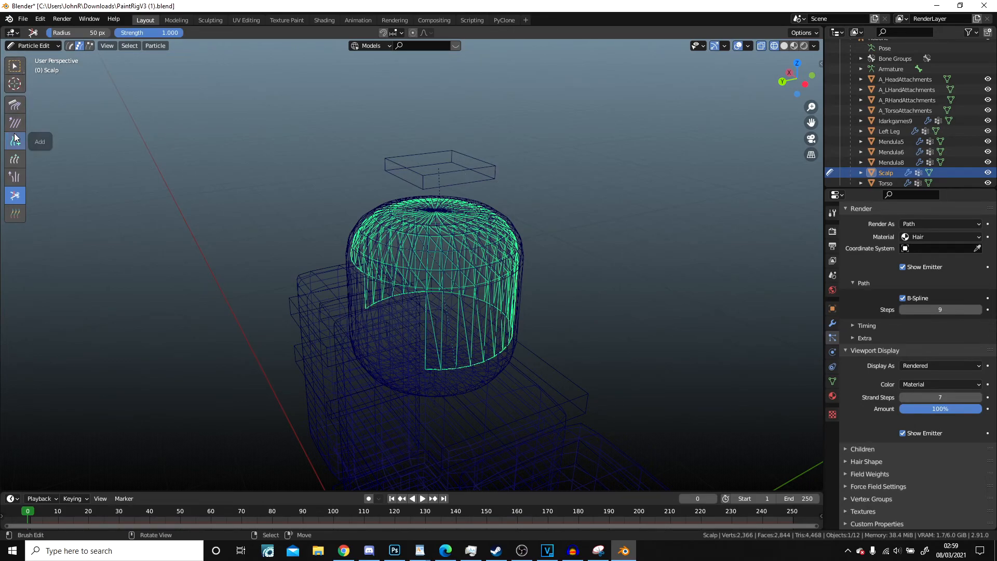
{"action": "left_click", "coordinate": [15, 140]}
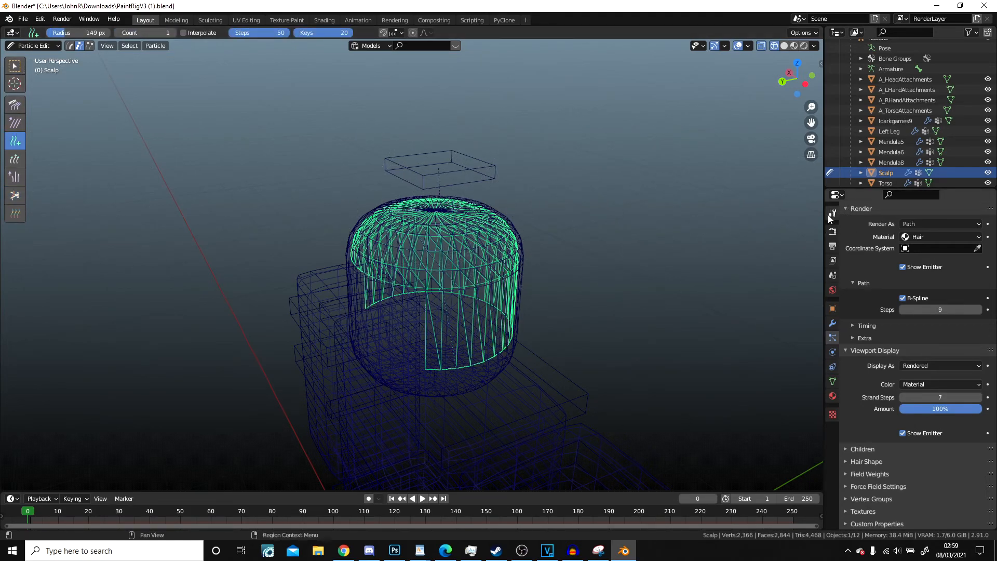
{"action": "mouse_move", "coordinate": [831, 213]}
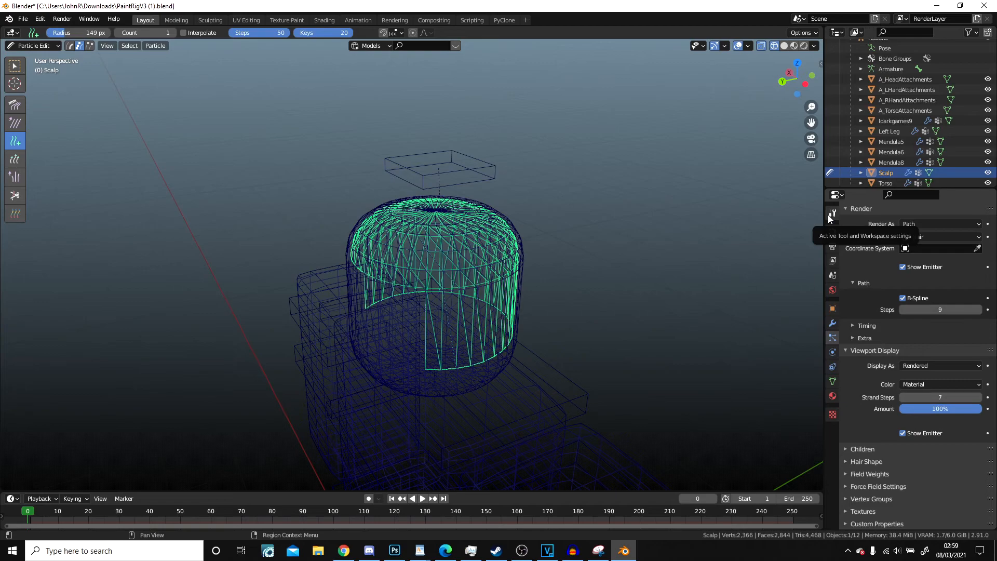
{"action": "left_click", "coordinate": [831, 212]}
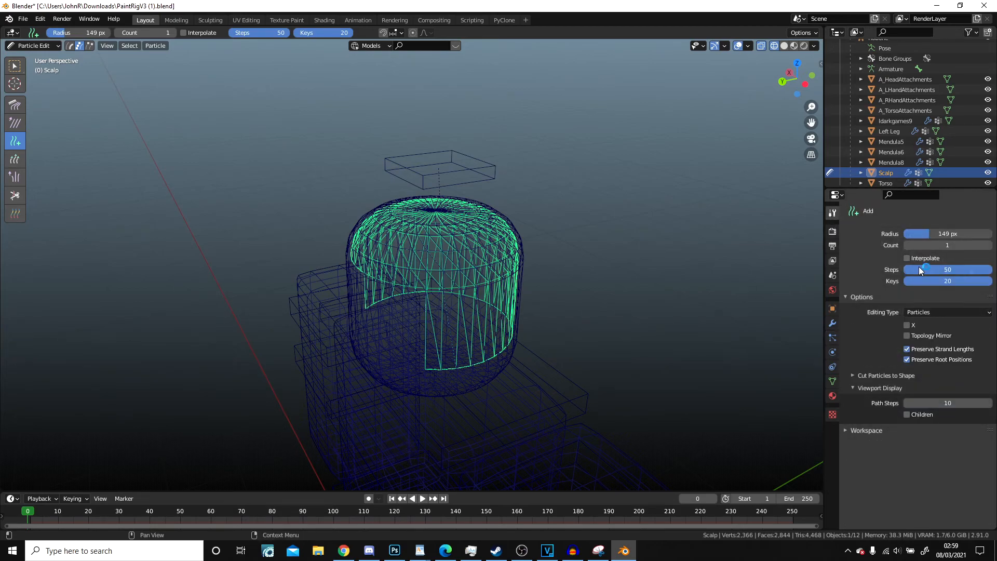
{"action": "mouse_move", "coordinate": [923, 293]}
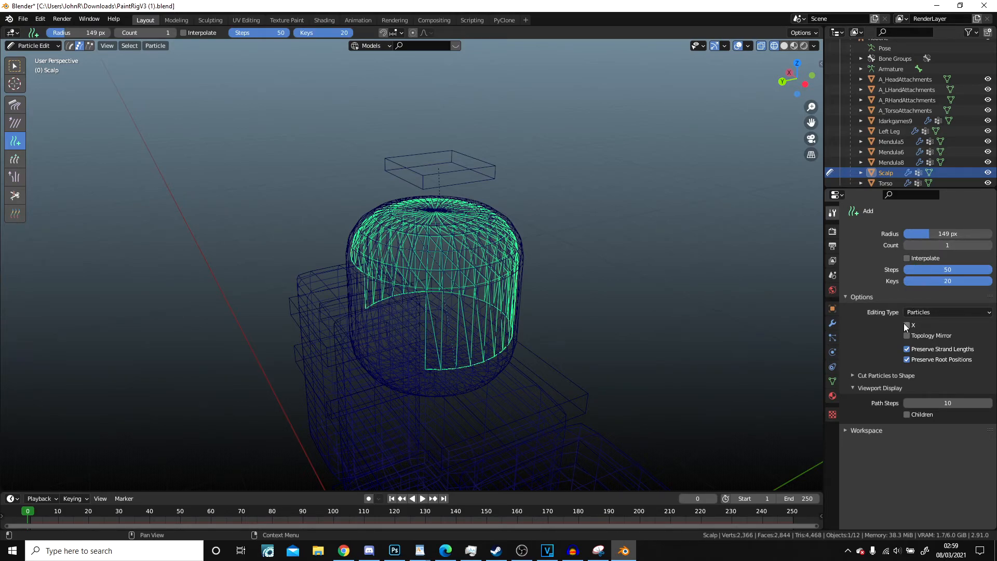
{"action": "left_click", "coordinate": [906, 325]}
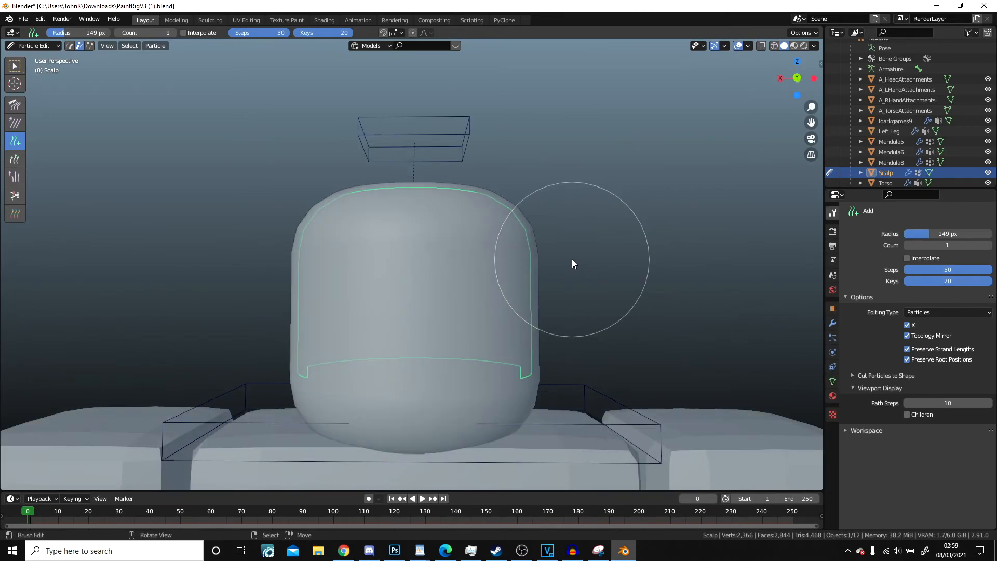
Step: From the left view, plant guide strands near the top and lower side of the head
{"action": "key", "text": "KP_3"}
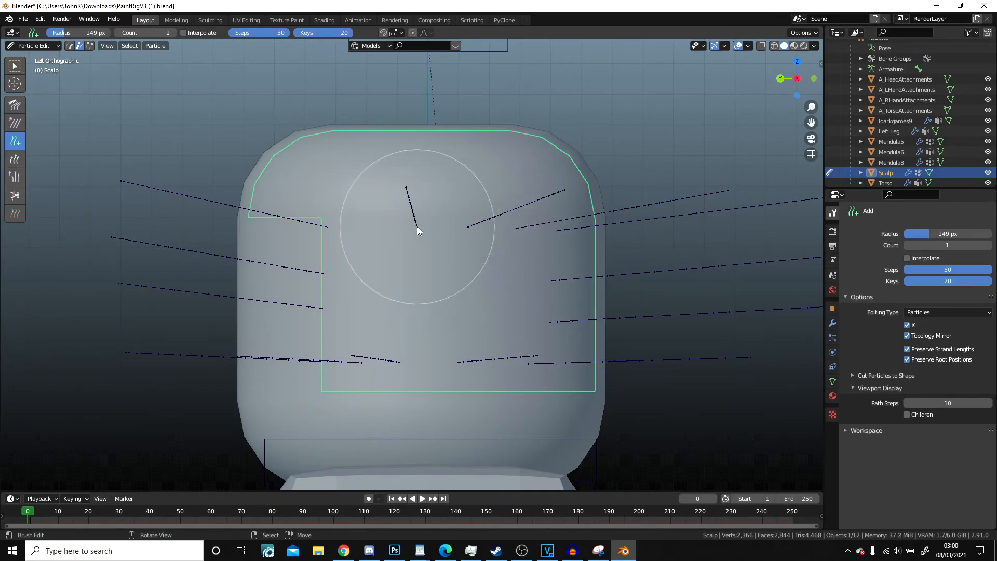
{"action": "left_click_drag", "start_coordinate": [418, 230], "coordinate": [407, 325]}
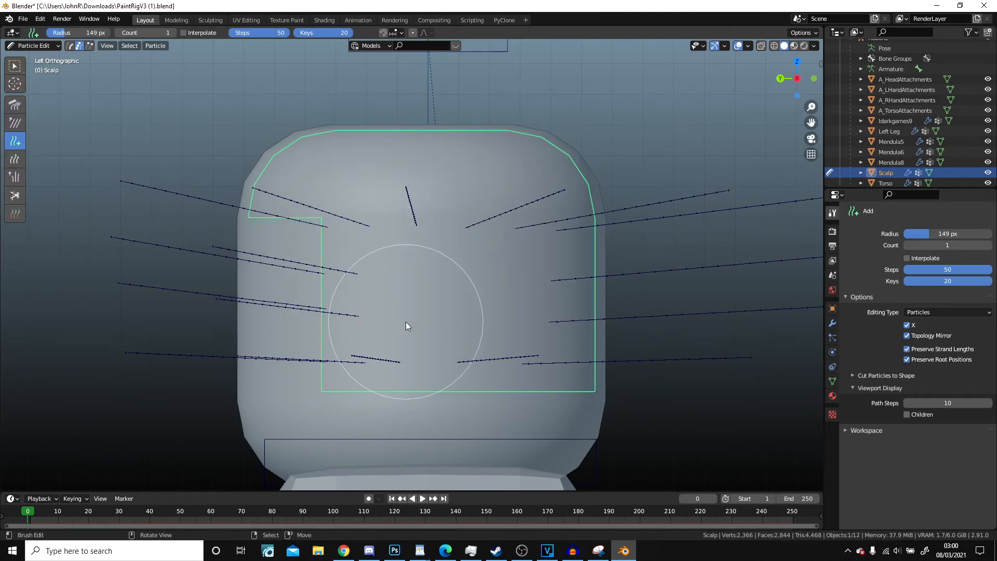
{"action": "left_click_drag", "start_coordinate": [408, 321], "coordinate": [514, 279]}
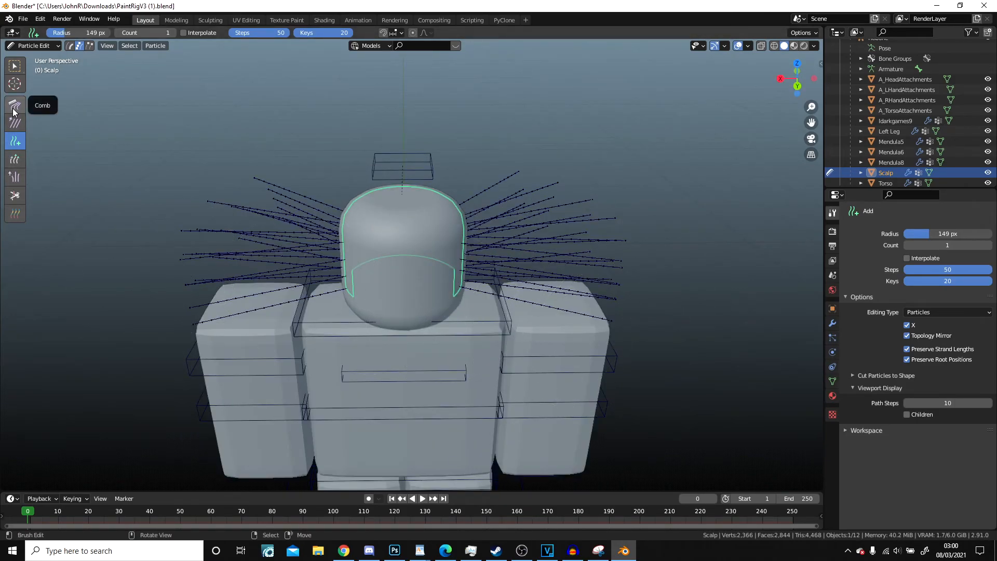
Step: Switch to the Comb brush, comb from the top view, and turn off X mirroring
{"action": "left_click", "coordinate": [13, 104]}
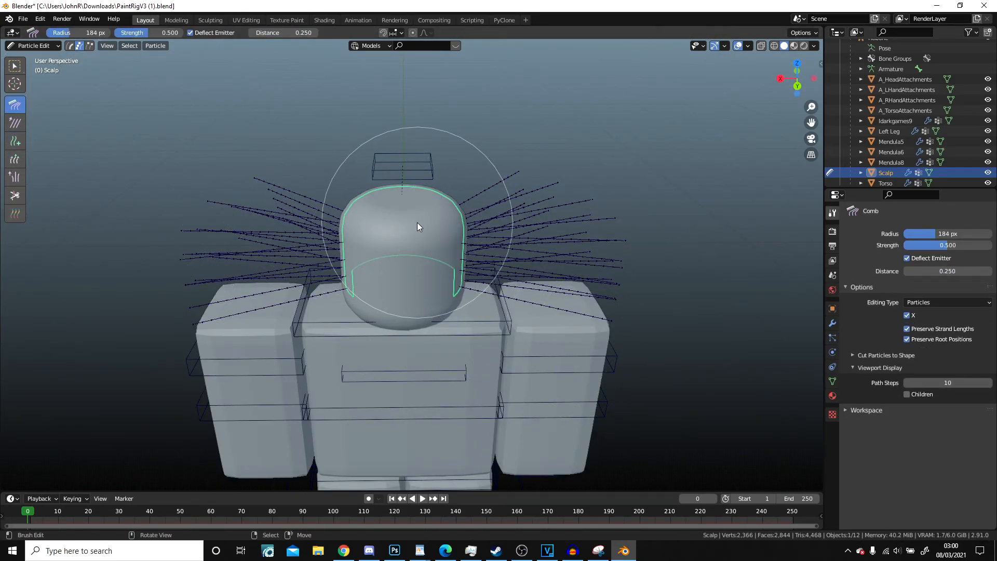
{"action": "key", "text": "7"}
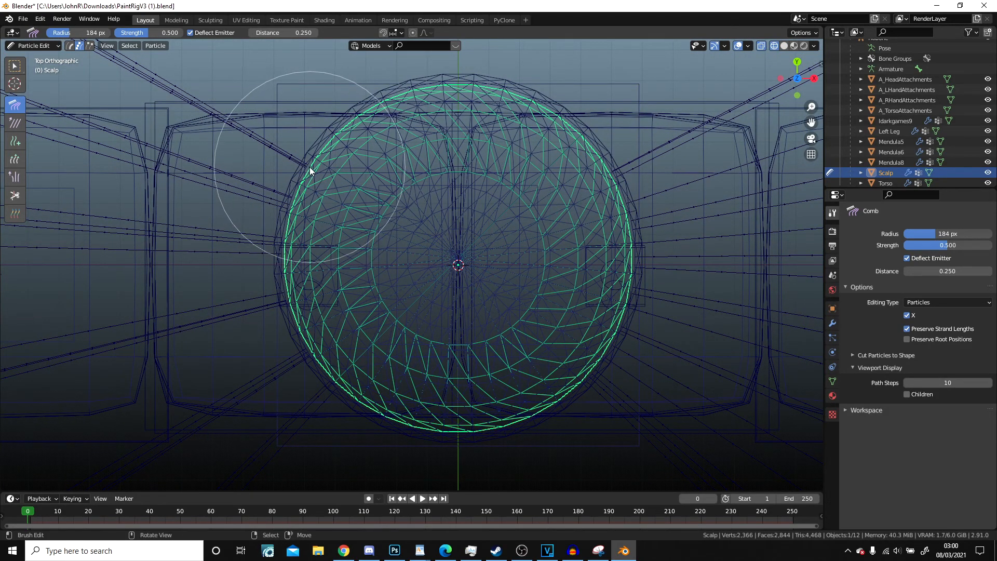
{"action": "left_click_drag", "start_coordinate": [312, 171], "coordinate": [287, 299]}
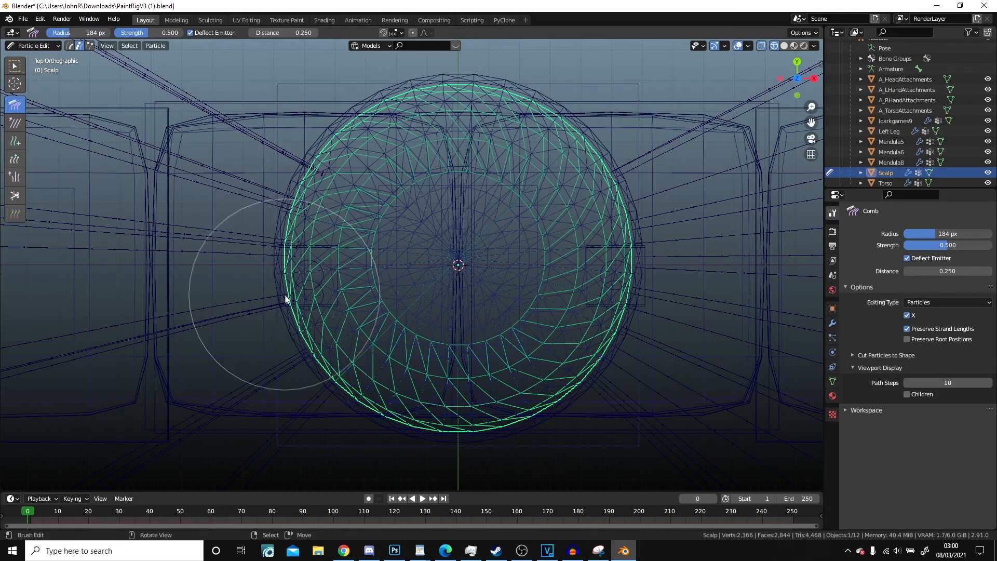
{"action": "left_click_drag", "start_coordinate": [286, 299], "coordinate": [330, 394]}
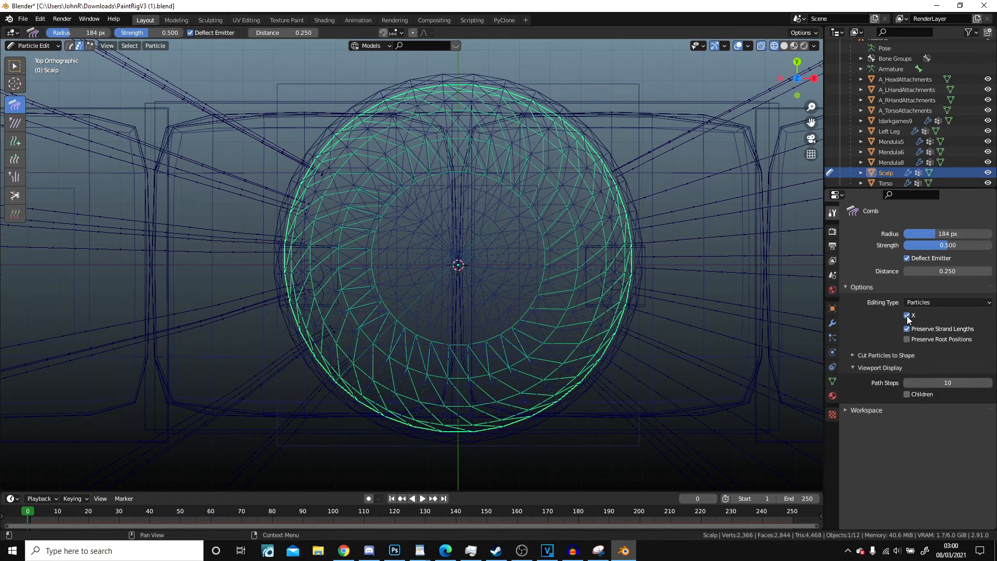
{"action": "left_click", "coordinate": [907, 314]}
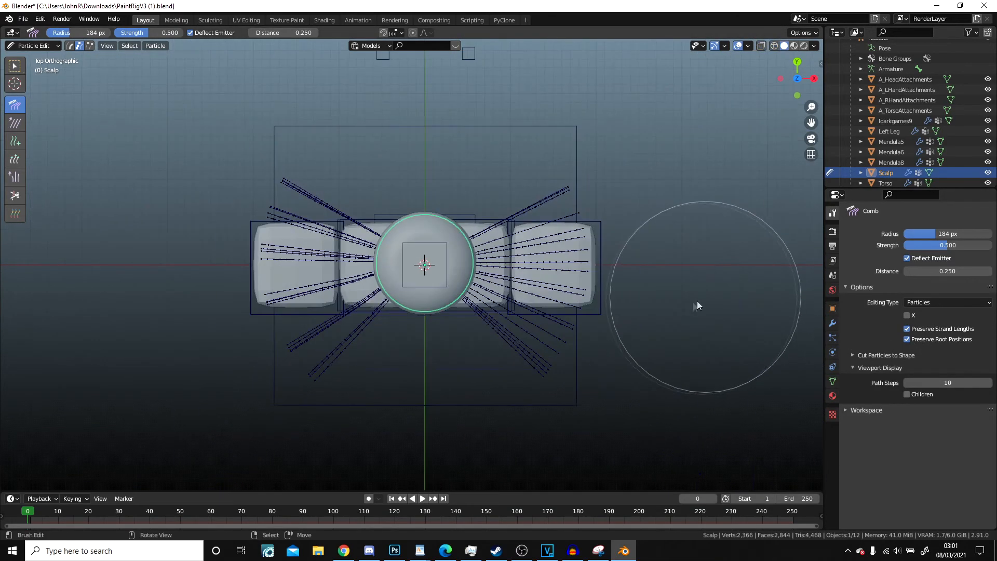
{"action": "left_click_drag", "start_coordinate": [425, 264], "coordinate": [463, 203]}
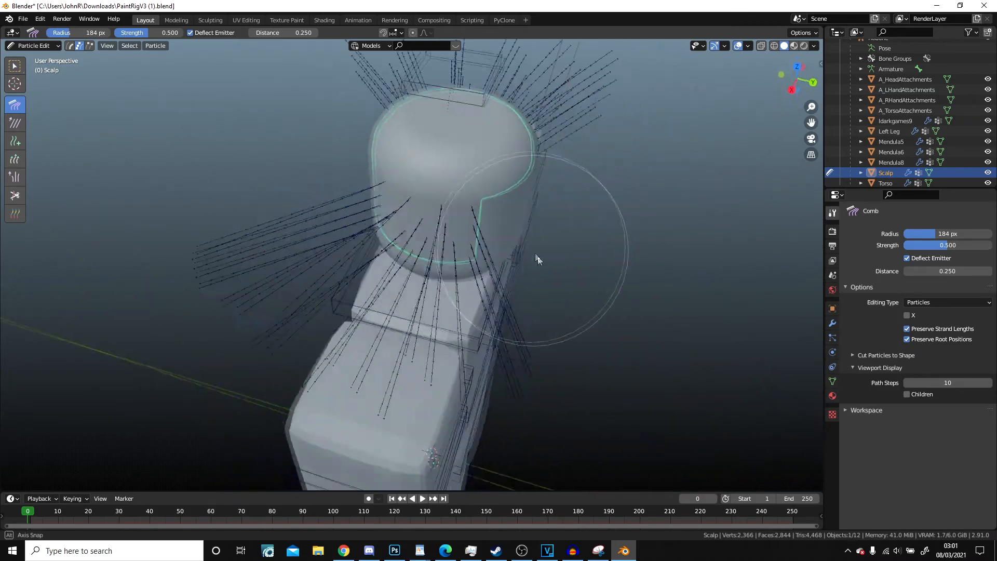
Step: Comb the side and shoulder strands downward on both sides of the head
{"action": "left_click_drag", "start_coordinate": [537, 260], "coordinate": [497, 256]}
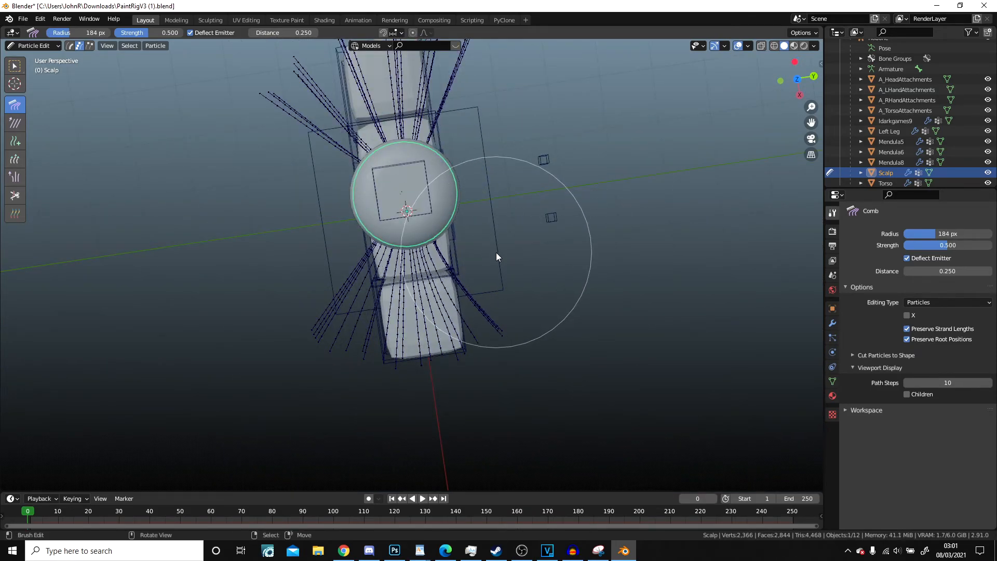
{"action": "left_click_drag", "start_coordinate": [497, 256], "coordinate": [89, 141]}
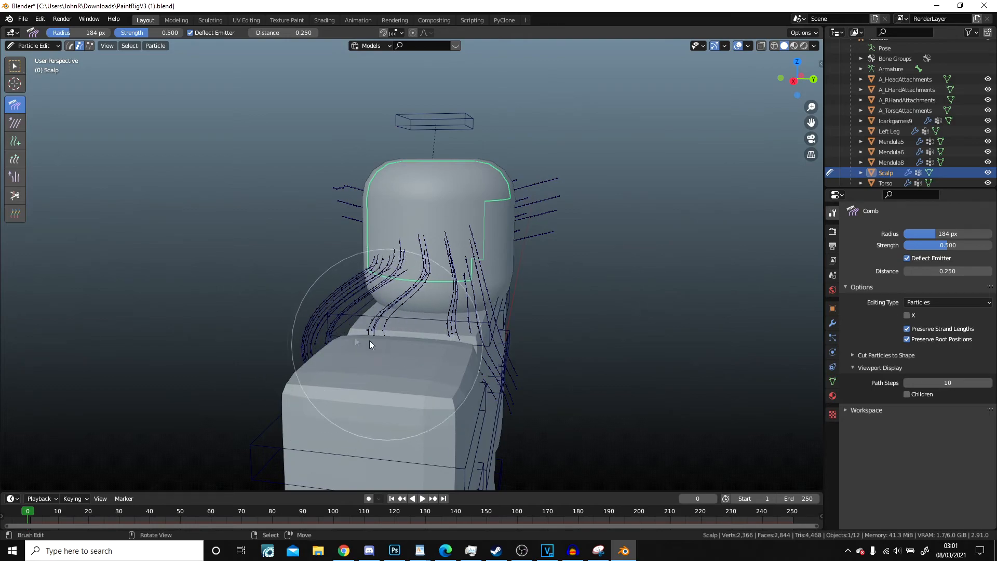
{"action": "left_click_drag", "start_coordinate": [371, 344], "coordinate": [302, 340]}
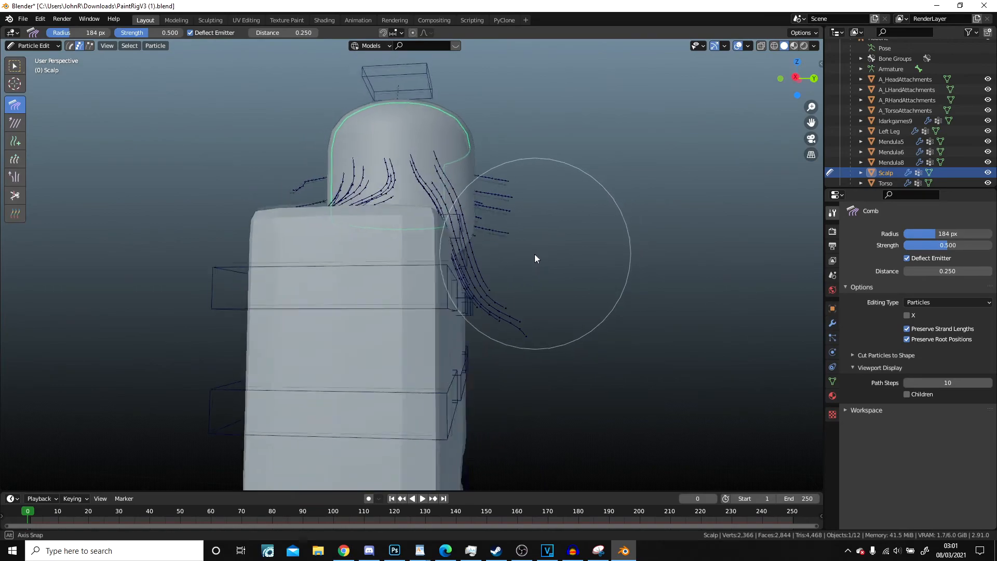
{"action": "left_click_drag", "start_coordinate": [536, 259], "coordinate": [579, 265]}
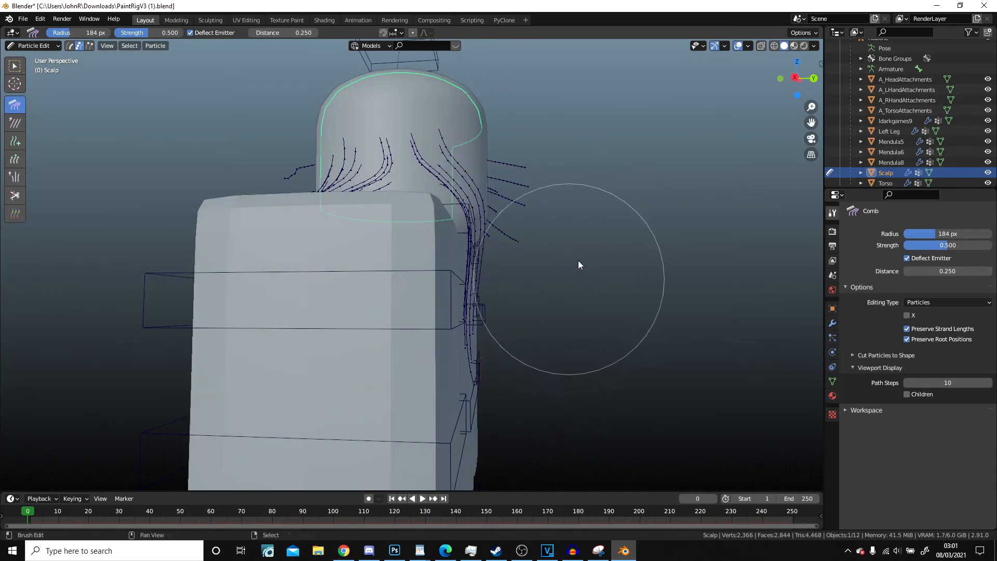
{"action": "left_click_drag", "start_coordinate": [578, 265], "coordinate": [389, 240]}
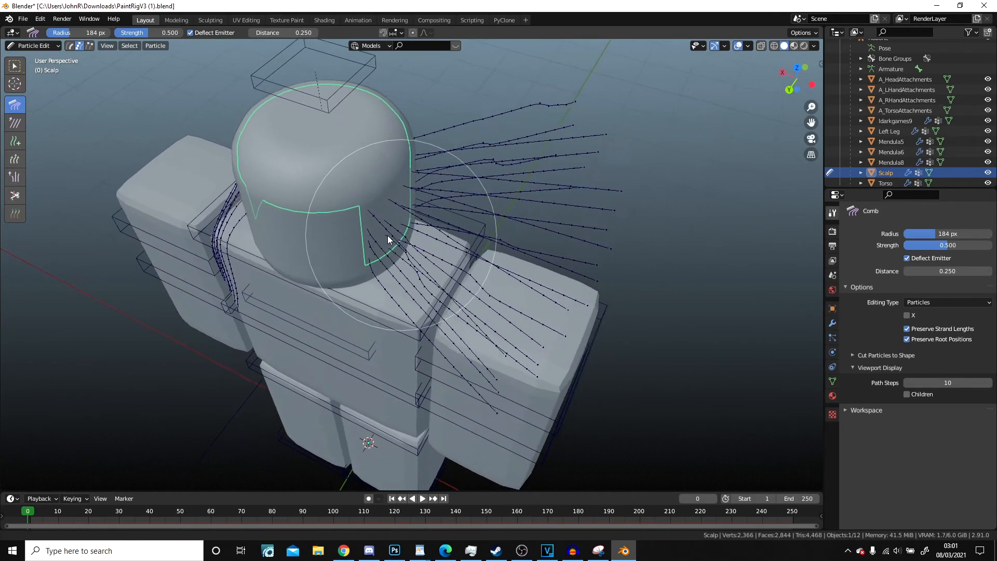
{"action": "left_click_drag", "start_coordinate": [387, 240], "coordinate": [437, 437]}
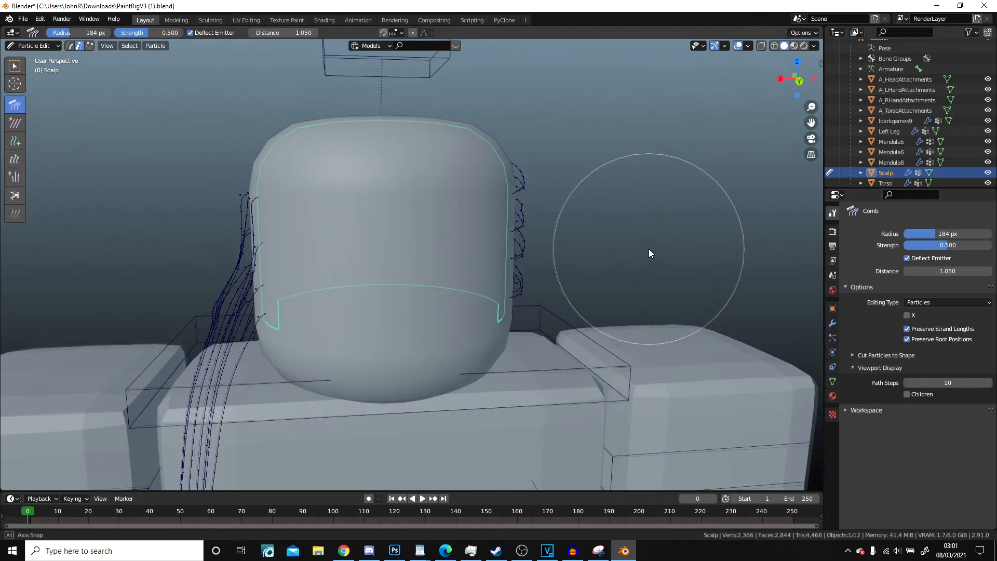
Step: Comb the back strands down onto the back and shoulders, inspecting from several angles
{"action": "left_click_drag", "start_coordinate": [648, 254], "coordinate": [278, 212]}
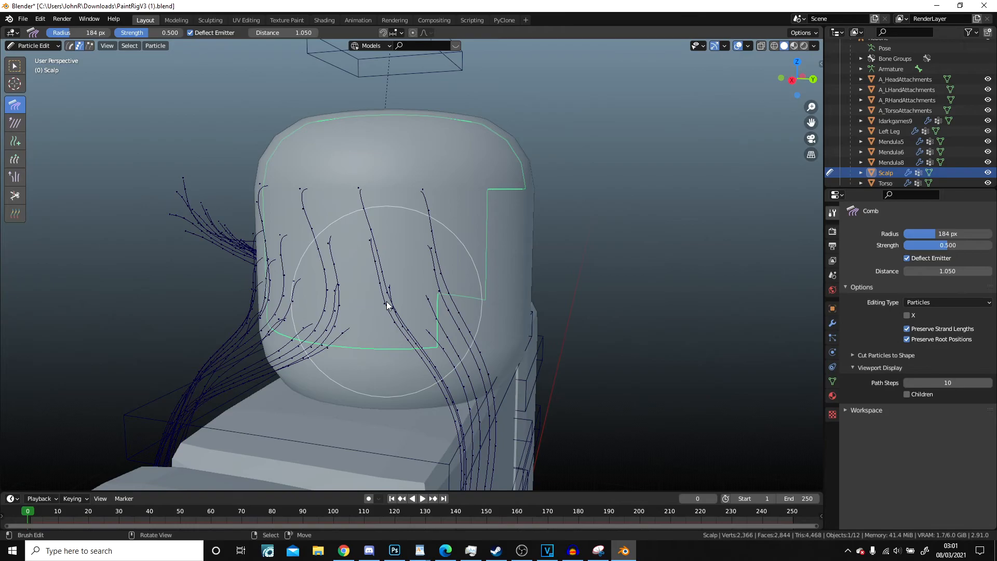
{"action": "left_click_drag", "start_coordinate": [388, 306], "coordinate": [249, 286]}
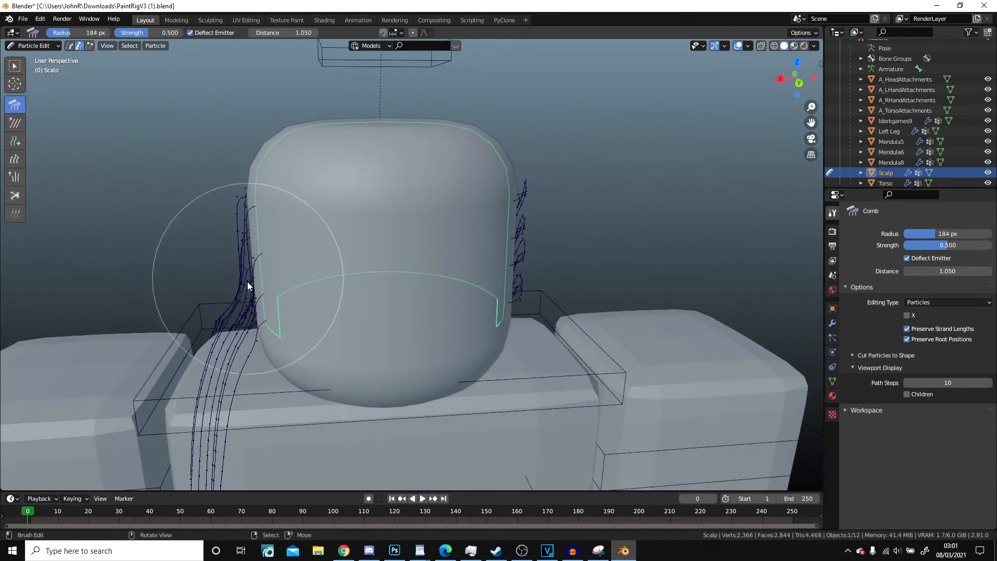
{"action": "left_click_drag", "start_coordinate": [248, 287], "coordinate": [394, 330]}
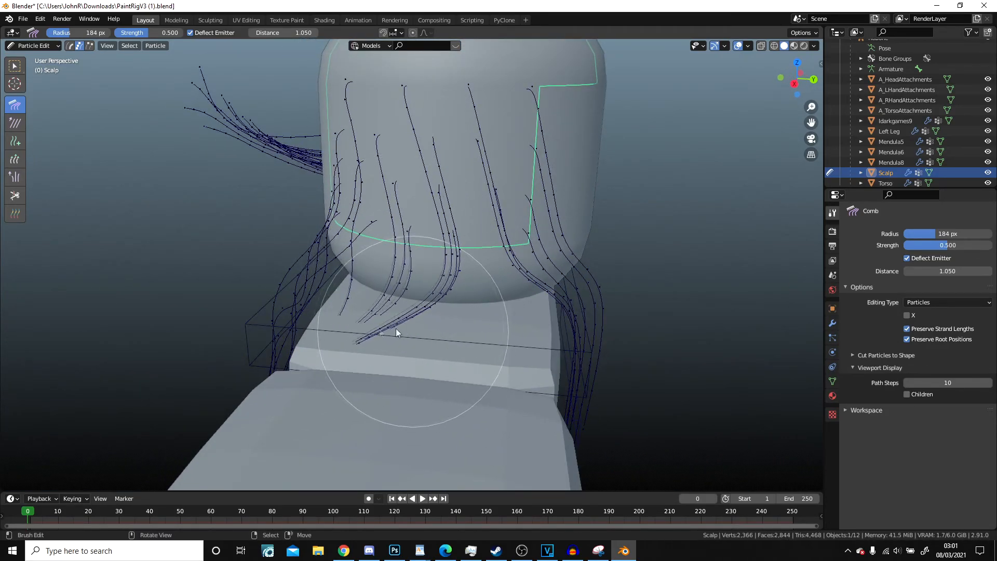
{"action": "left_click_drag", "start_coordinate": [394, 331], "coordinate": [572, 343]}
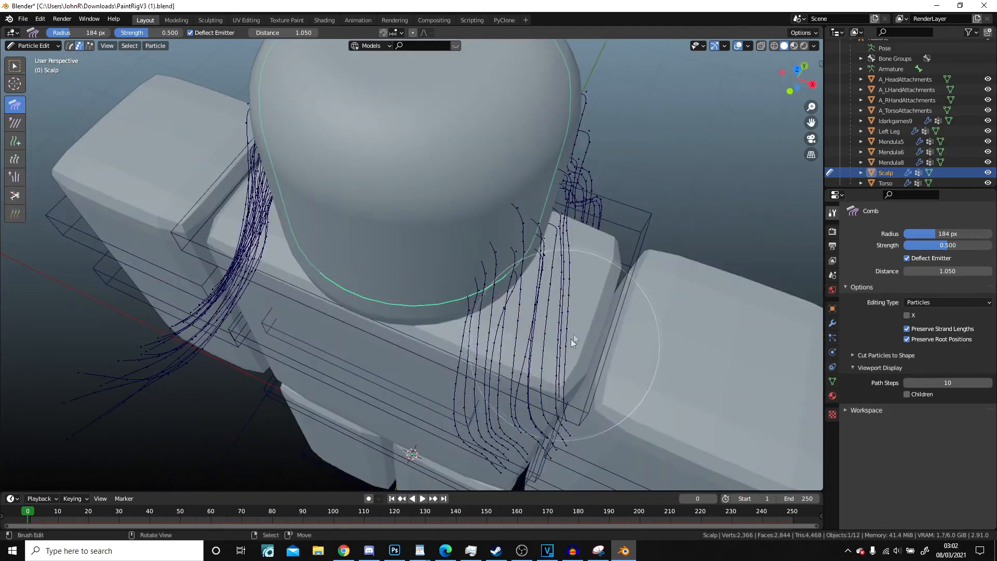
{"action": "left_click_drag", "start_coordinate": [572, 341], "coordinate": [594, 299]}
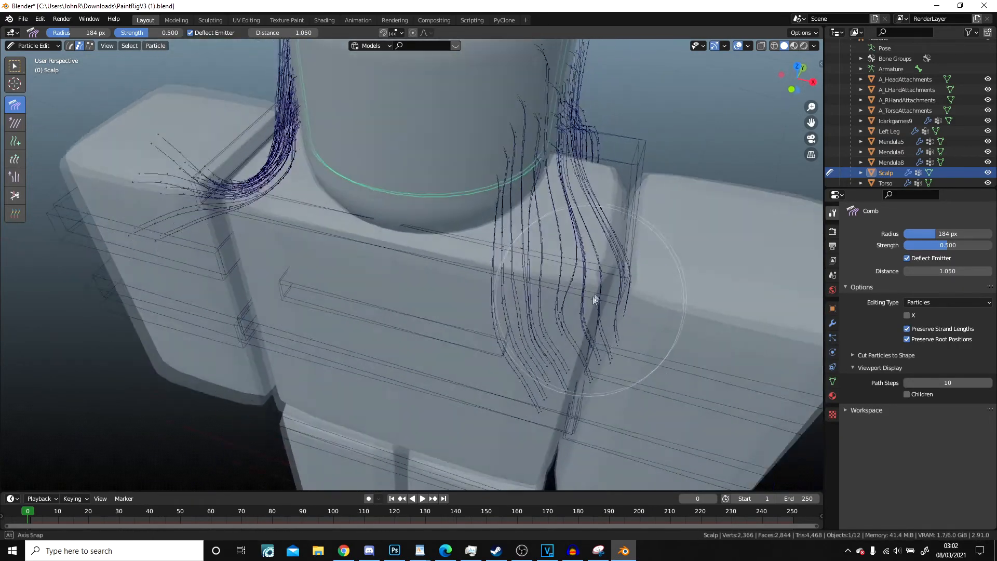
{"action": "left_click_drag", "start_coordinate": [591, 299], "coordinate": [439, 330]}
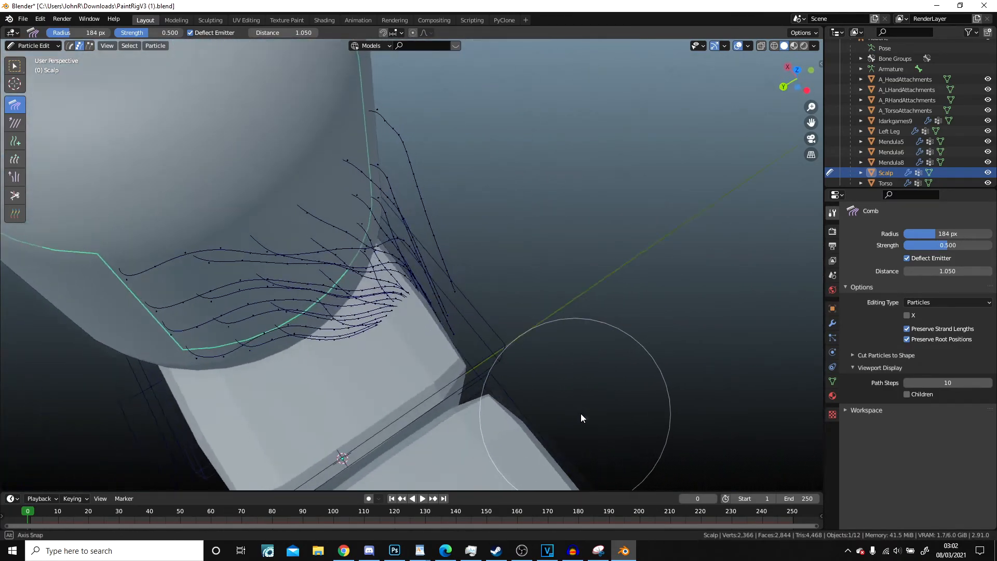
{"action": "left_click_drag", "start_coordinate": [578, 413], "coordinate": [497, 388]}
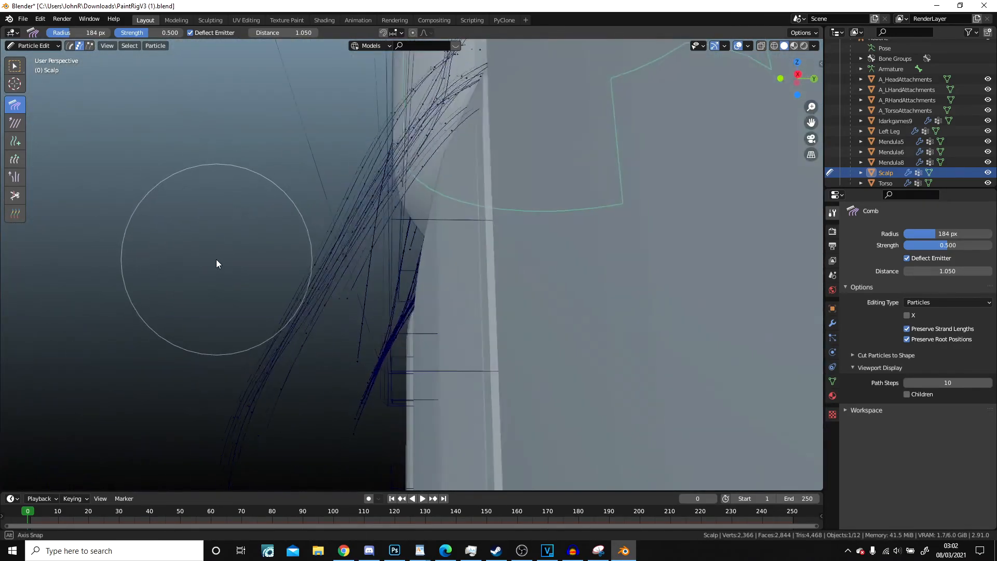
{"action": "left_click_drag", "start_coordinate": [218, 264], "coordinate": [439, 368]}
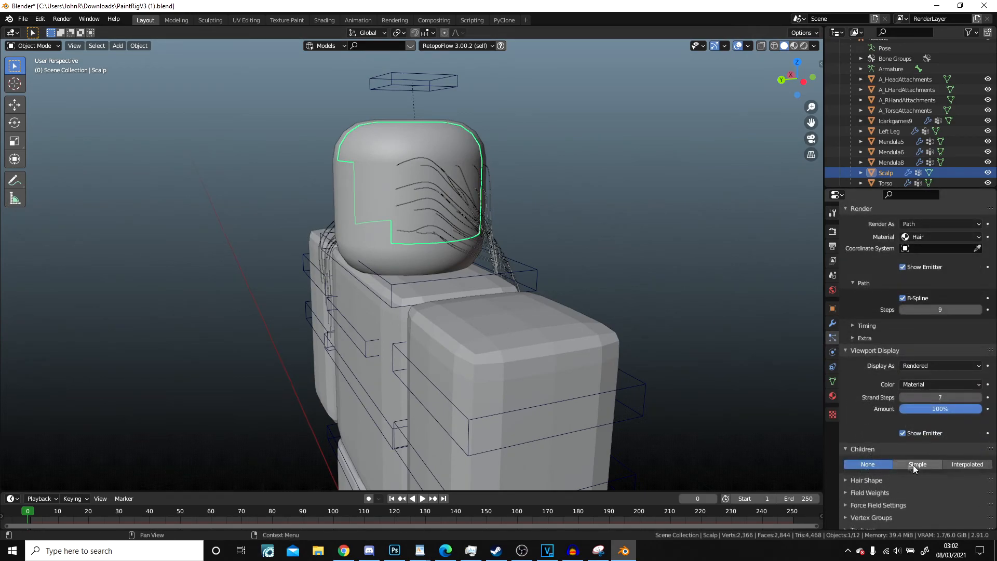
Step: Set the hair's children to Simple and select the rig's body mesh
{"action": "left_click", "coordinate": [917, 464]}
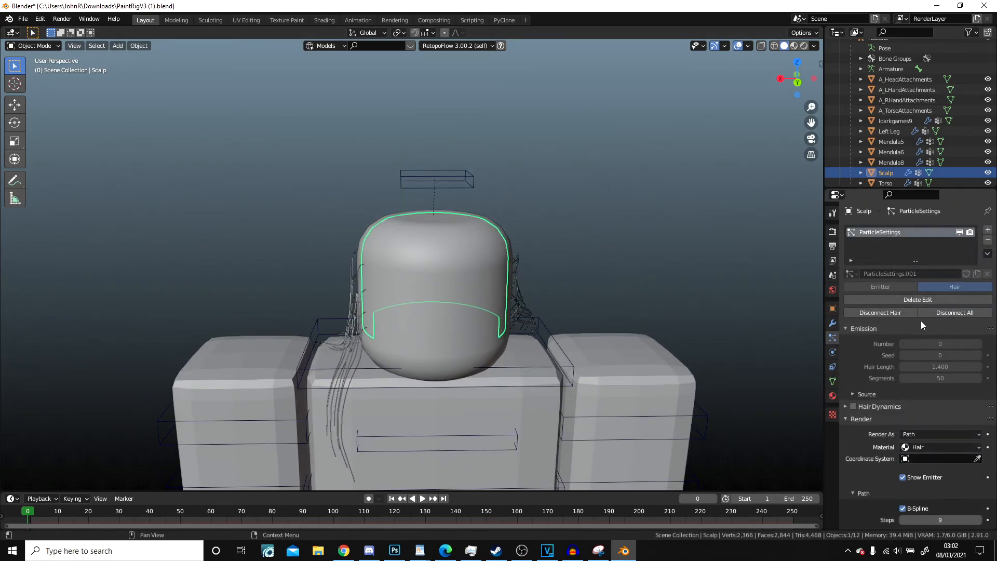
{"action": "scroll", "scroll_direction": "down", "scroll_amount": 3}
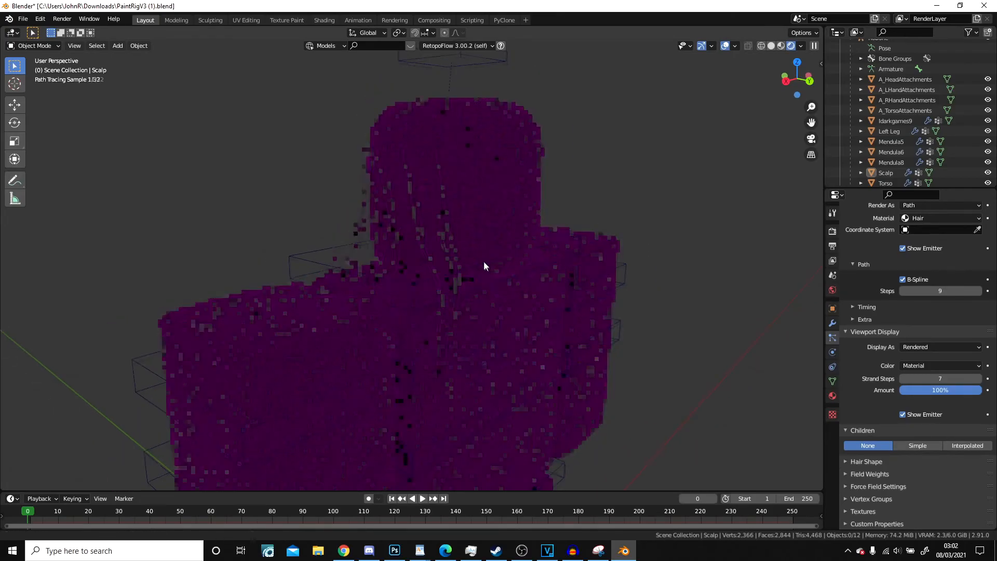
{"action": "left_click", "coordinate": [896, 121]}
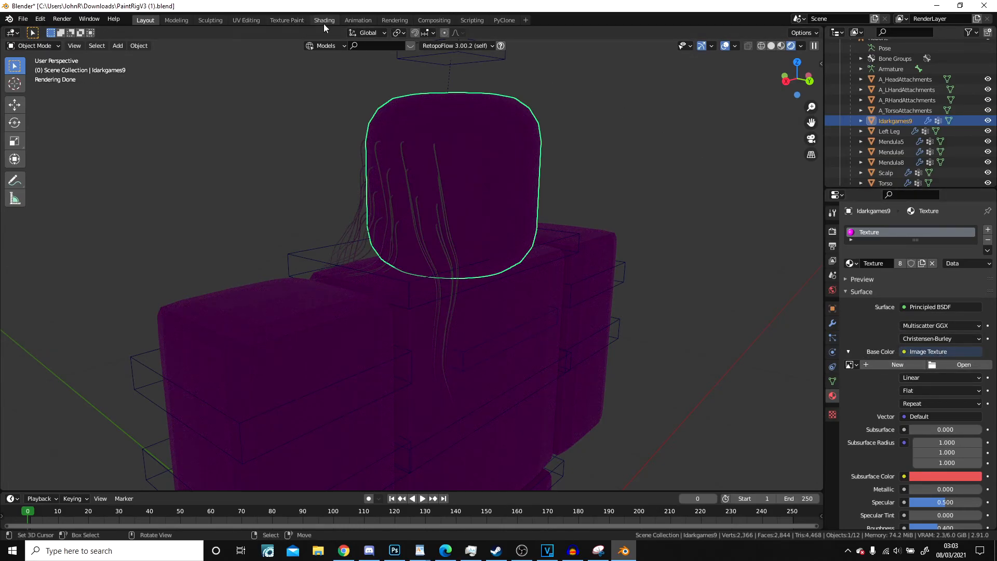
Step: In the Shading workspace raise the body's subsurface to about 0.57, then return to Layout
{"action": "left_click", "coordinate": [324, 20]}
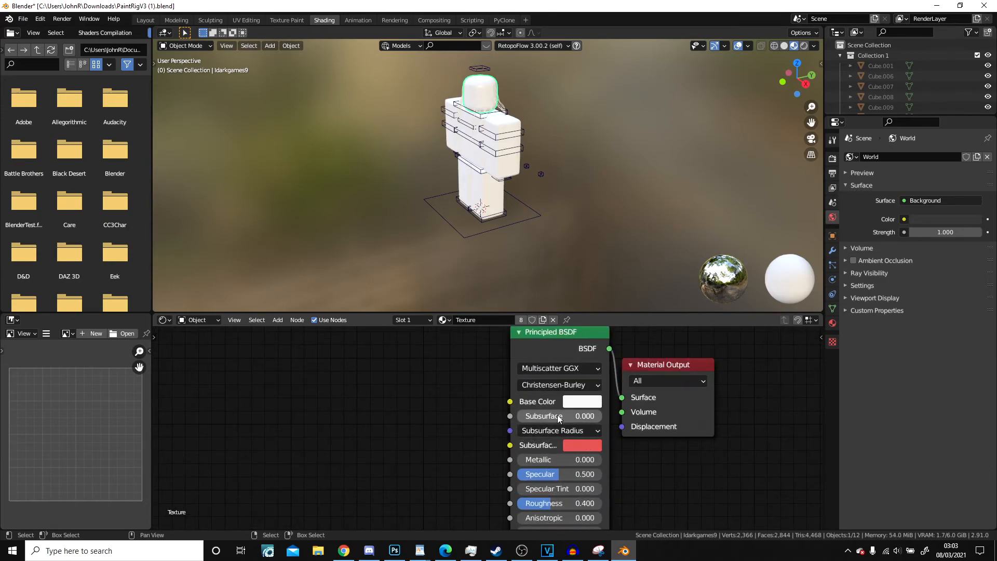
{"action": "left_click_drag", "start_coordinate": [560, 416], "coordinate": [575, 416]}
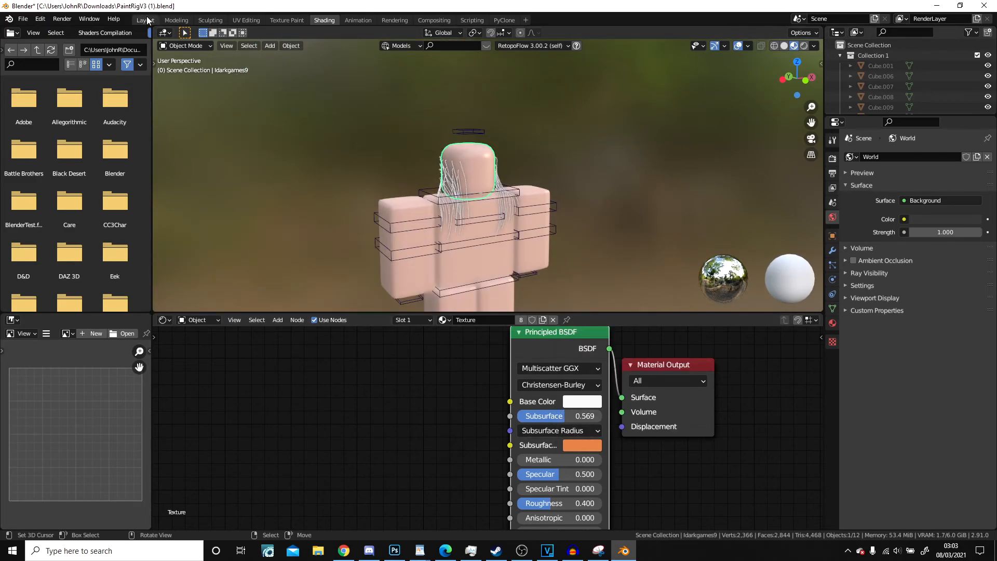
{"action": "left_click", "coordinate": [146, 20]}
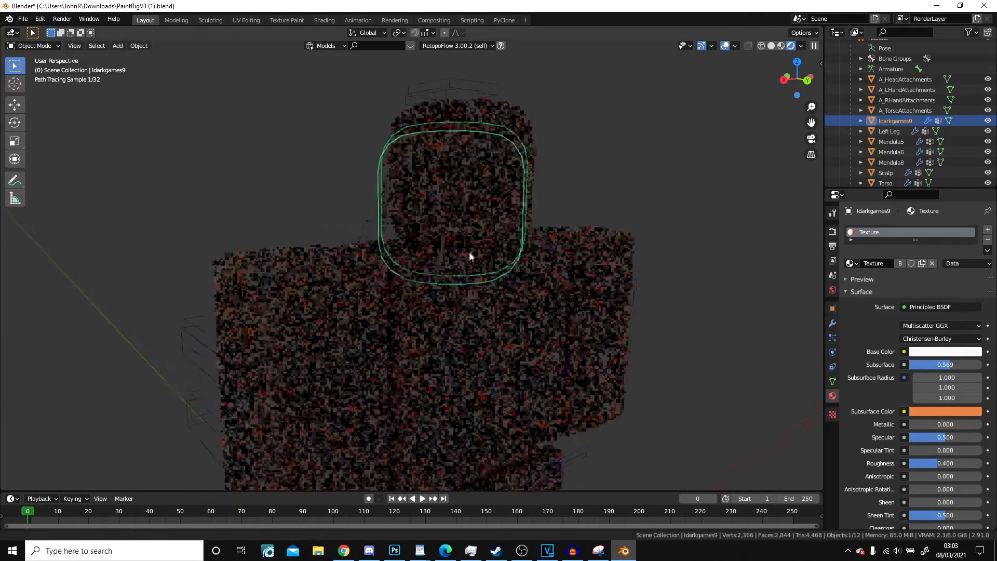
{"action": "left_click", "coordinate": [324, 20]}
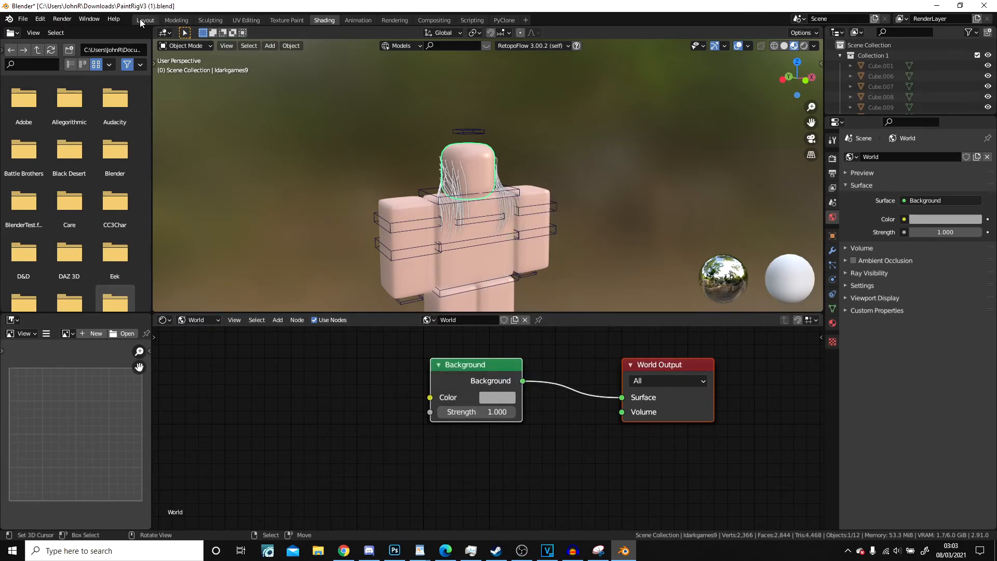
{"action": "left_click", "coordinate": [146, 19]}
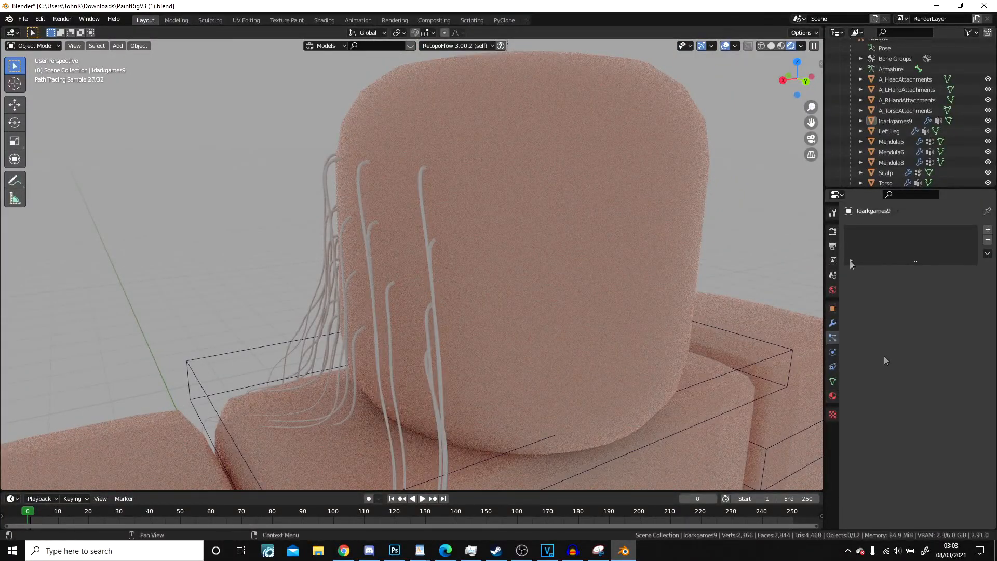
Step: Select the Scalp object and show its Particle Properties
{"action": "left_click", "coordinate": [885, 173]}
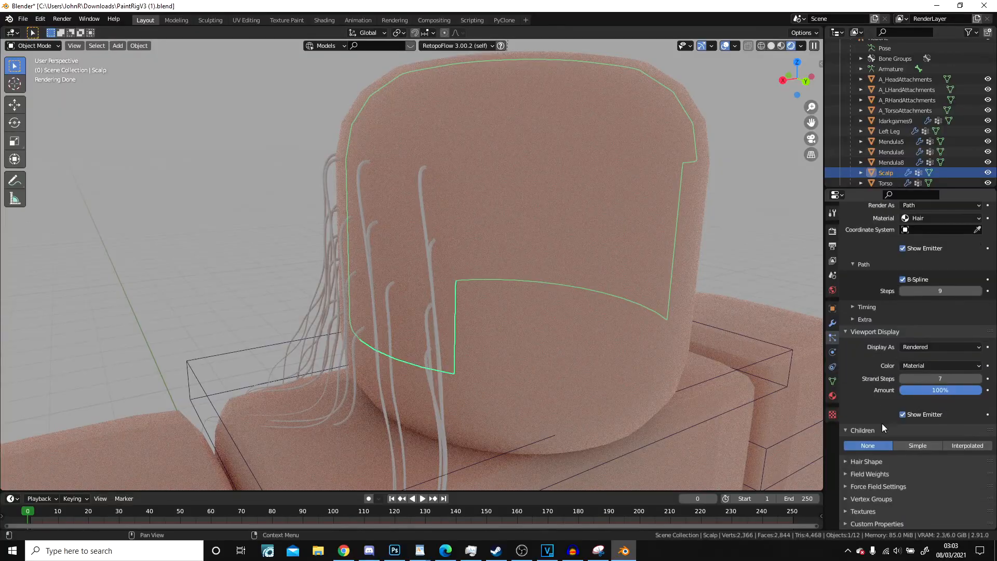
{"action": "left_click", "coordinate": [865, 461]}
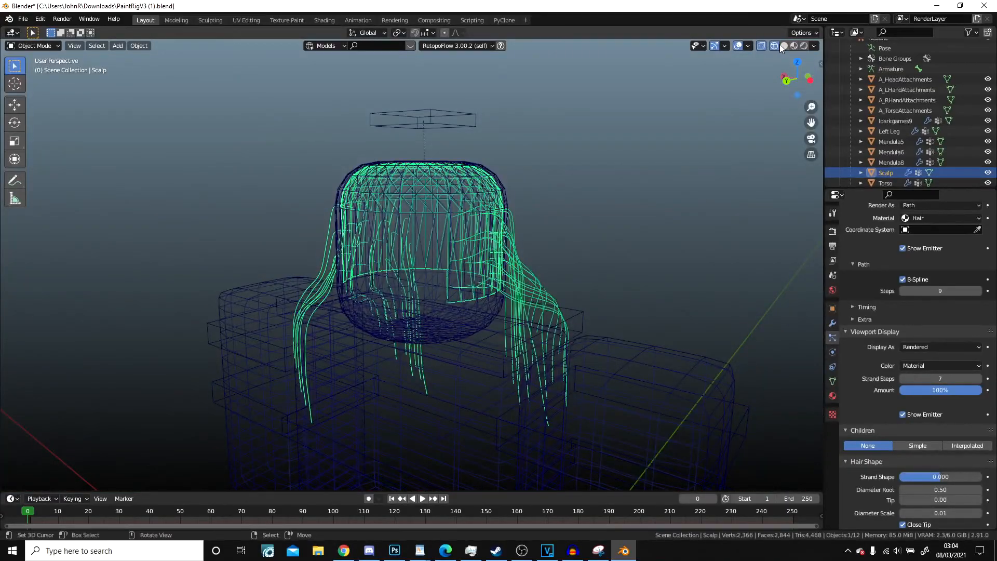
Step: Add a second hair system named Top beside Sides and bring up the mode menu
{"action": "left_click", "coordinate": [794, 46]}
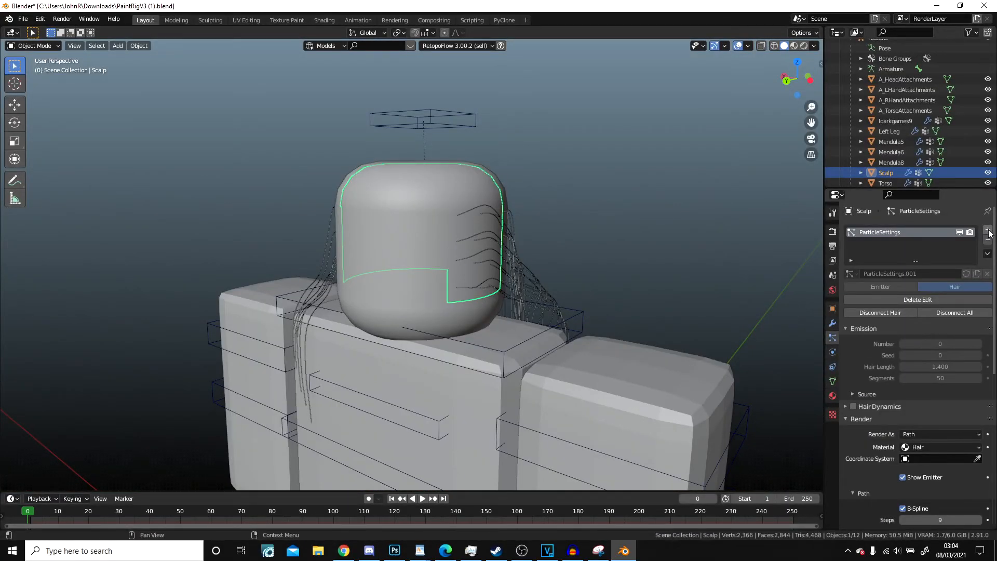
{"action": "left_click", "coordinate": [987, 232]}
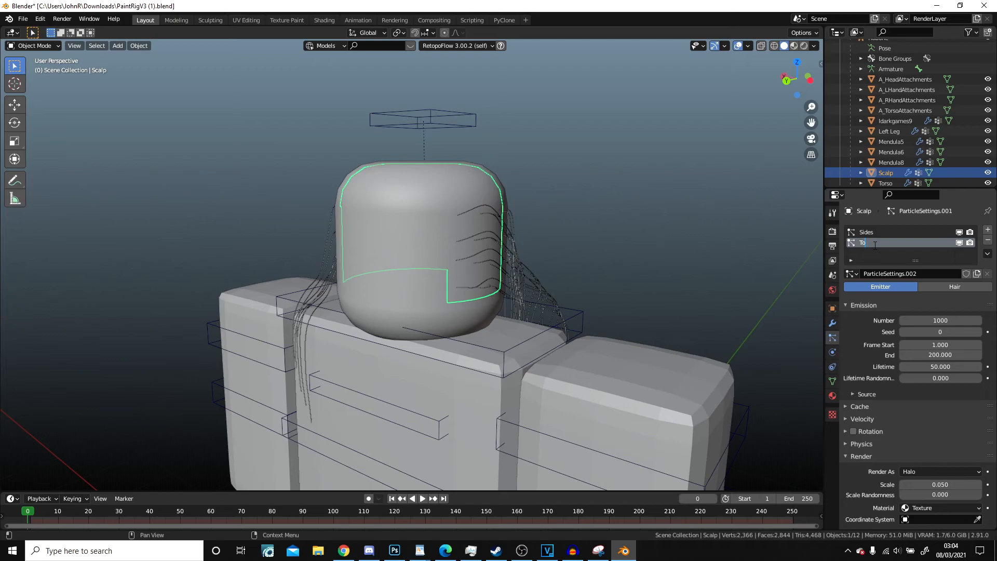
{"action": "type", "text": "Top"}
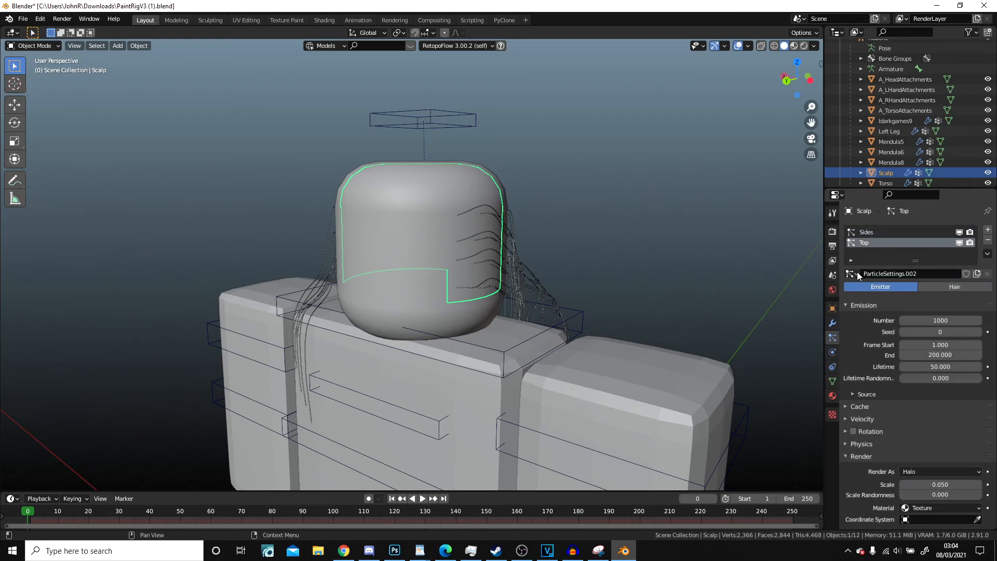
{"action": "left_click", "coordinate": [953, 286]}
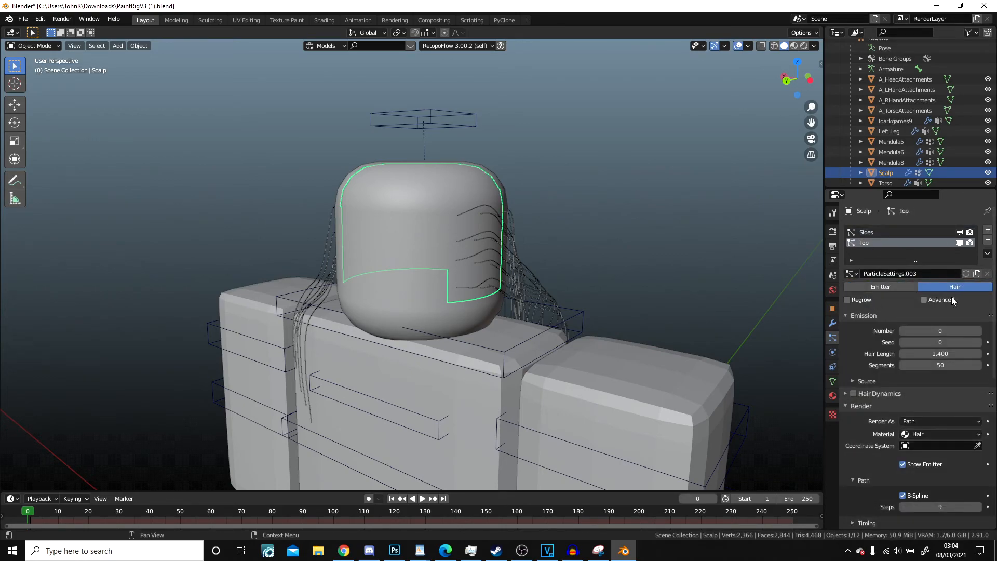
{"action": "scroll", "scroll_direction": "down", "scroll_amount": 3}
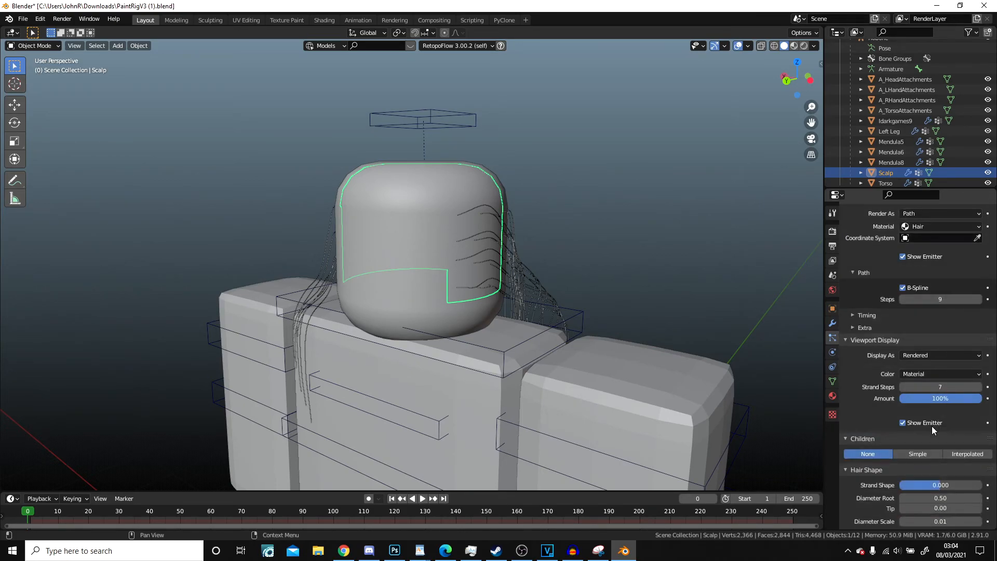
{"action": "left_click", "coordinate": [34, 44]}
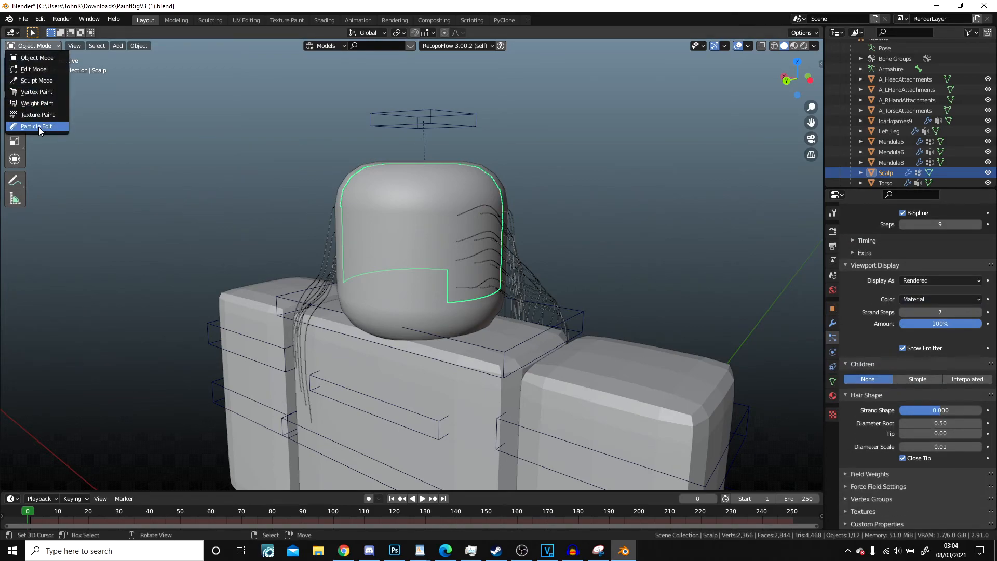
Step: In Particle Edit with the Add brush, plant new guide strands over the top and crown of the head
{"action": "left_click", "coordinate": [37, 126]}
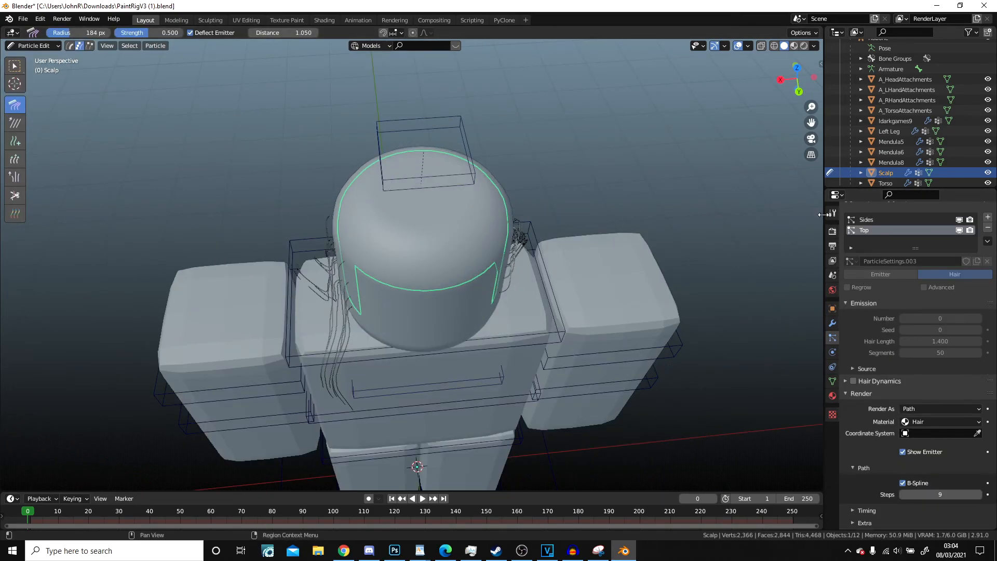
{"action": "left_click", "coordinate": [14, 141]}
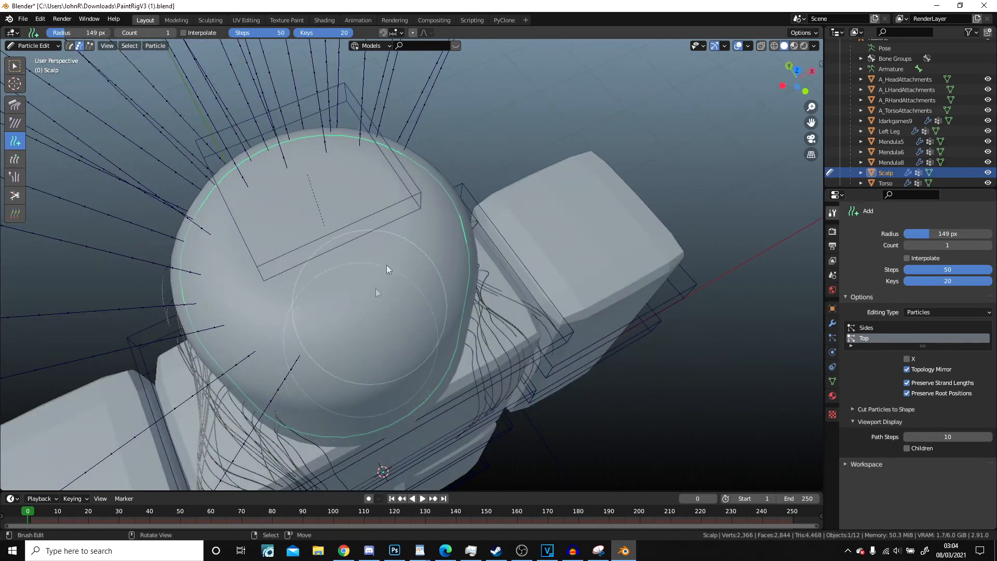
{"action": "left_click_drag", "start_coordinate": [388, 269], "coordinate": [428, 265]}
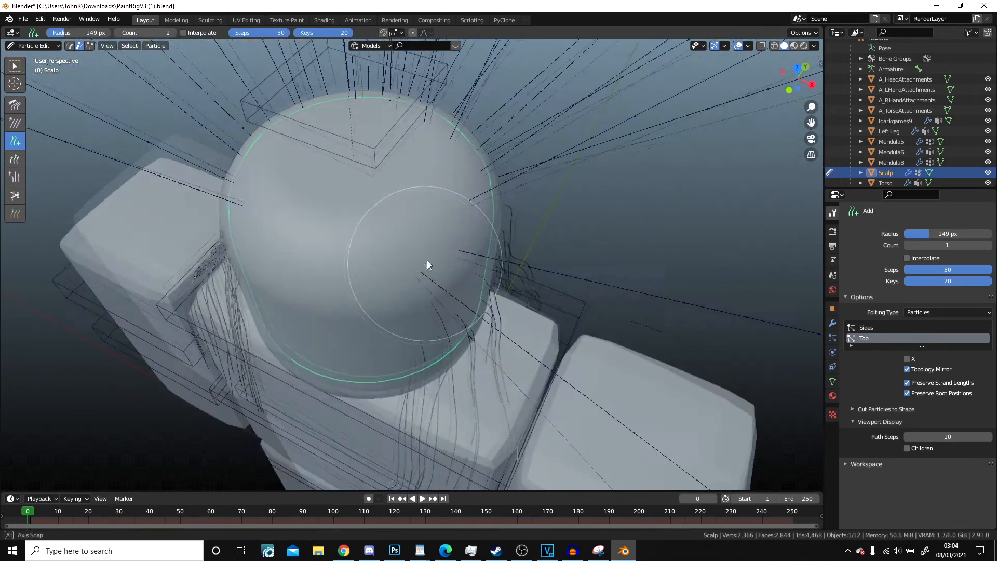
{"action": "left_click_drag", "start_coordinate": [426, 264], "coordinate": [330, 355]}
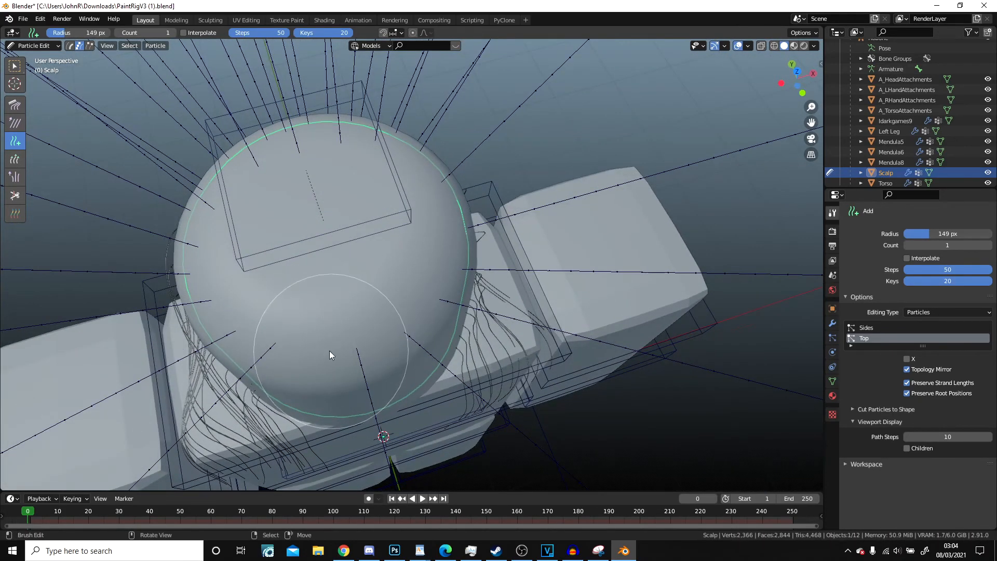
{"action": "mouse_move", "coordinate": [324, 188]}
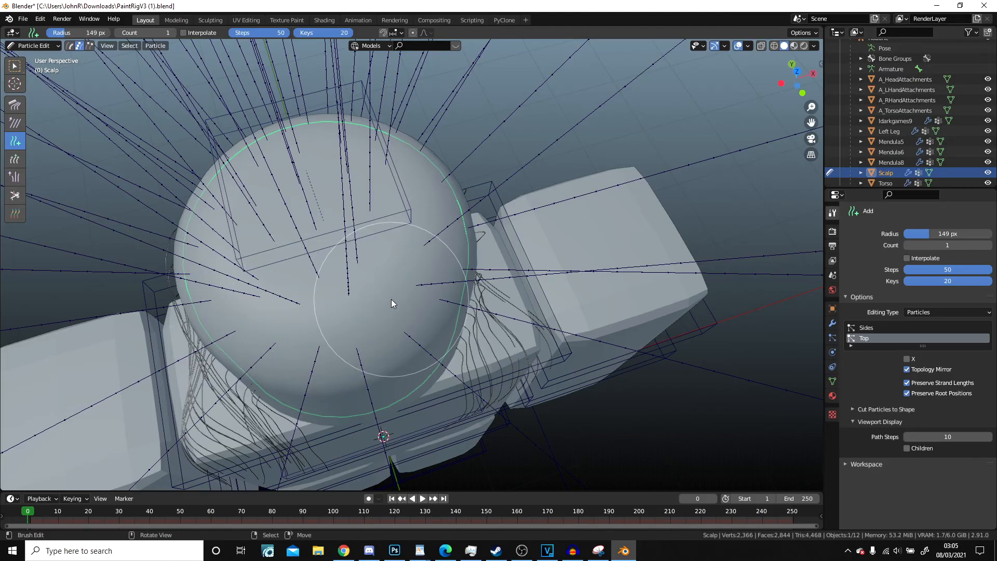
{"action": "left_click_drag", "start_coordinate": [391, 303], "coordinate": [429, 243]}
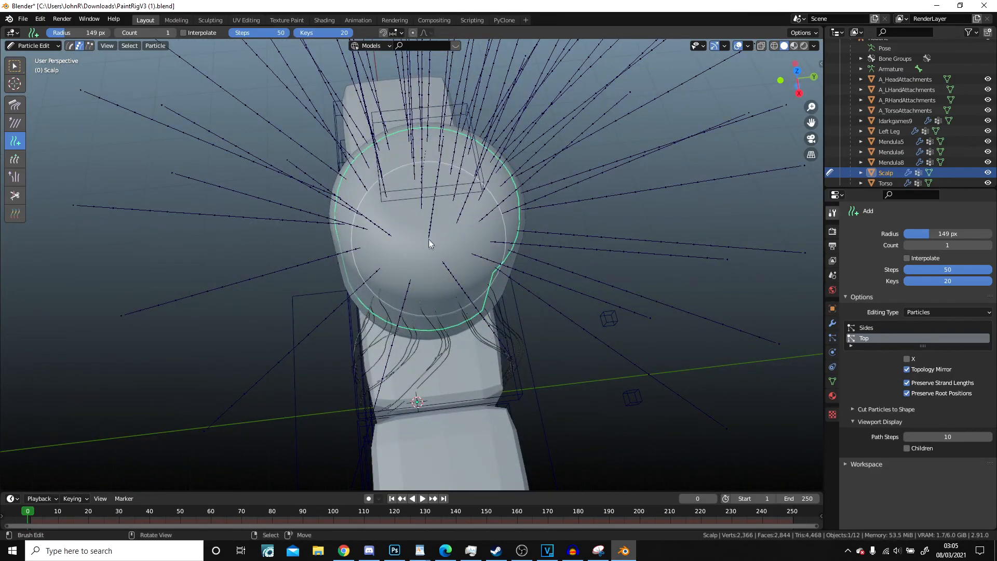
{"action": "left_click_drag", "start_coordinate": [429, 243], "coordinate": [455, 293]}
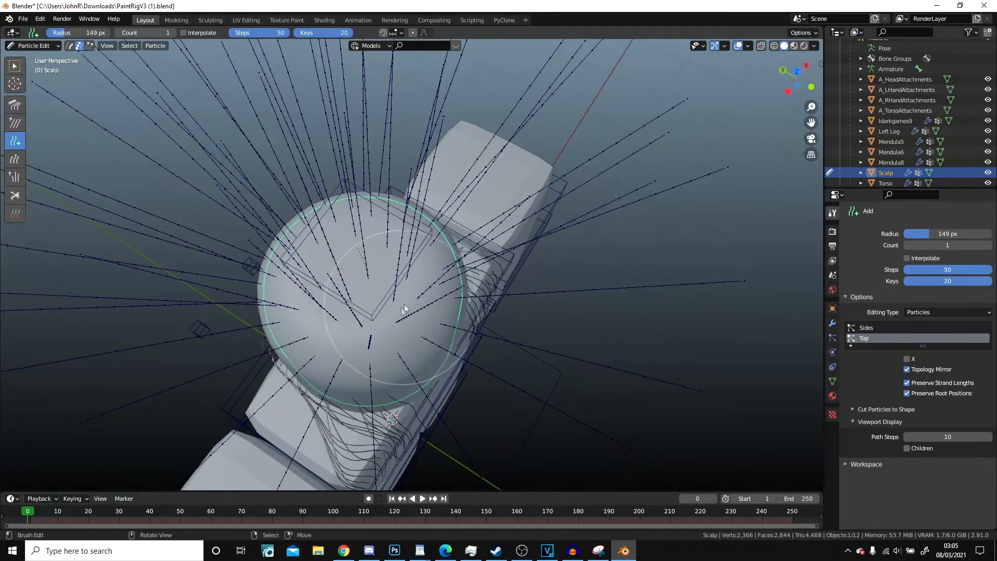
{"action": "left_click_drag", "start_coordinate": [404, 309], "coordinate": [520, 287]}
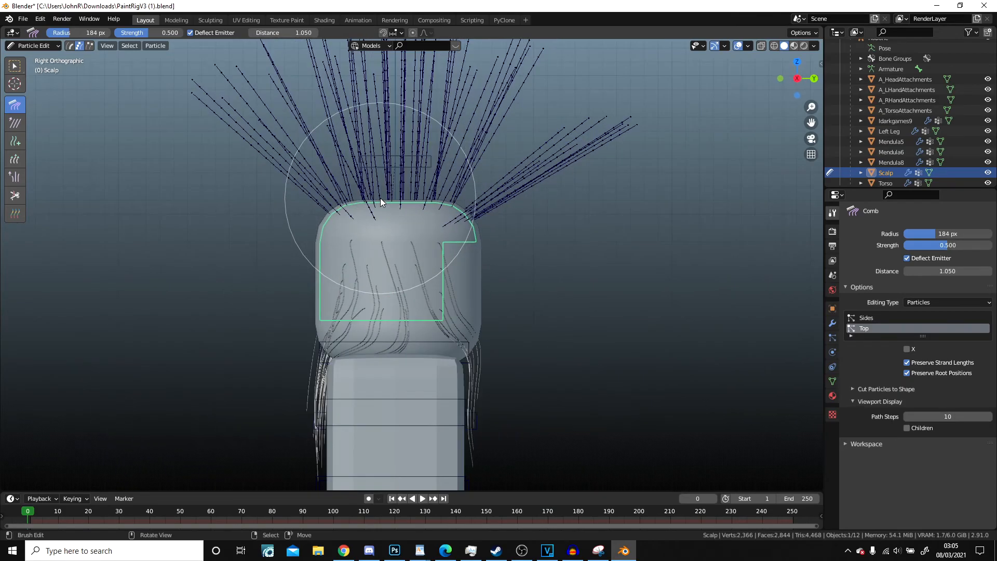
Step: Comb the upright crown strands over to one side and down across the head
{"action": "left_click_drag", "start_coordinate": [382, 202], "coordinate": [537, 243]}
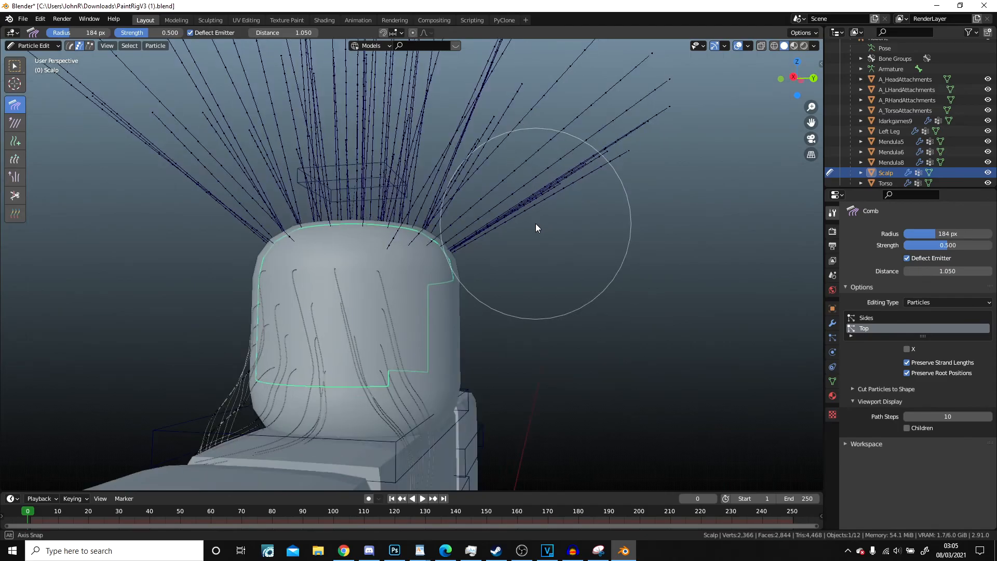
{"action": "left_click_drag", "start_coordinate": [536, 228], "coordinate": [124, 291]}
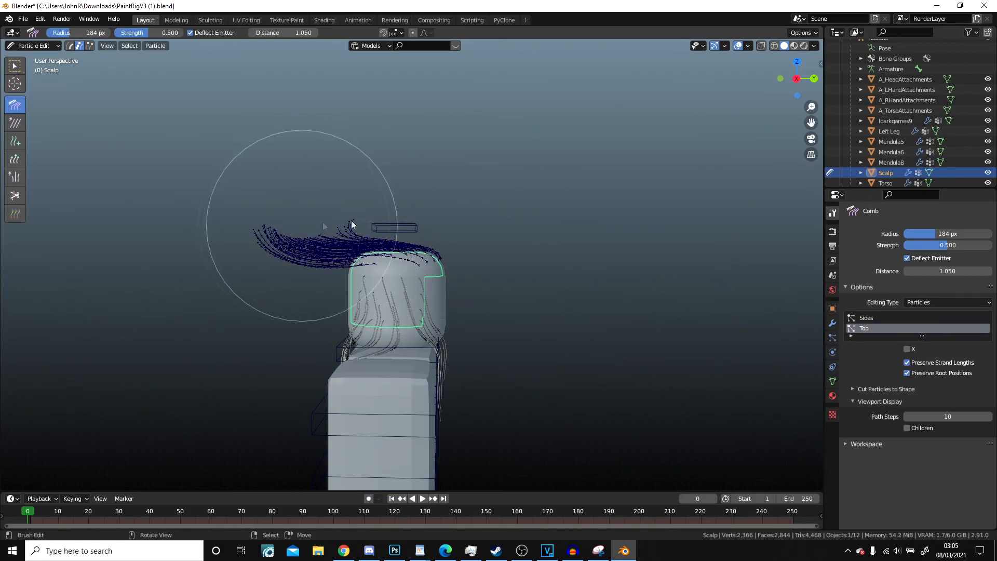
{"action": "left_click_drag", "start_coordinate": [324, 226], "coordinate": [360, 305]}
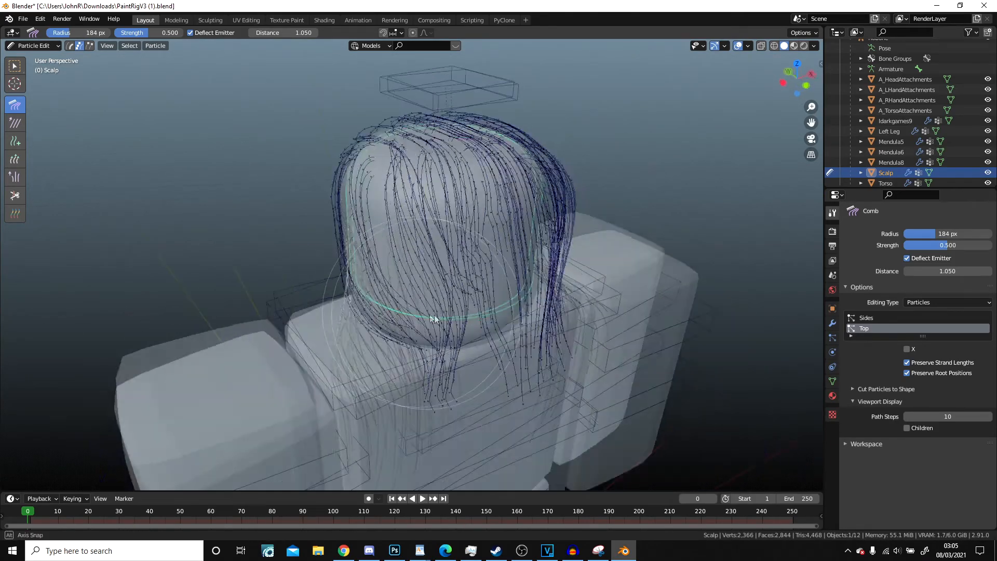
Step: Comb the side fringe strands downward so they hang along the side of the head
{"action": "left_click_drag", "start_coordinate": [432, 318], "coordinate": [513, 304]}
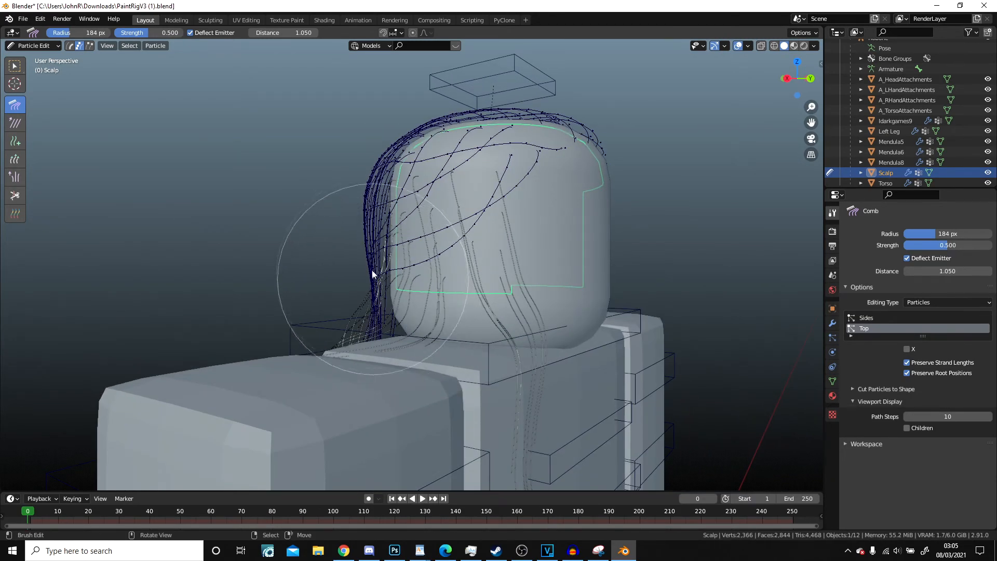
{"action": "left_click_drag", "start_coordinate": [371, 273], "coordinate": [318, 214]}
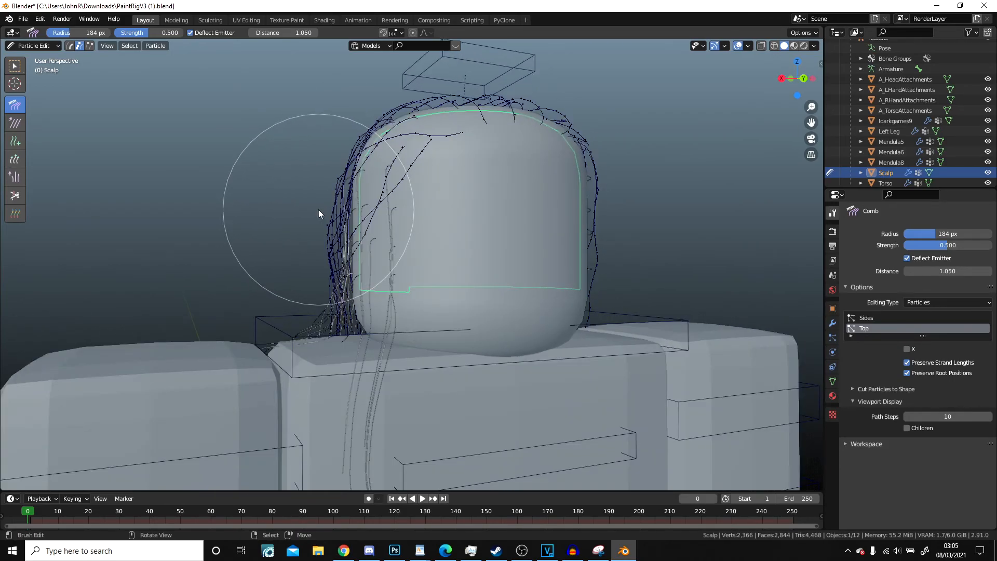
{"action": "left_click_drag", "start_coordinate": [318, 213], "coordinate": [521, 267]}
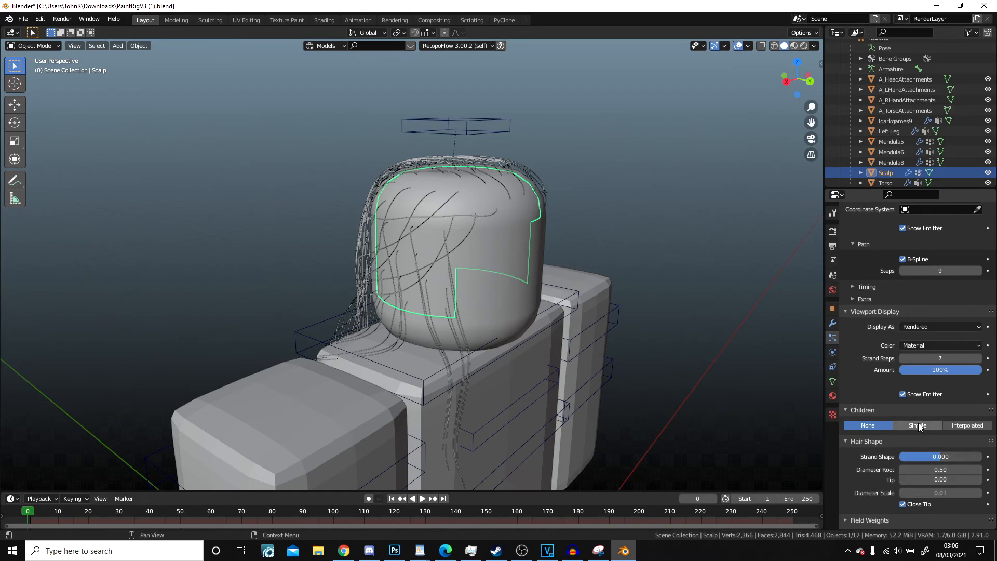
Step: Give the Top hair interpolated child strands and enable child strands on the Sides hair too
{"action": "left_click", "coordinate": [918, 424]}
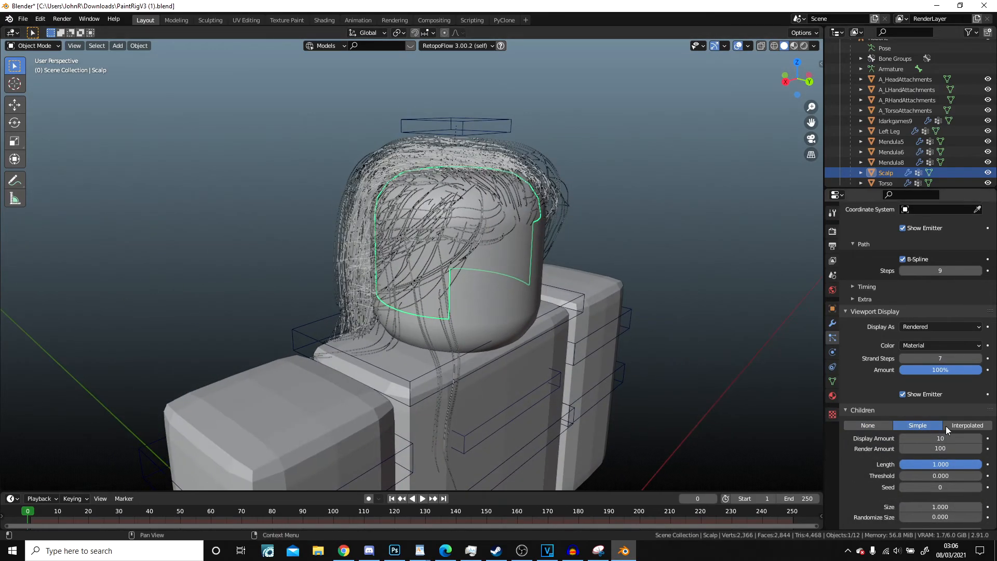
{"action": "left_click", "coordinate": [940, 439]}
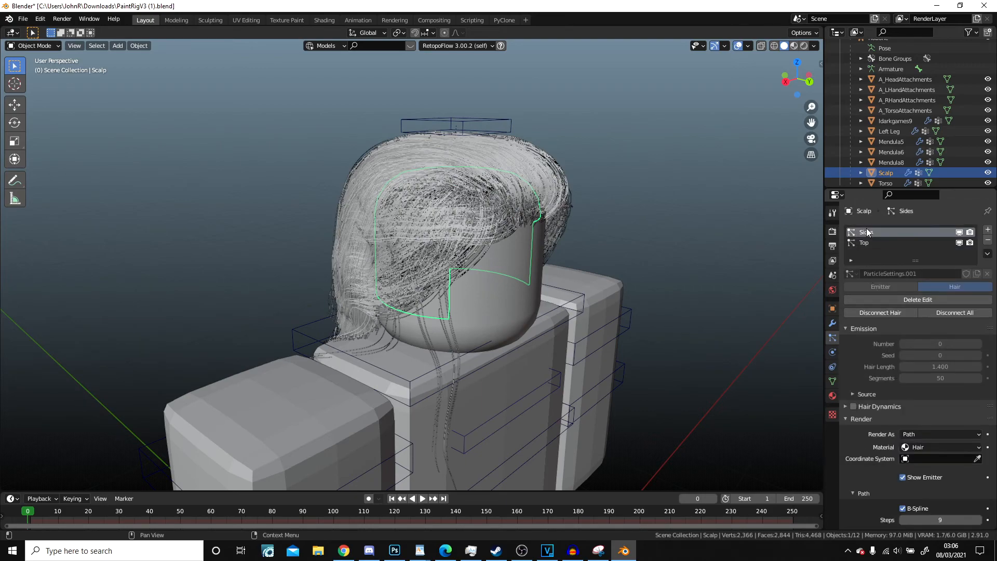
{"action": "scroll", "scroll_direction": "down", "scroll_amount": 3}
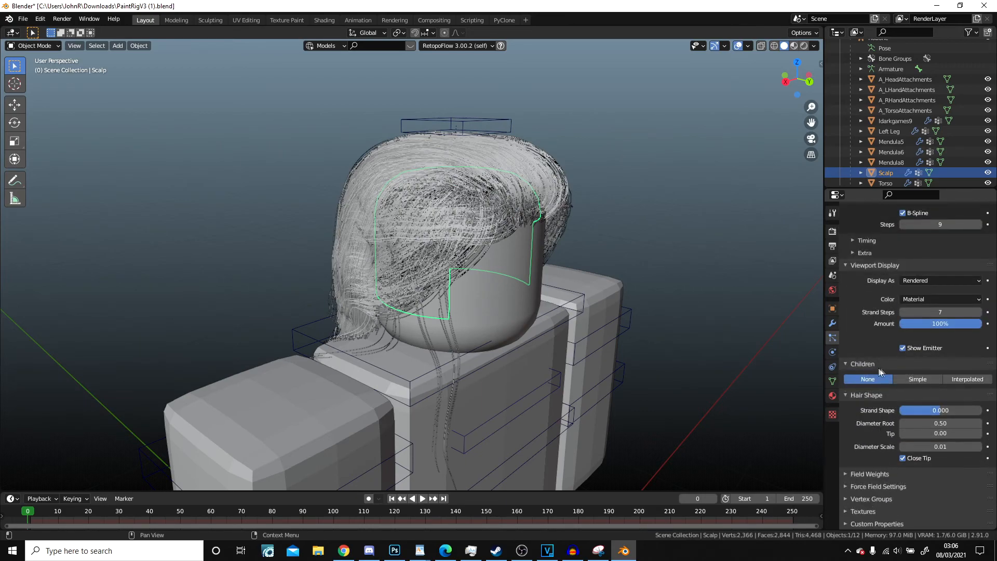
{"action": "left_click", "coordinate": [917, 378]}
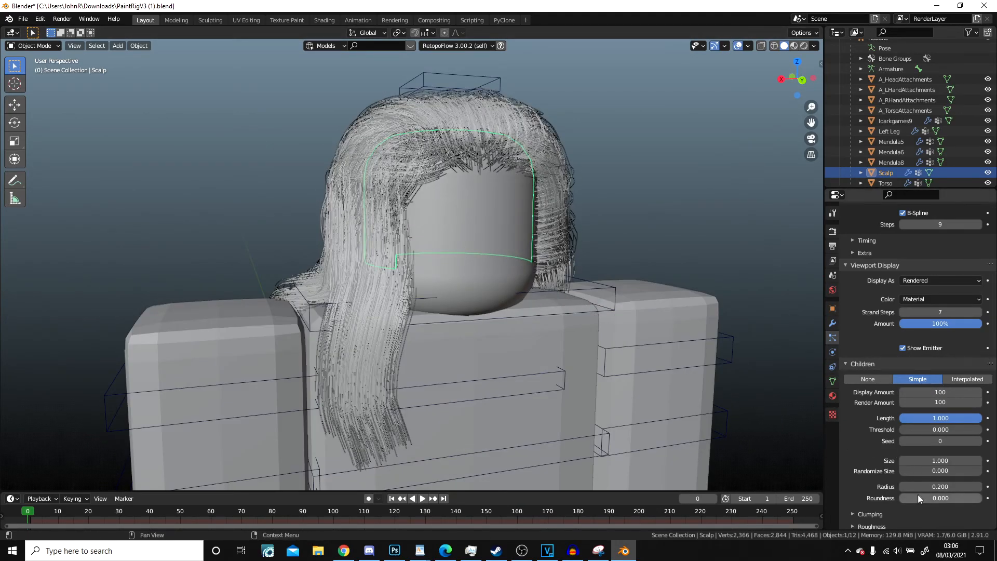
Step: Thin the strands to Diameter Scale 0.01 and lower the child Radius to about 0.04
{"action": "left_click_drag", "start_coordinate": [940, 486], "coordinate": [954, 486]}
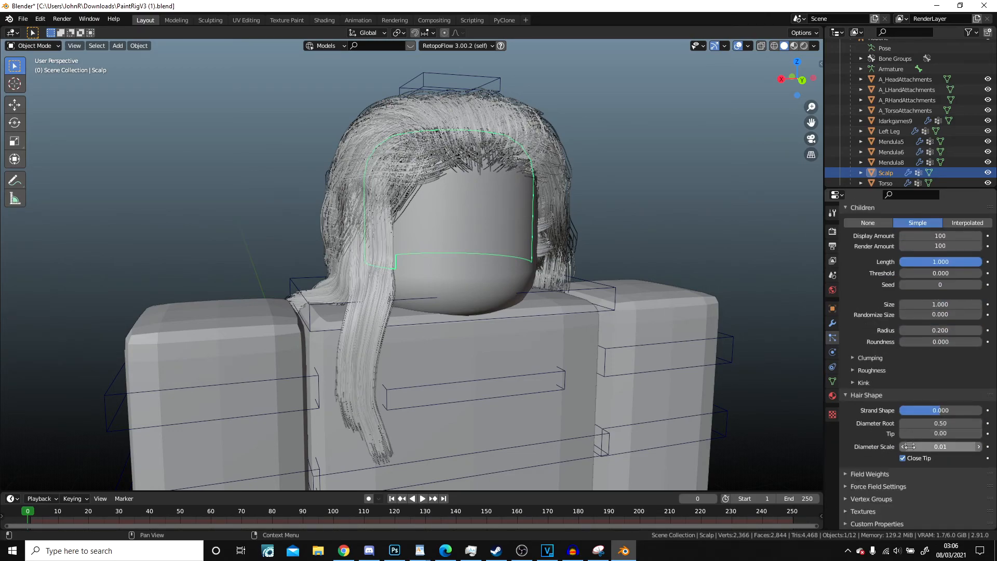
{"action": "left_click_drag", "start_coordinate": [954, 330], "coordinate": [909, 330]}
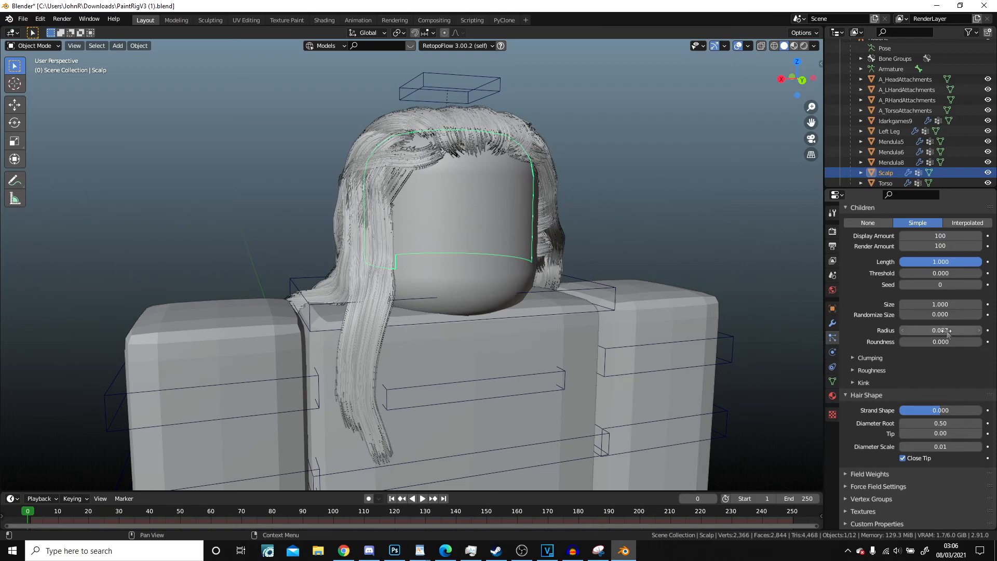
{"action": "left_click_drag", "start_coordinate": [922, 341], "coordinate": [941, 341]}
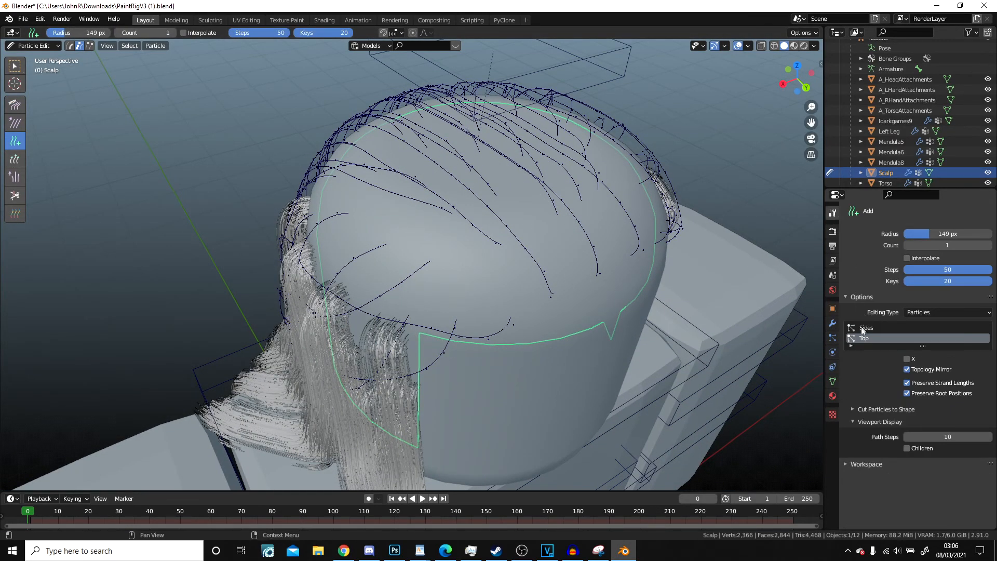
Step: Select the Top hair system and check it in a rendered preview before returning to solid shading
{"action": "left_click", "coordinate": [184, 32]}
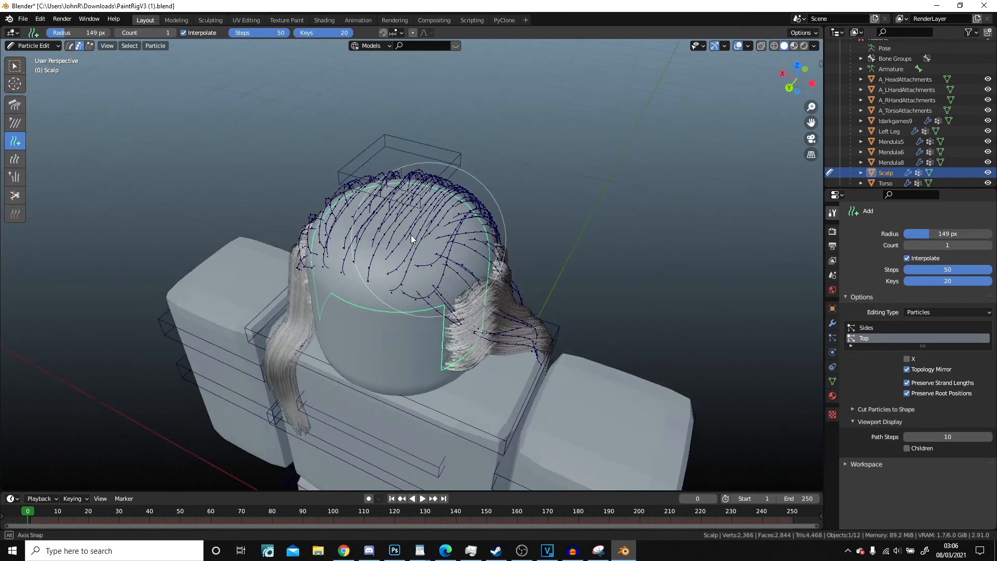
{"action": "left_click_drag", "start_coordinate": [413, 254], "coordinate": [497, 263]}
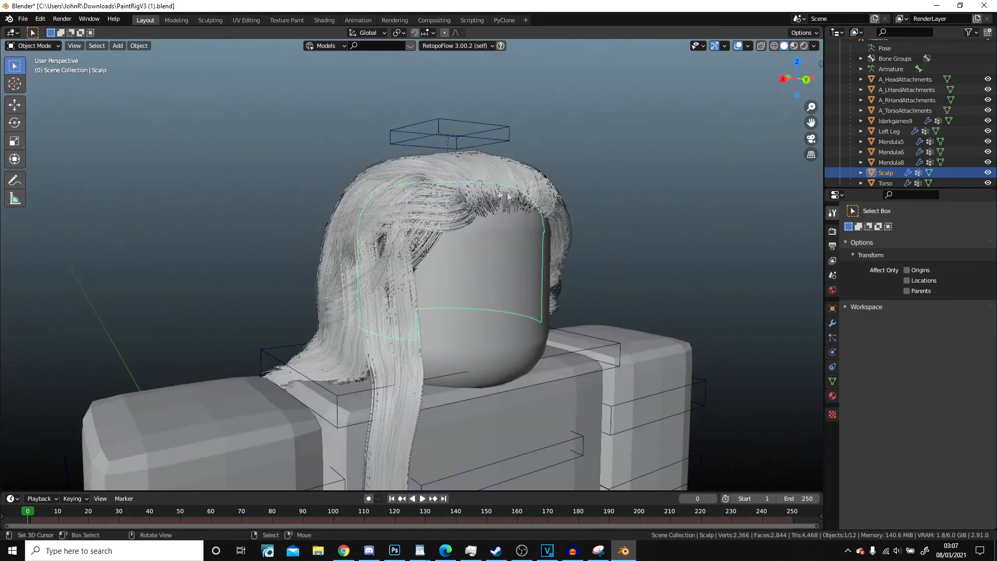
{"action": "left_click", "coordinate": [793, 45]}
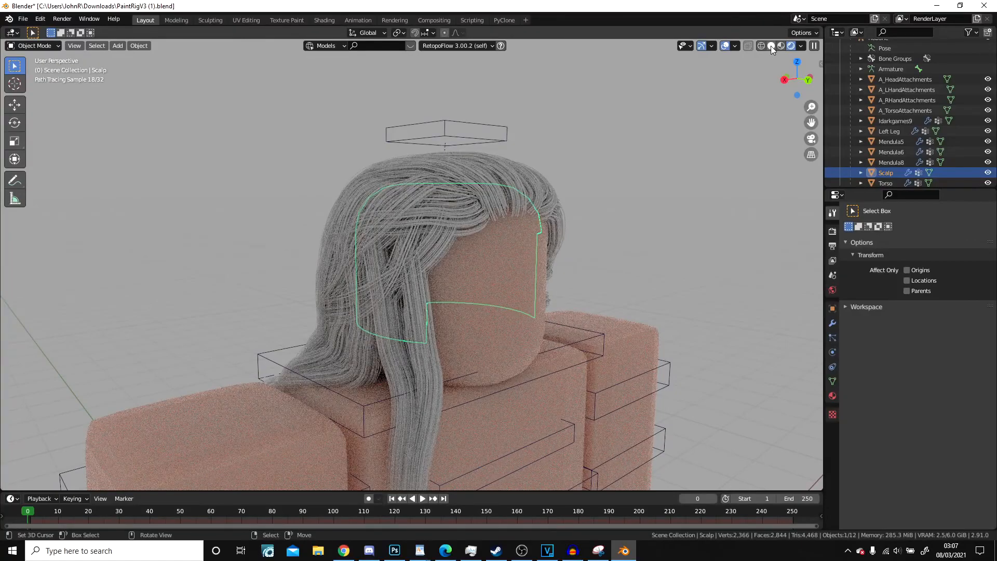
{"action": "left_click", "coordinate": [33, 44]}
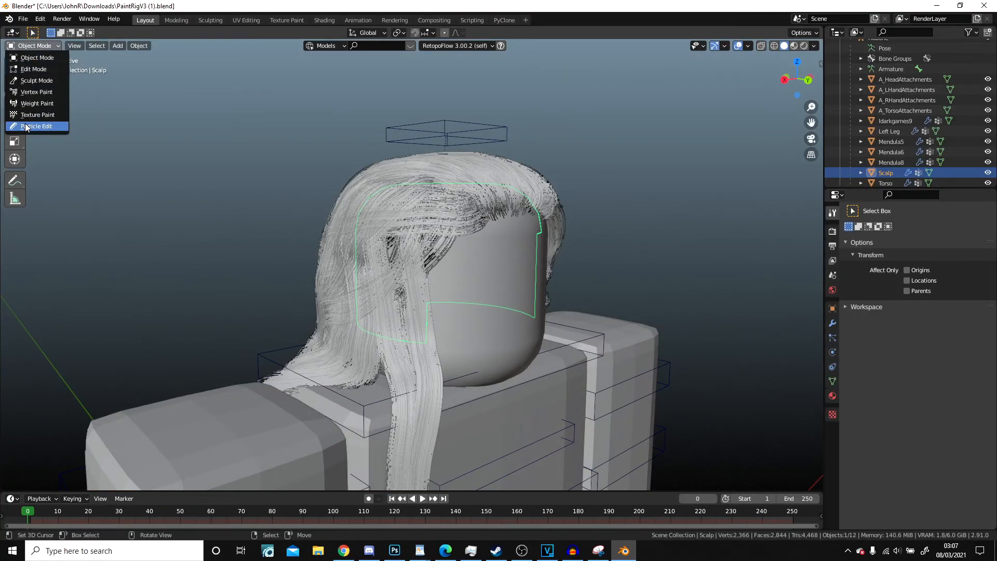
Step: In Particle Edit, add new strands over the top of the head facing the front
{"action": "left_click", "coordinate": [37, 125]}
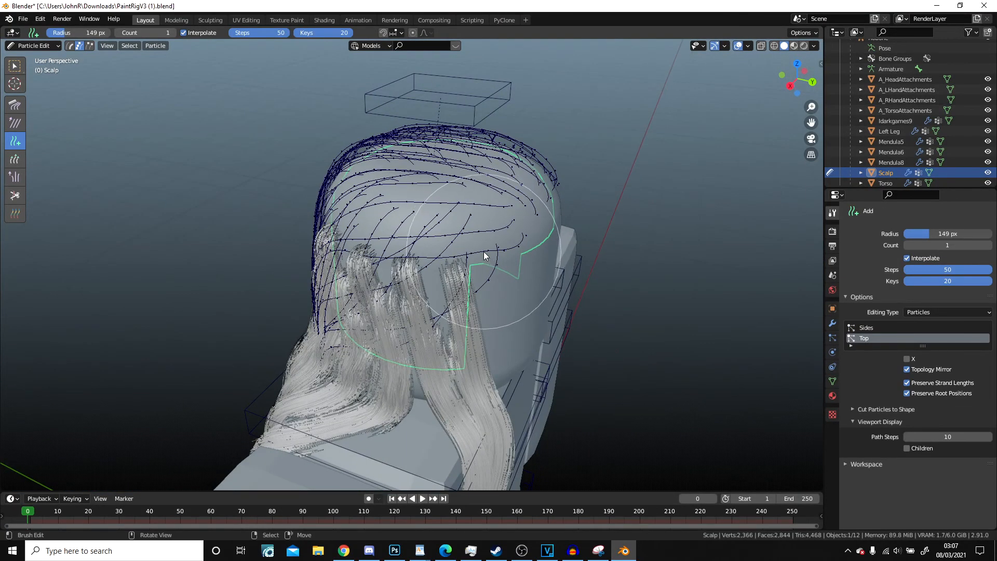
{"action": "left_click", "coordinate": [424, 248]}
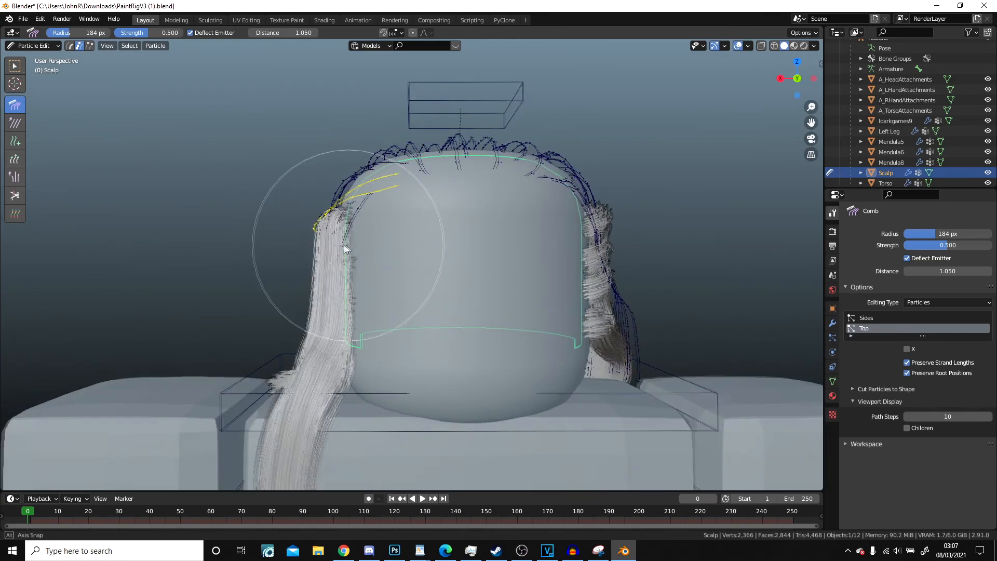
{"action": "left_click_drag", "start_coordinate": [347, 248], "coordinate": [312, 270]}
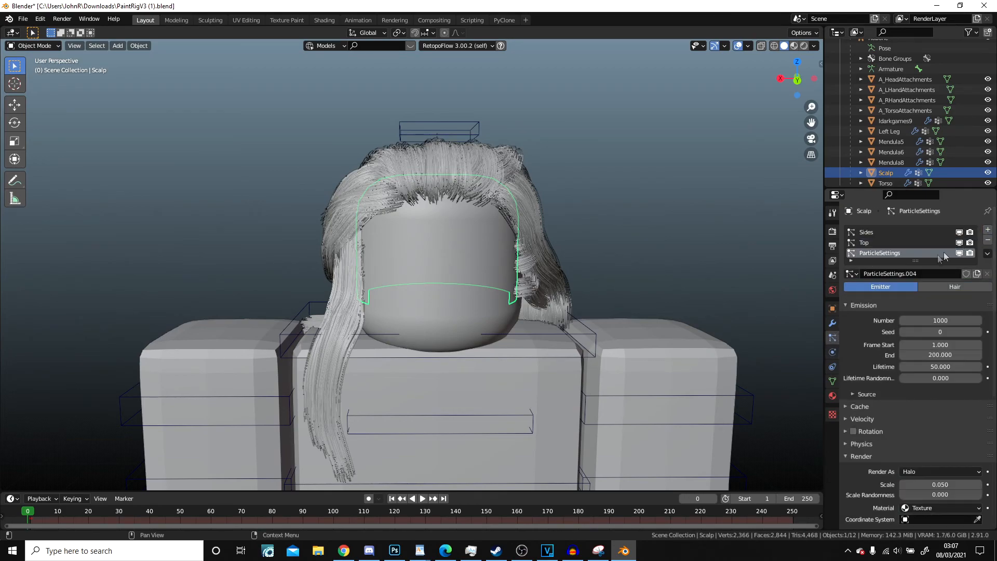
Step: Select the newly added Scalp particle system and switch modes to start editing its strands
{"action": "left_click", "coordinate": [855, 273]}
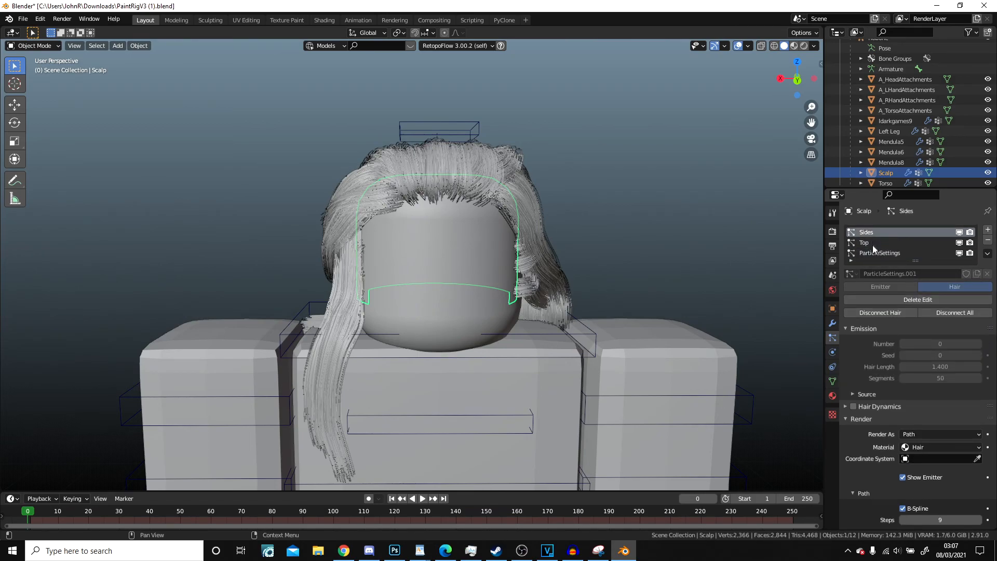
{"action": "left_click", "coordinate": [880, 252]}
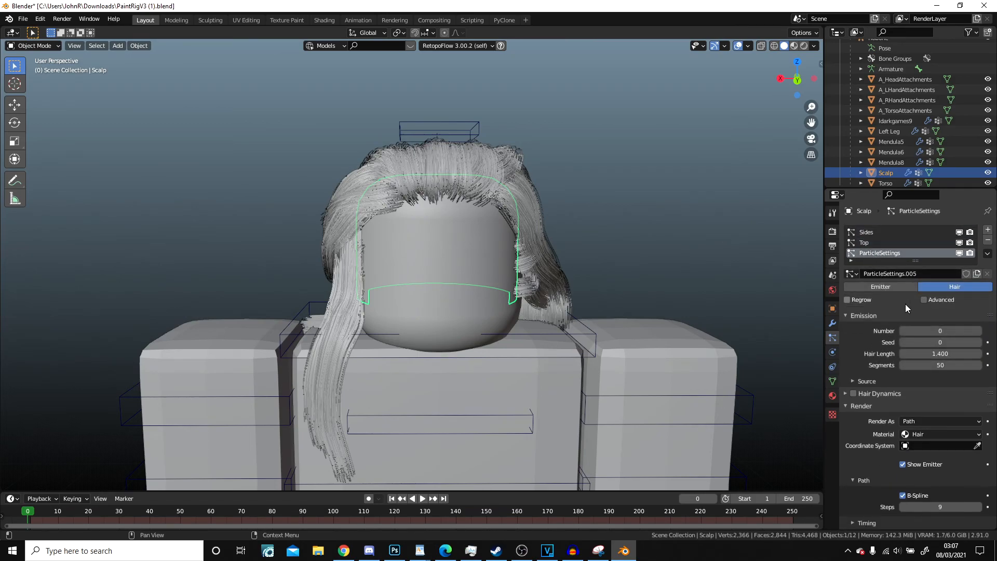
{"action": "scroll", "scroll_direction": "down", "scroll_amount": 3}
{"action": "type", "text": "Frin"}
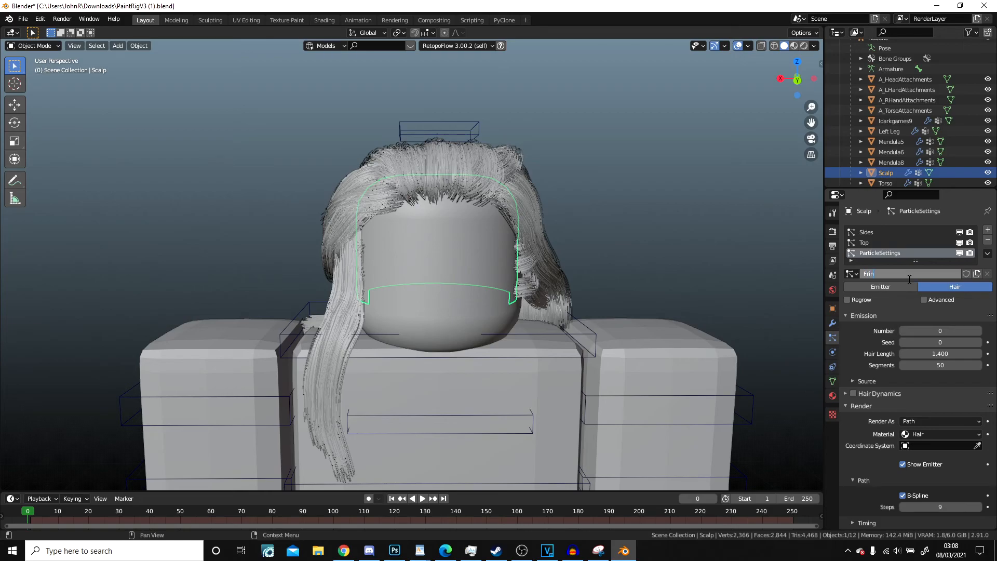
{"action": "left_click", "coordinate": [32, 45]}
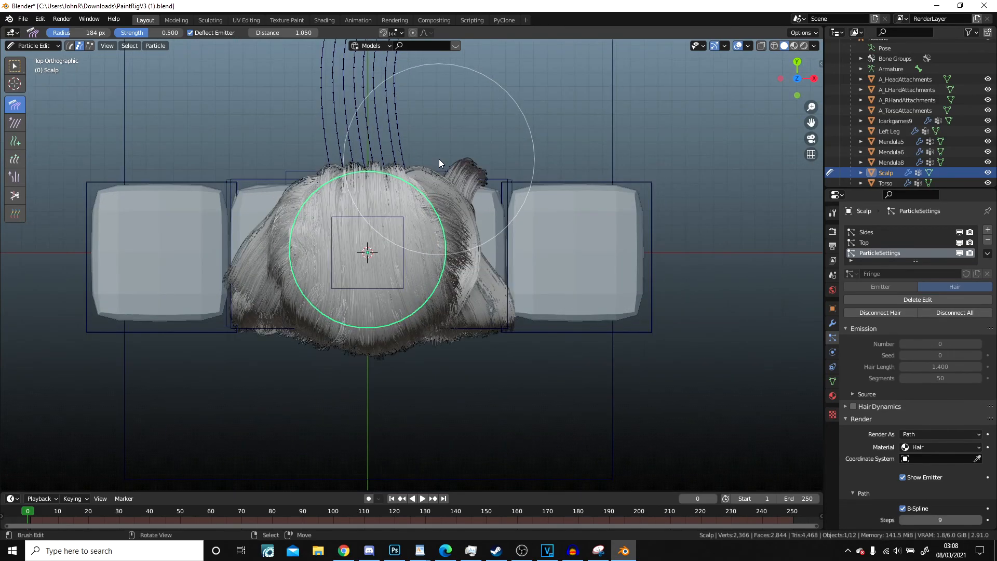
Step: Comb the new fringe strands down over the face and sweep them toward one side
{"action": "left_click", "coordinate": [831, 216]}
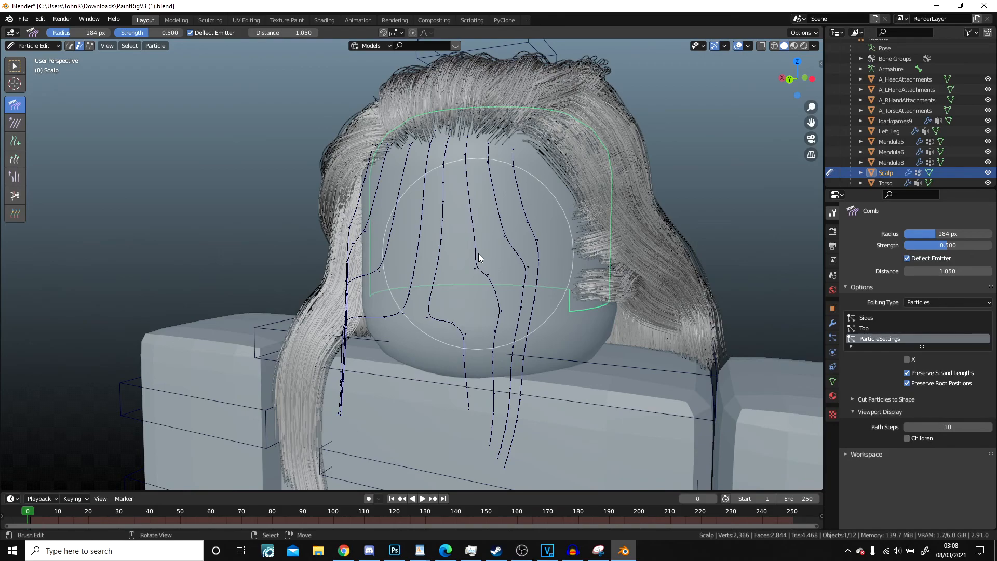
{"action": "left_click_drag", "start_coordinate": [480, 257], "coordinate": [521, 236]}
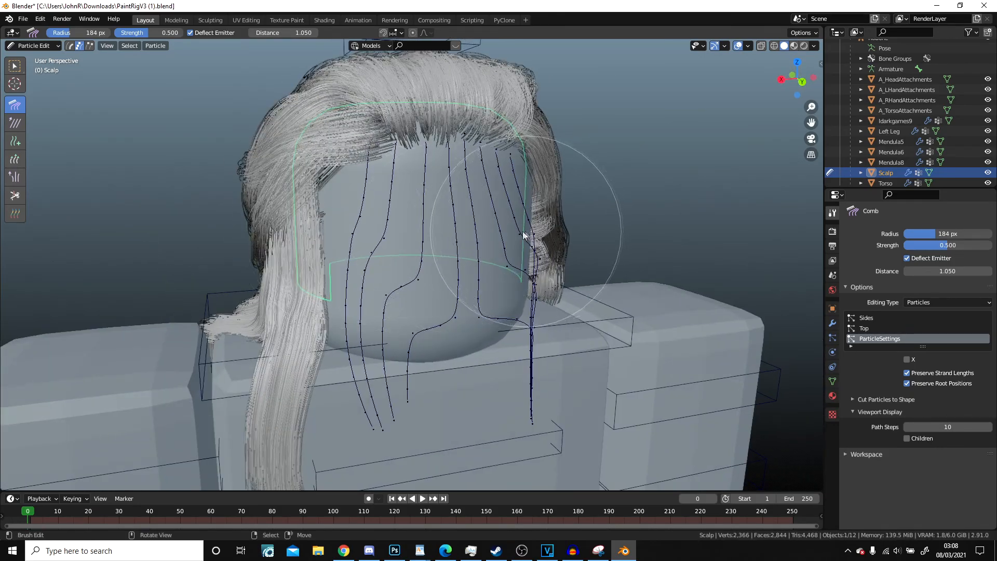
{"action": "left_click_drag", "start_coordinate": [521, 248], "coordinate": [528, 248]}
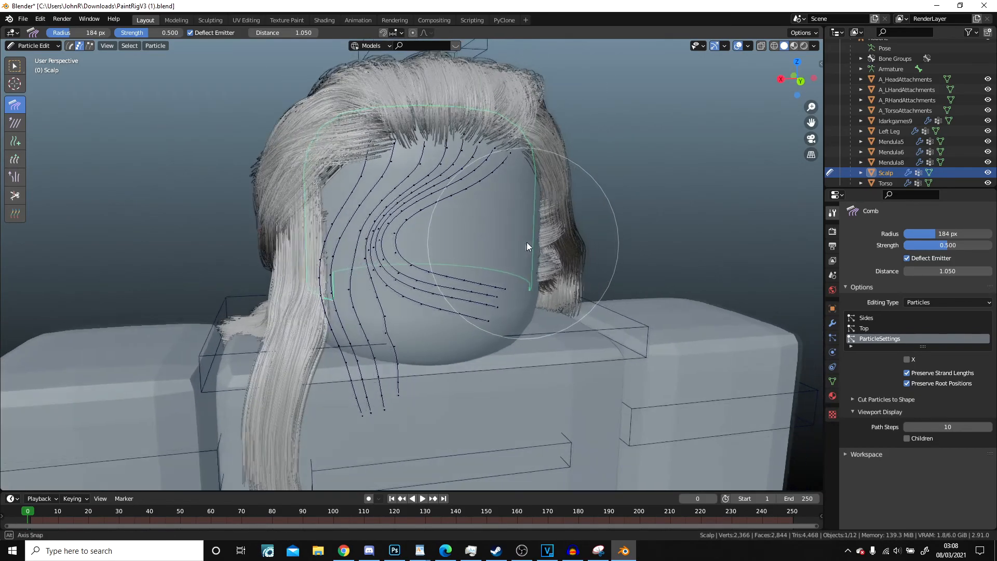
{"action": "left_click_drag", "start_coordinate": [528, 247], "coordinate": [480, 294]}
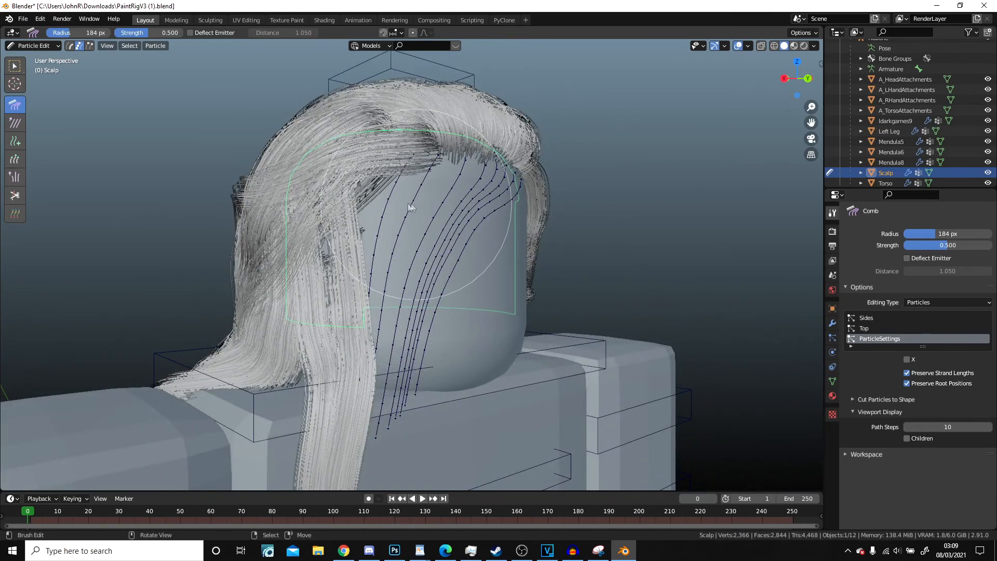
Step: Comb the fringe further across the forehead, tidy its tips and return to Object Mode
{"action": "left_click_drag", "start_coordinate": [410, 206], "coordinate": [428, 294]}
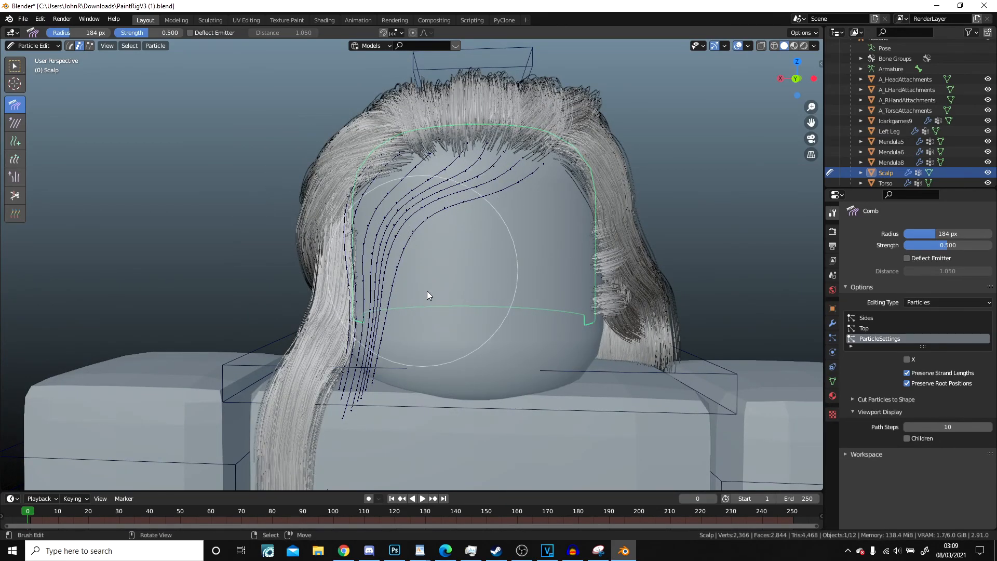
{"action": "left_click_drag", "start_coordinate": [426, 293], "coordinate": [350, 387]}
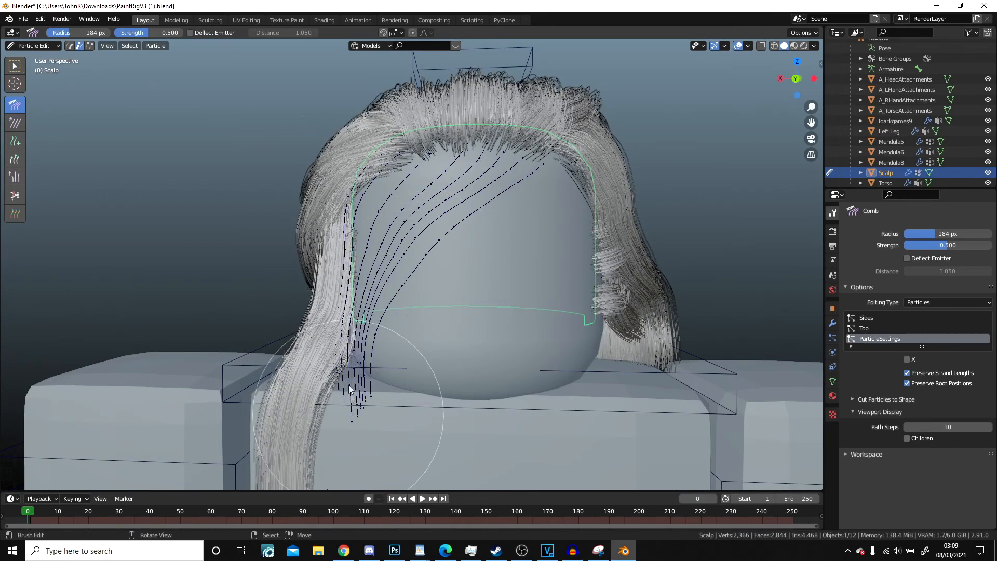
{"action": "left_click", "coordinate": [34, 45]}
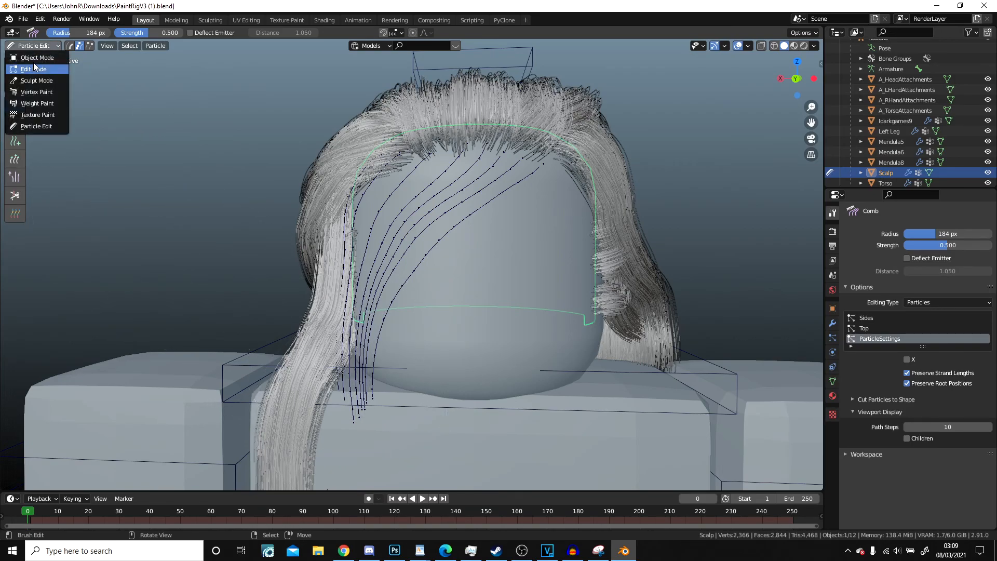
{"action": "left_click", "coordinate": [37, 57]}
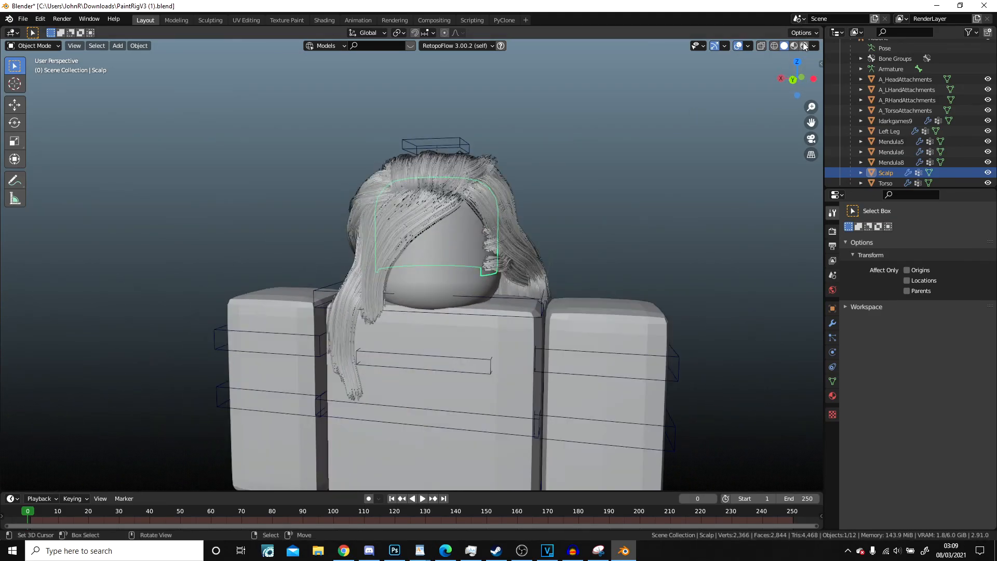
Step: Switch to a rendered preview and set the fringe children to Simple with 300 rendered per parent
{"action": "left_click", "coordinate": [791, 45]}
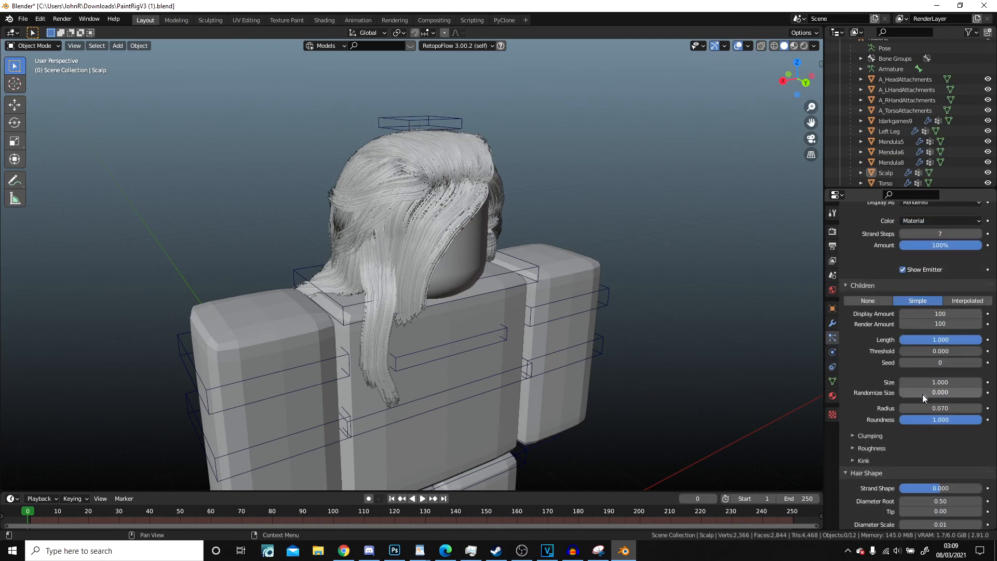
{"action": "left_click", "coordinate": [940, 324]}
{"action": "type", "text": "300"}
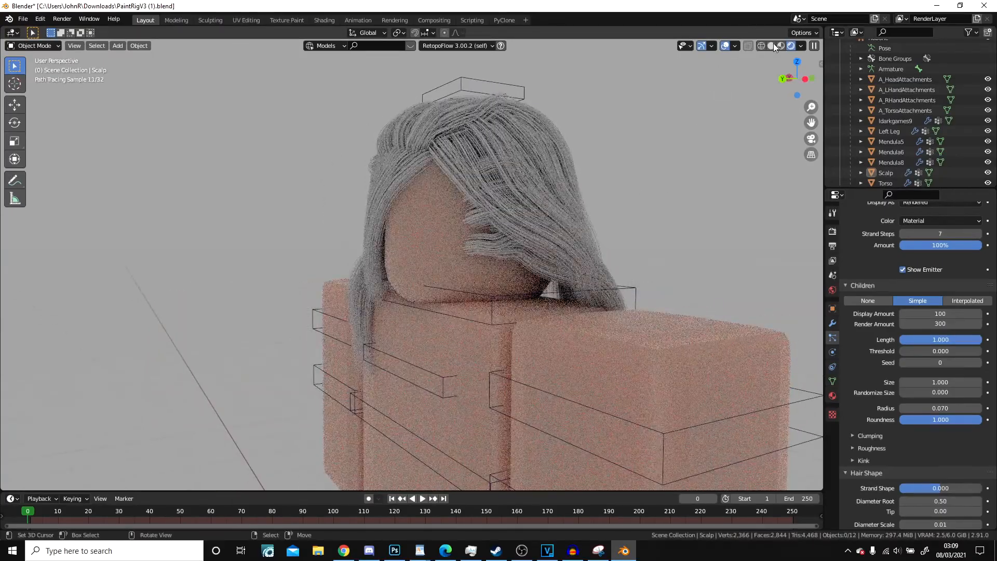
Step: Enter Particle Edit, adjust the fringe strands and go back to Object Mode
{"action": "left_click", "coordinate": [34, 44]}
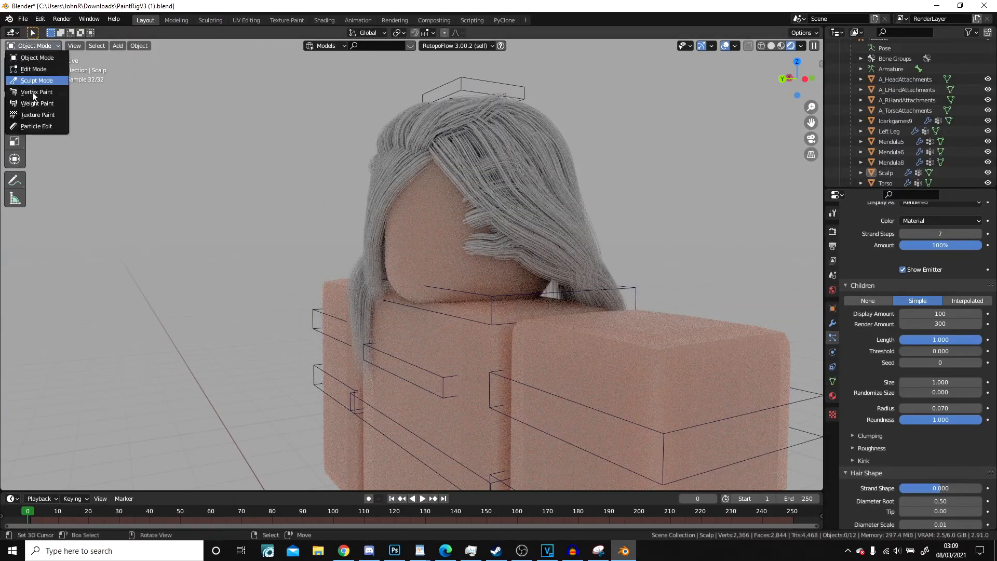
{"action": "left_click", "coordinate": [37, 126]}
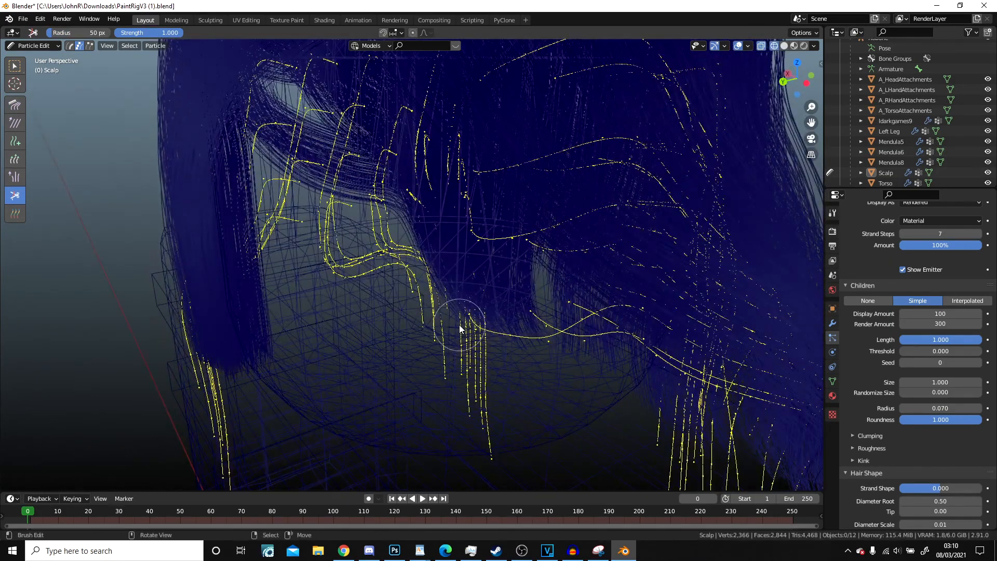
{"action": "left_click_drag", "start_coordinate": [461, 327], "coordinate": [696, 336]}
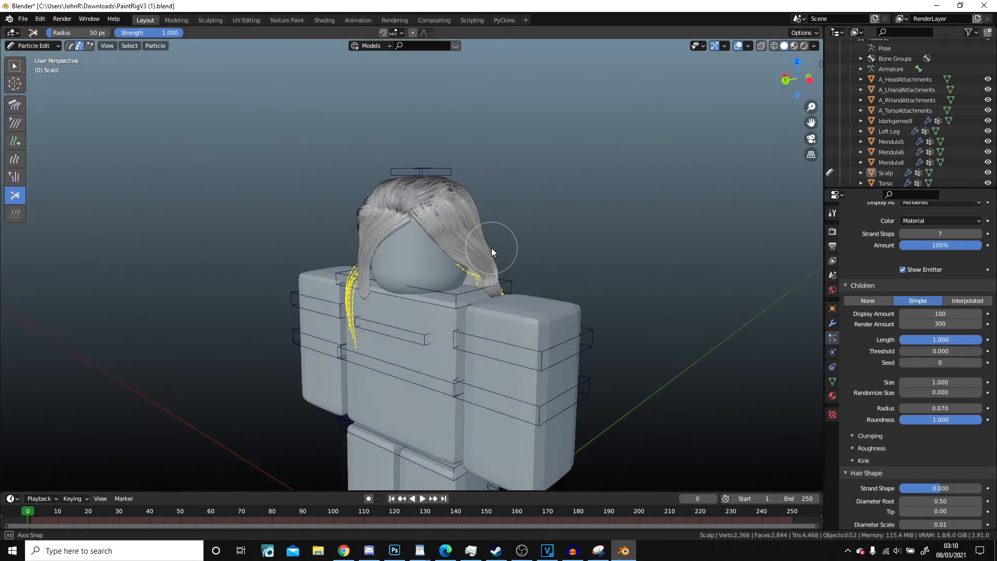
{"action": "left_click", "coordinate": [33, 44]}
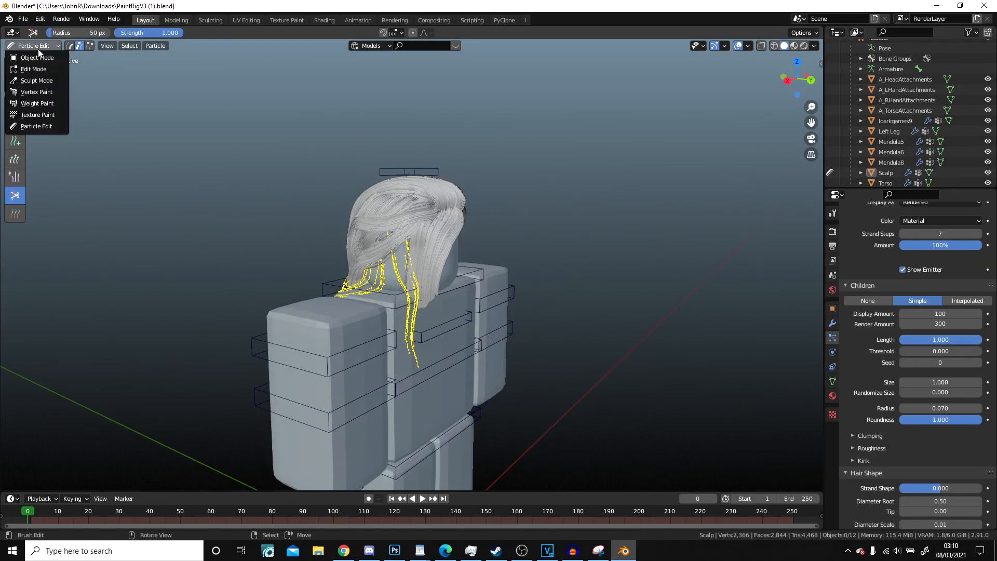
{"action": "left_click", "coordinate": [37, 57]}
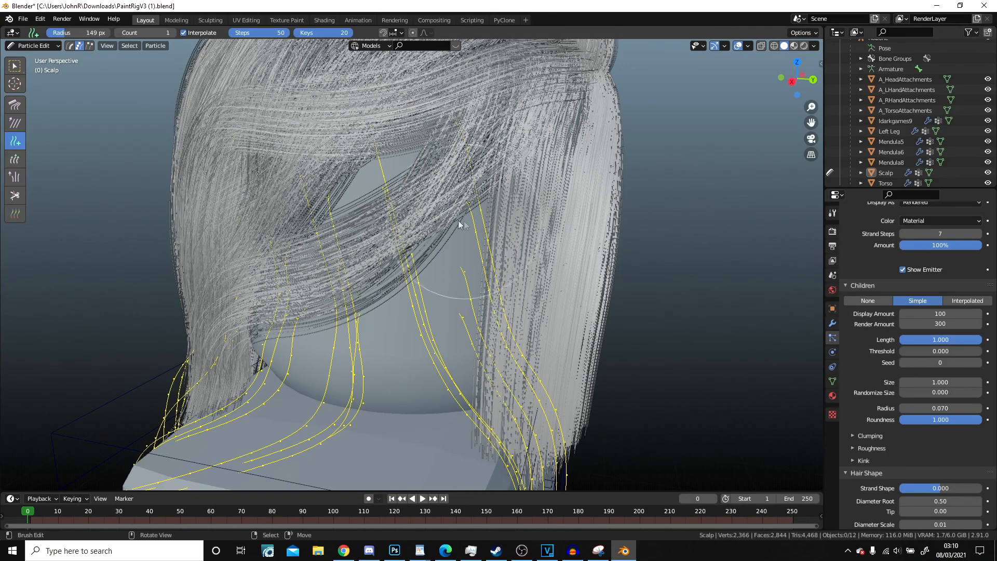
Step: With the Comb brush pull the fringe strands down across the face, then leave hair editing and inspect the result
{"action": "left_click", "coordinate": [15, 104]}
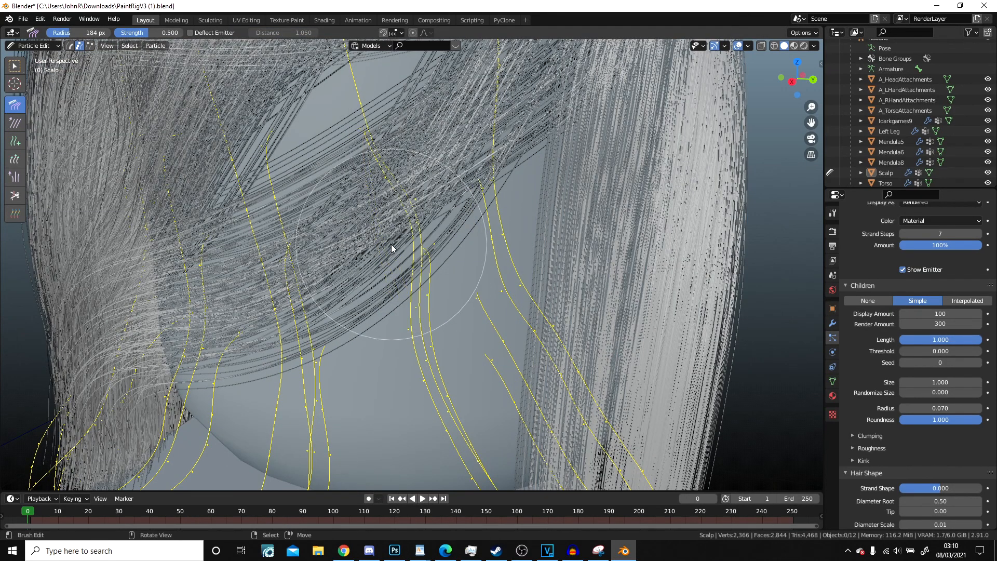
{"action": "left_click_drag", "start_coordinate": [392, 249], "coordinate": [378, 169]}
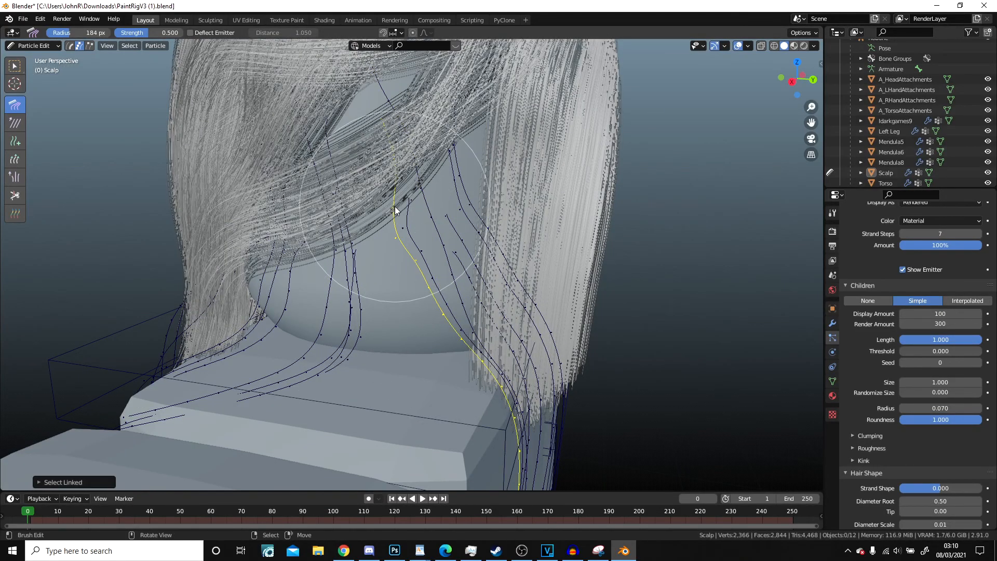
{"action": "left_click", "coordinate": [32, 45]}
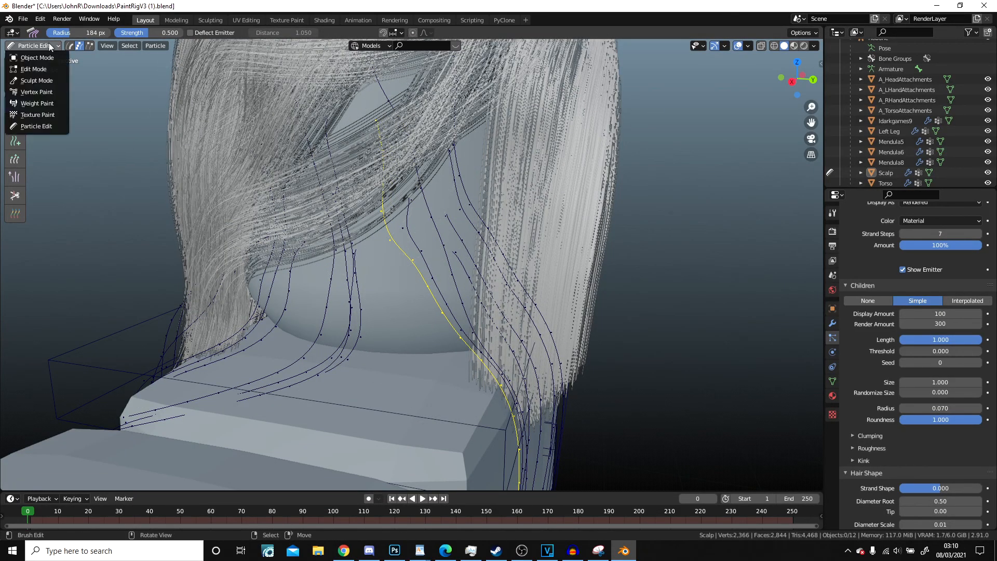
{"action": "left_click", "coordinate": [36, 57]}
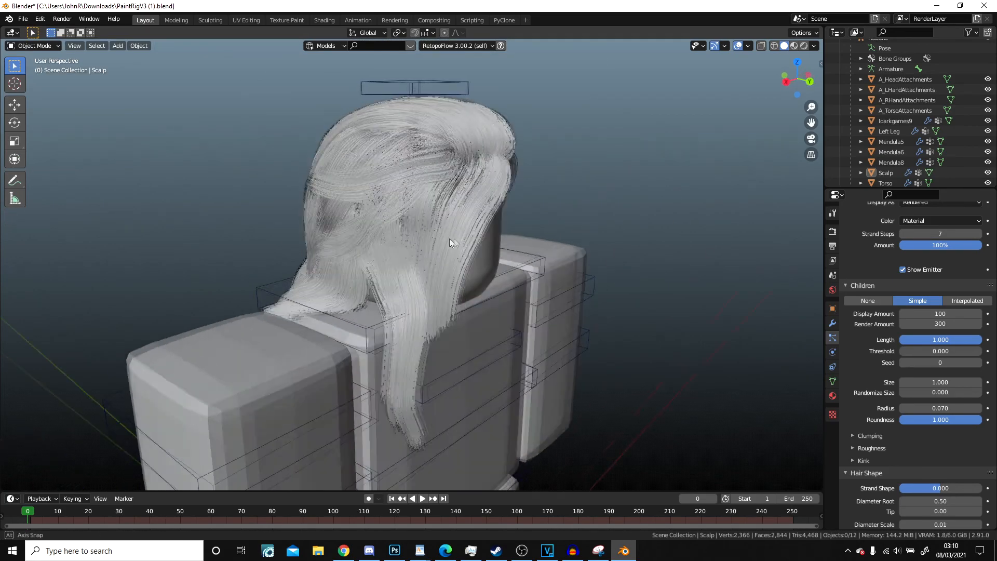
{"action": "left_click_drag", "start_coordinate": [449, 242], "coordinate": [443, 248]}
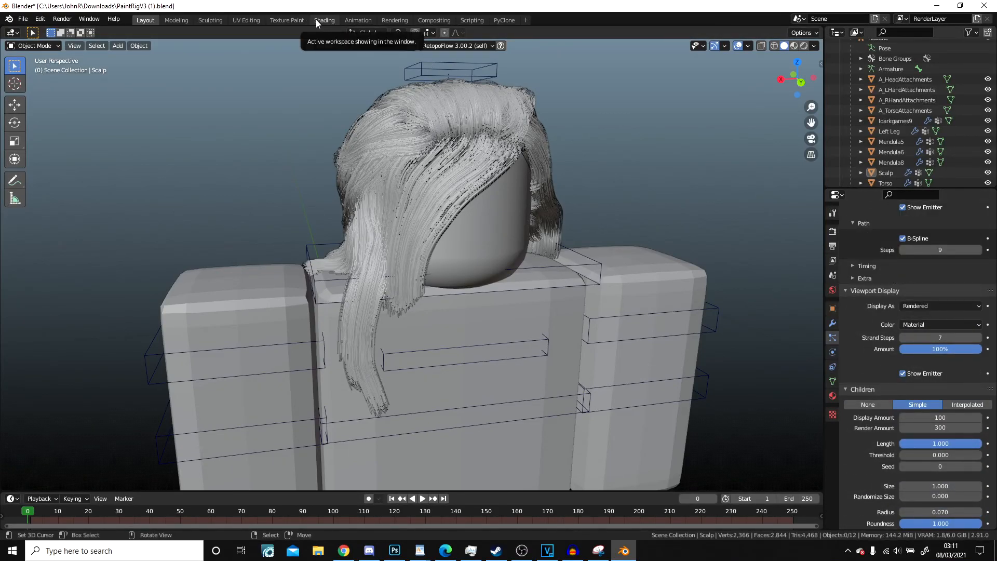
Step: In the Shading workspace add a Principled Hair BSDF to the Hair material, coloured by melanin concentration
{"action": "left_click", "coordinate": [324, 20]}
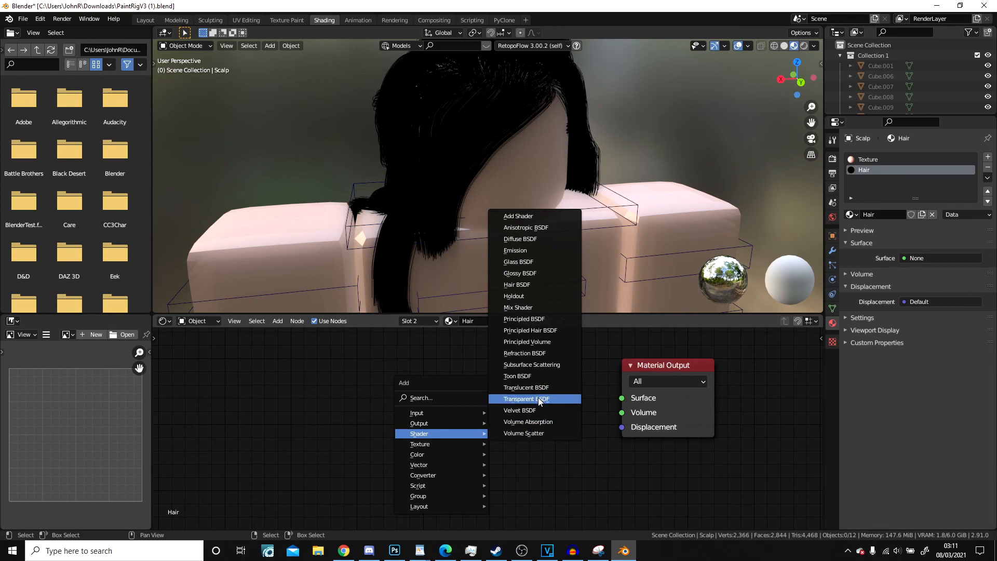
{"action": "left_click", "coordinate": [530, 330]}
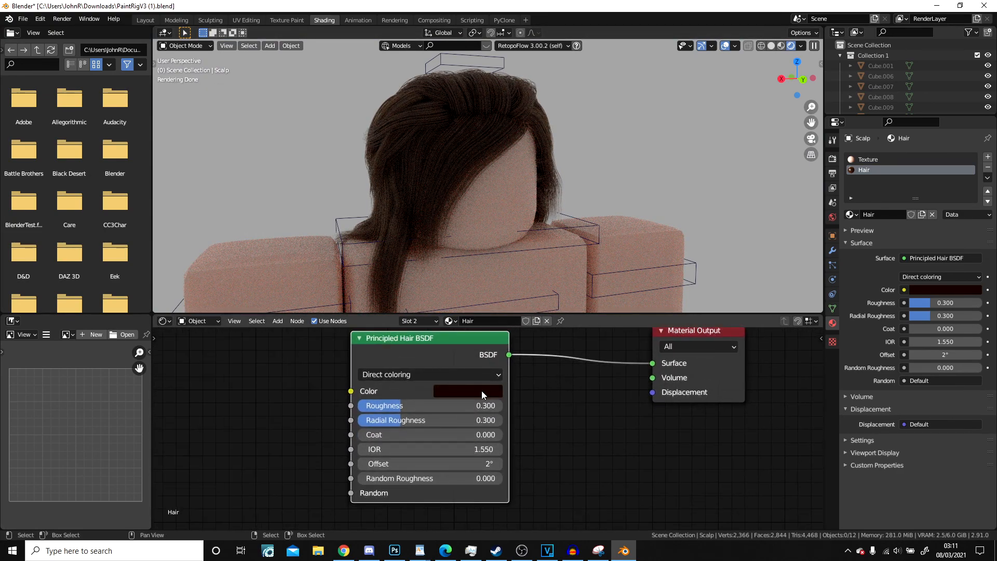
{"action": "left_click", "coordinate": [429, 374]}
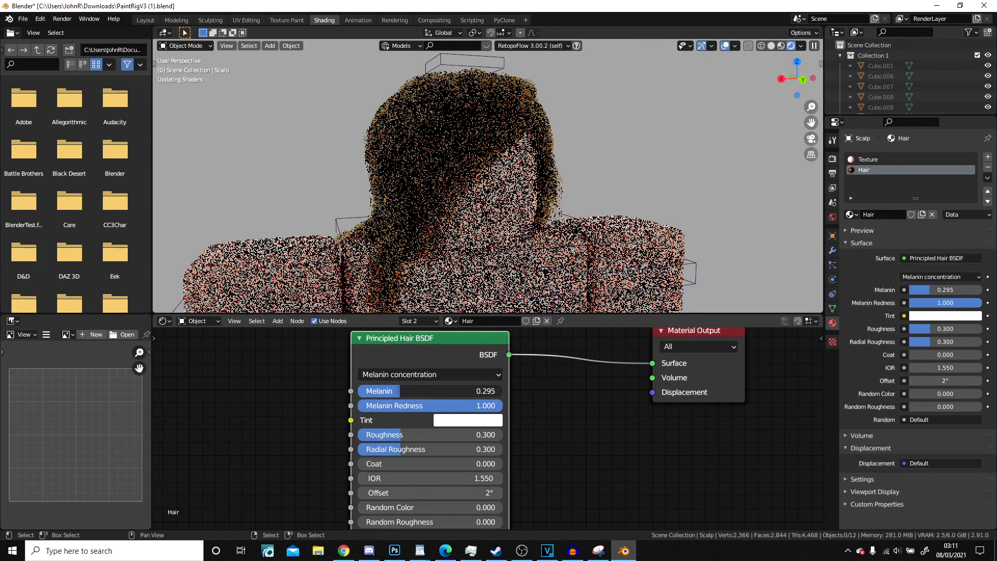
{"action": "left_click", "coordinate": [429, 374]}
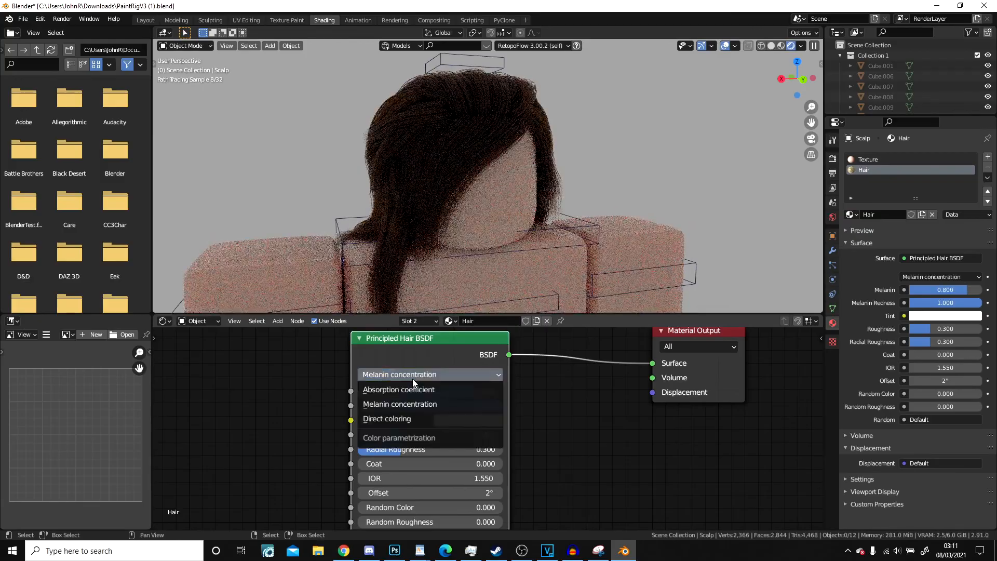
{"action": "left_click", "coordinate": [399, 404]}
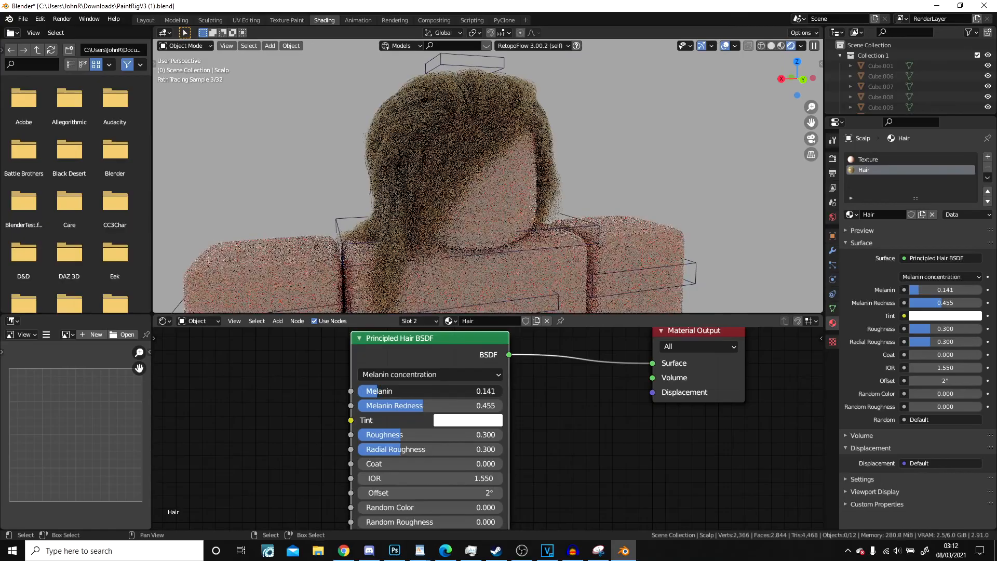
Step: Raise melanin for darker brown, lower redness and roughness slightly, and increase random colour variation
{"action": "left_click_drag", "start_coordinate": [394, 405], "coordinate": [438, 405]}
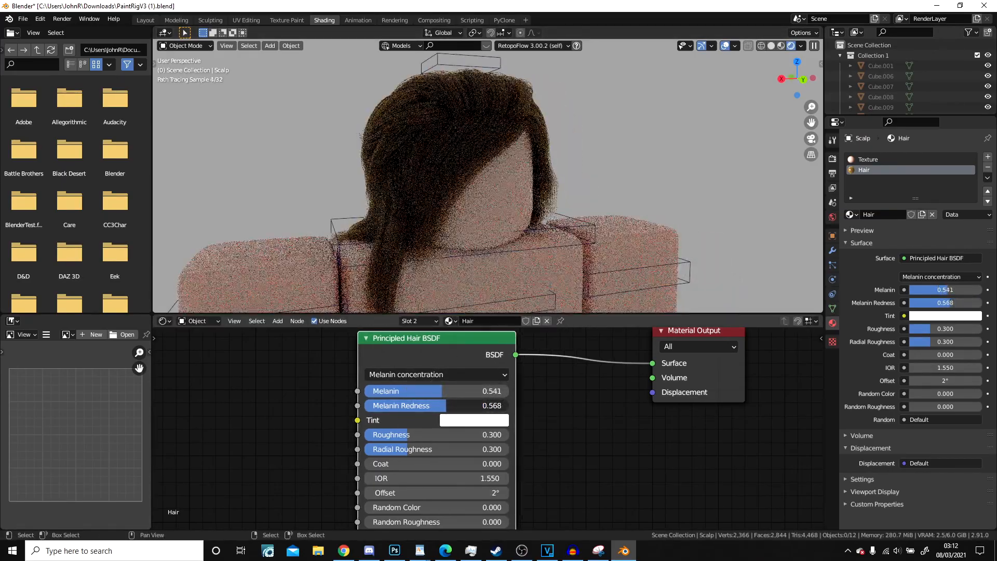
{"action": "left_click_drag", "start_coordinate": [445, 405], "coordinate": [401, 405]}
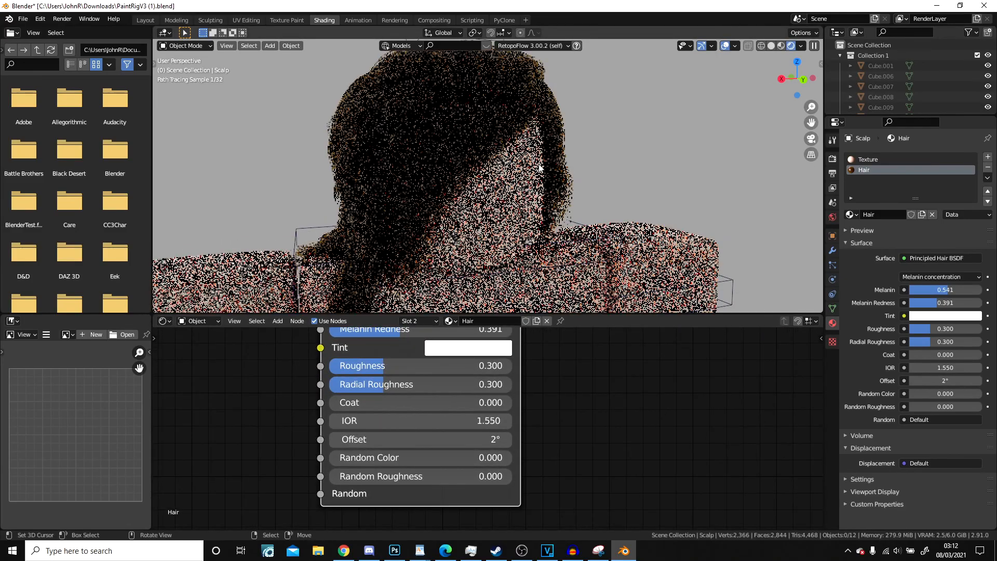
{"action": "left_click_drag", "start_coordinate": [419, 366], "coordinate": [401, 365]}
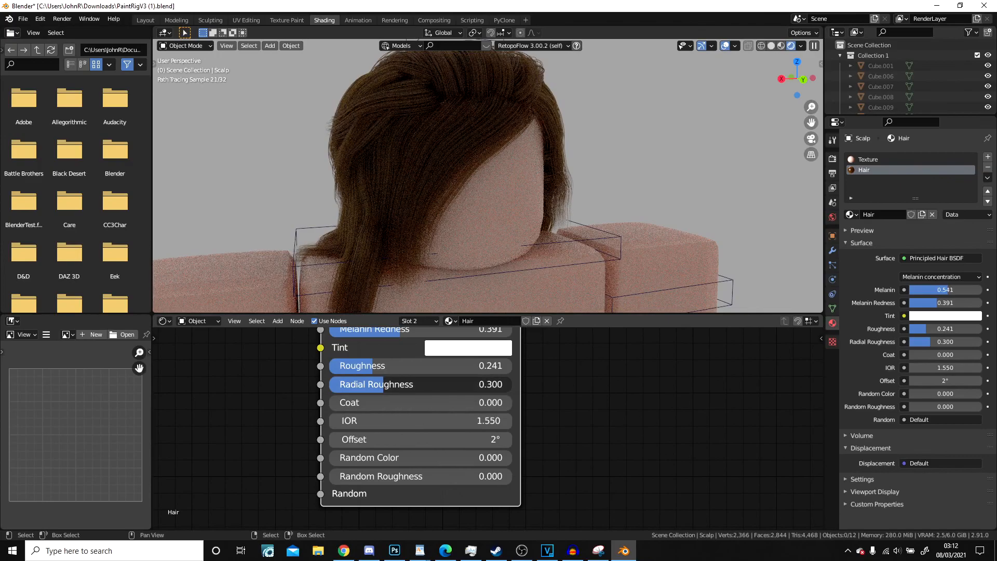
{"action": "left_click_drag", "start_coordinate": [413, 384], "coordinate": [395, 385]}
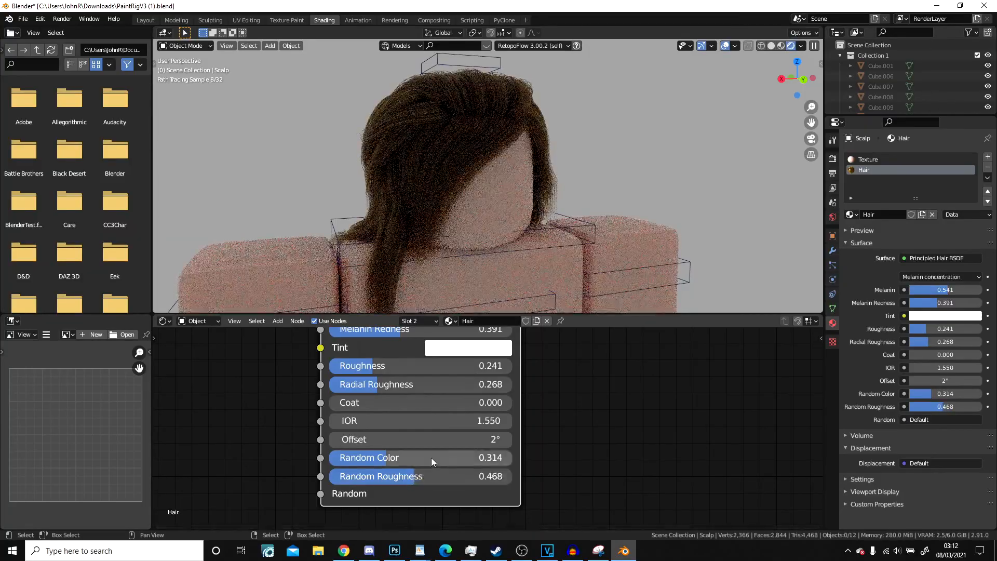
{"action": "left_click_drag", "start_coordinate": [432, 457], "coordinate": [401, 457]}
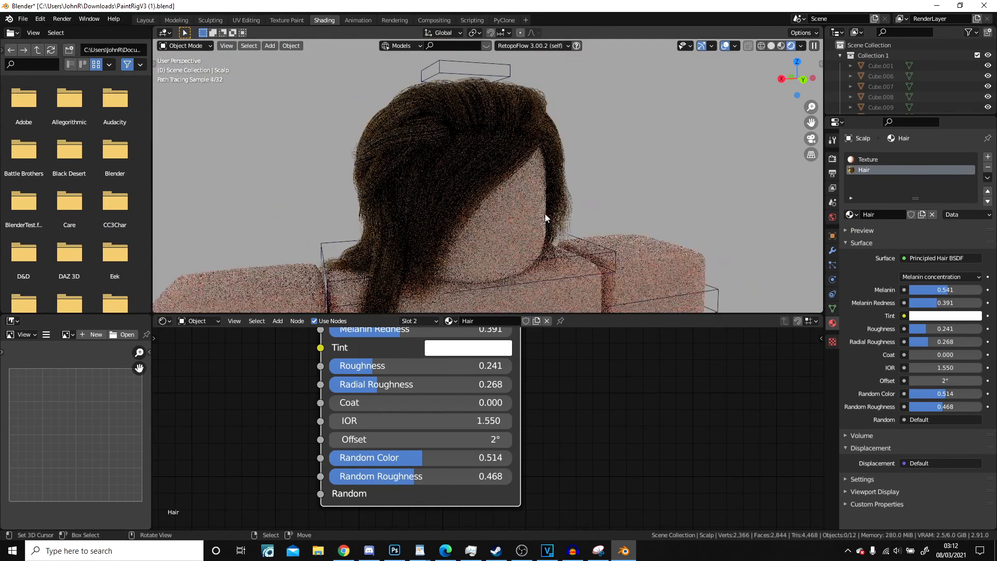
Step: Load urban_alley_01_4k.hdr from the HDRI folder as the world Environment Texture backdrop
{"action": "left_click_drag", "start_coordinate": [419, 438], "coordinate": [458, 439]}
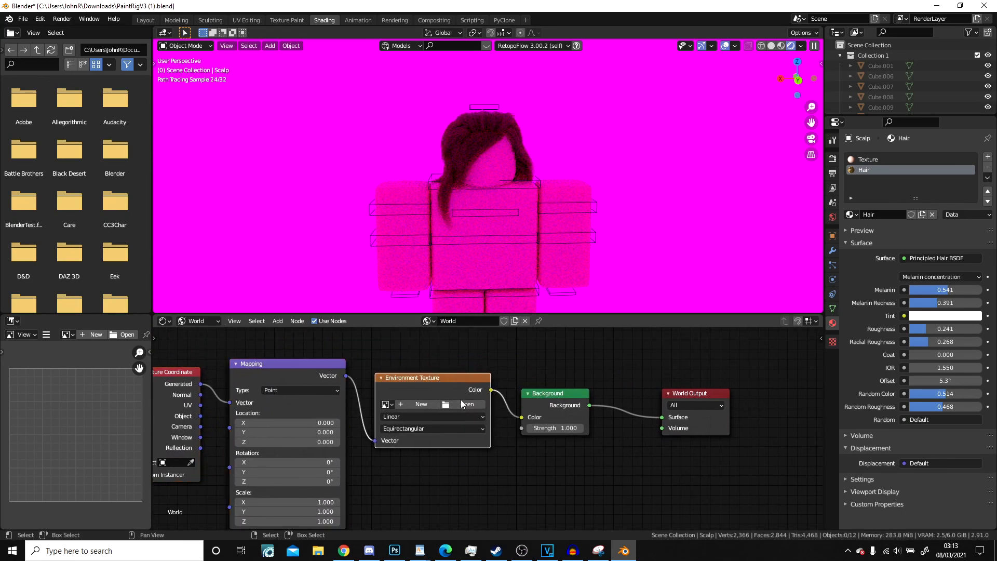
{"action": "left_click", "coordinate": [445, 404]}
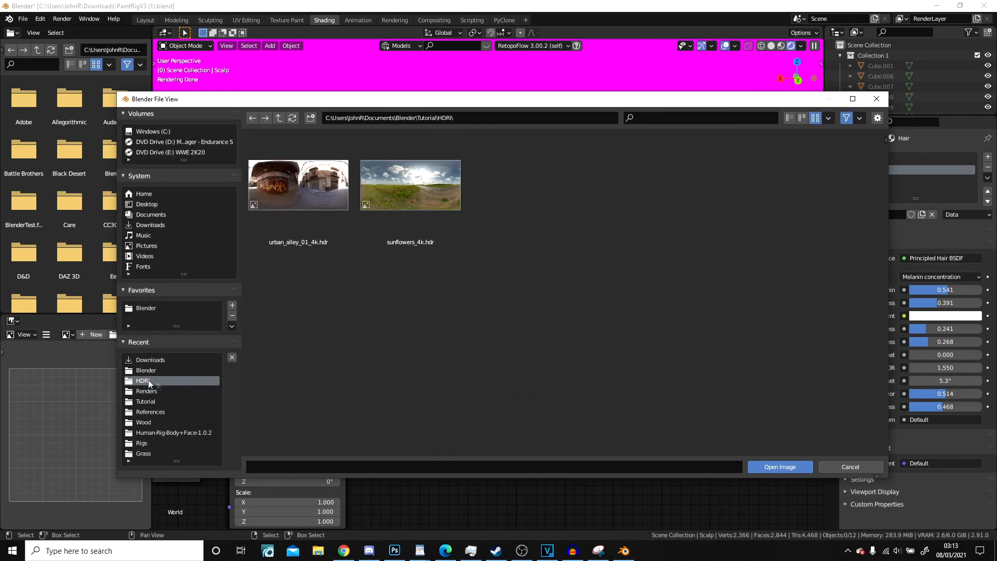
{"action": "left_click", "coordinate": [298, 185]}
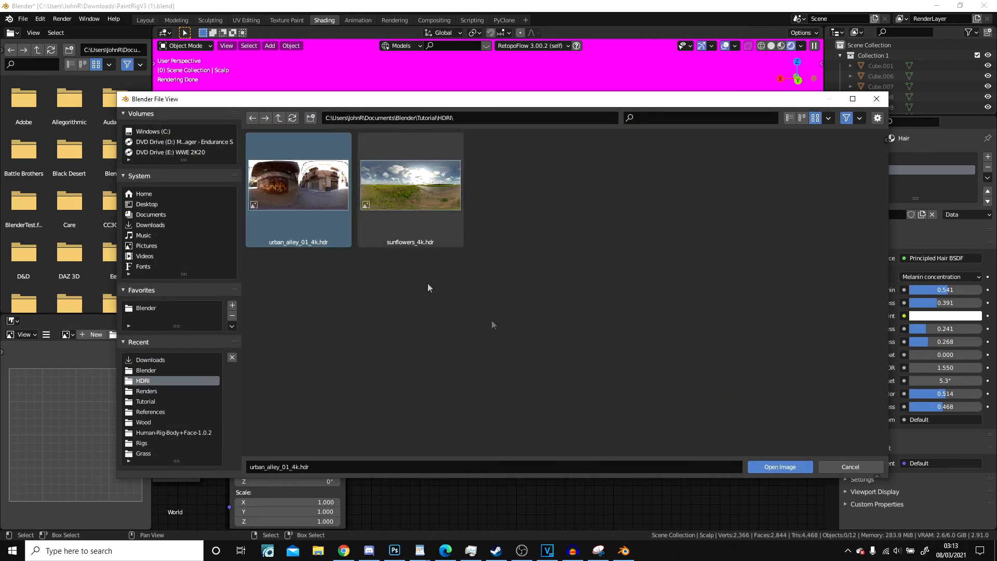
{"action": "left_click", "coordinate": [778, 466]}
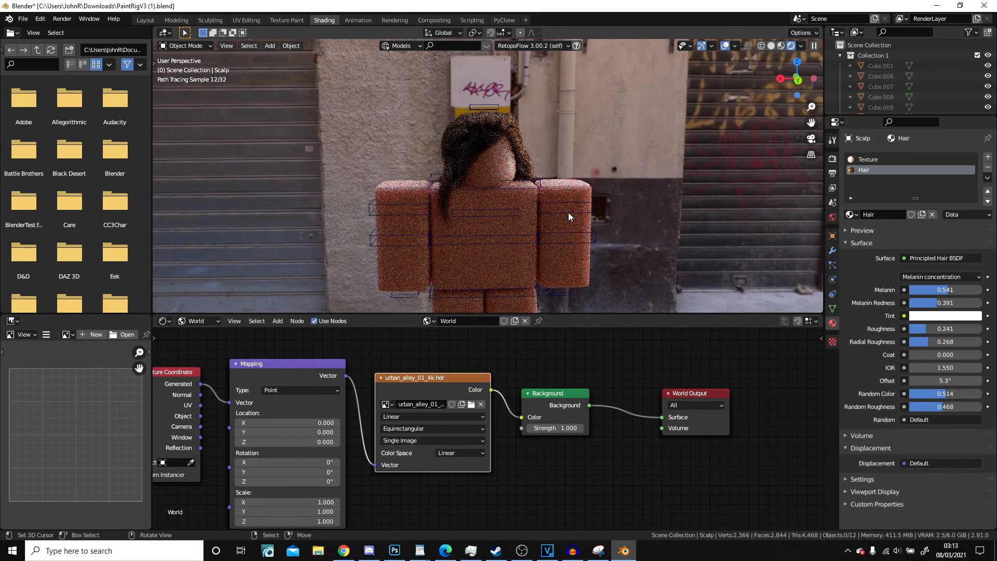
{"action": "left_click_drag", "start_coordinate": [570, 216], "coordinate": [594, 152]}
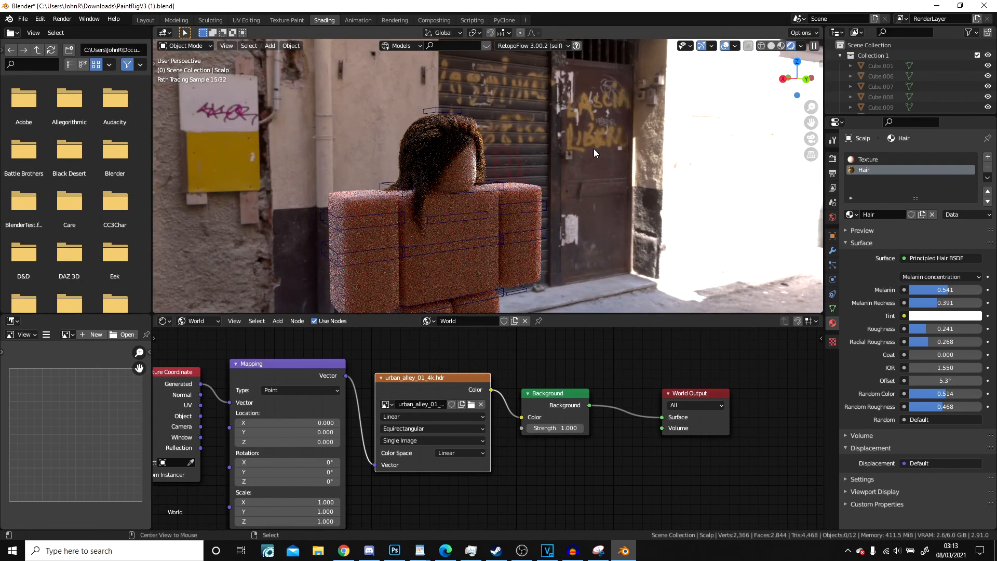